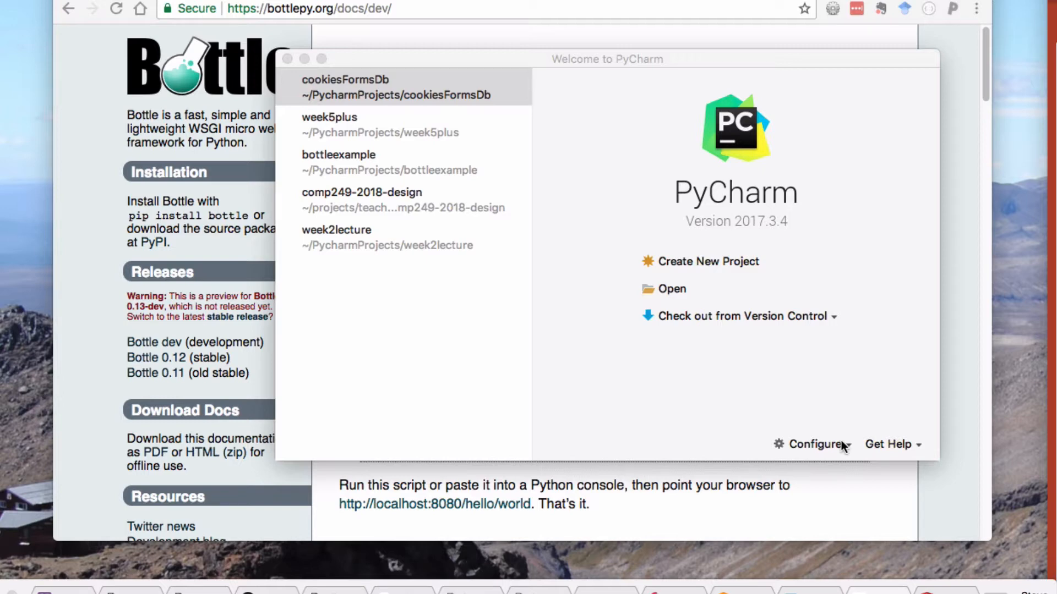
{"action": "mouse_move", "coordinate": [777, 403]}
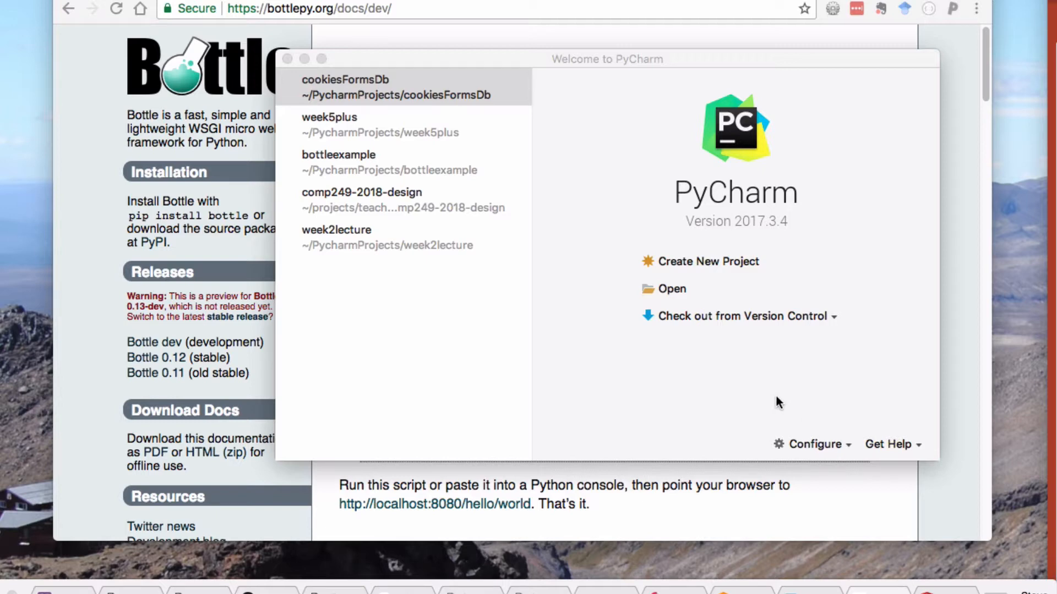
Step: Create a new project with the location name changed from untitled to basicProject
{"action": "left_click", "coordinate": [708, 261]}
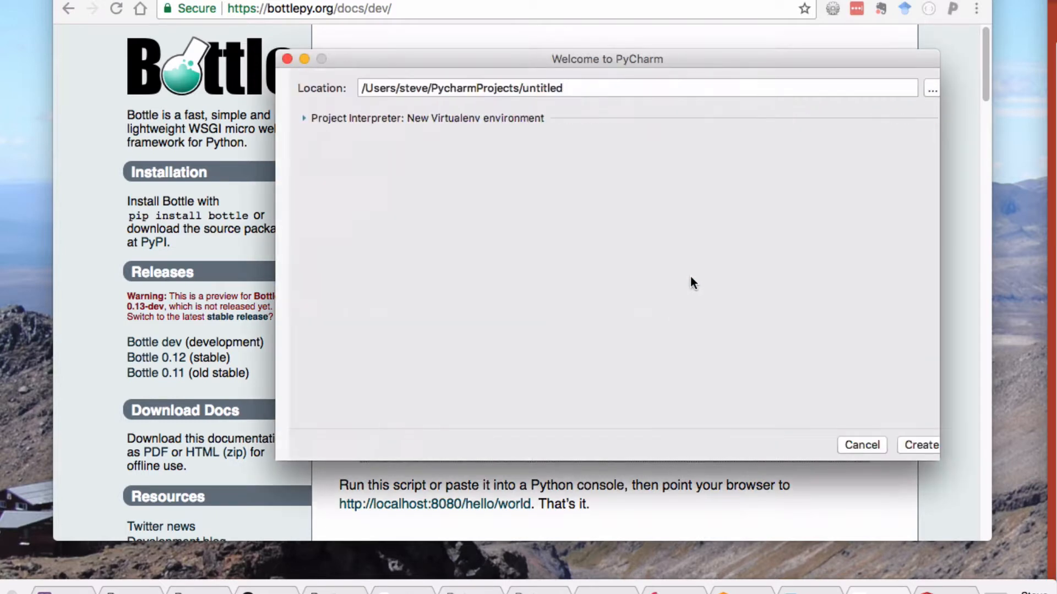
{"action": "left_click", "coordinate": [606, 88]}
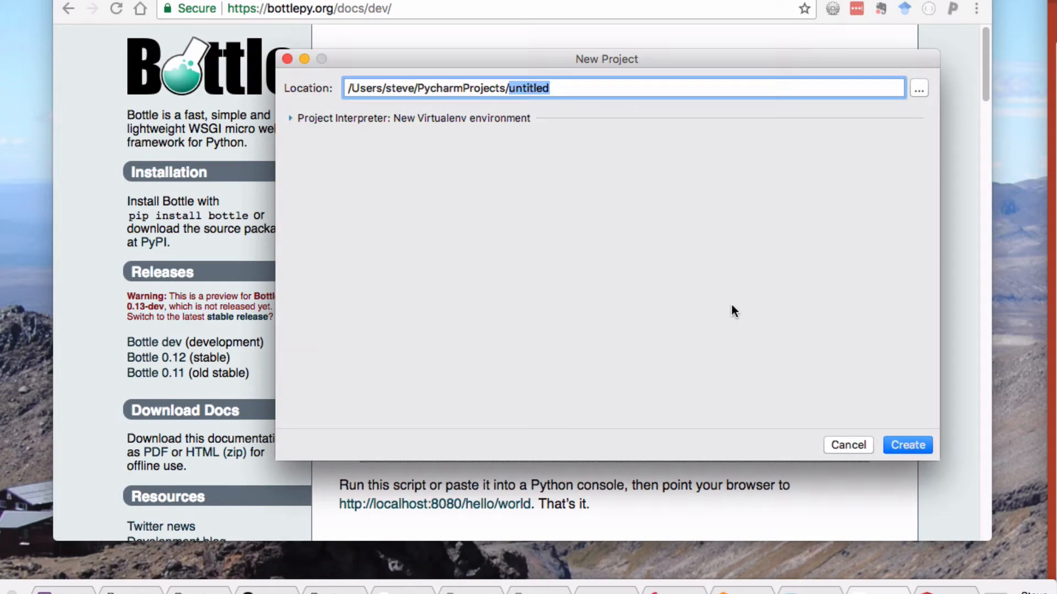
{"action": "type", "text": "basic"}
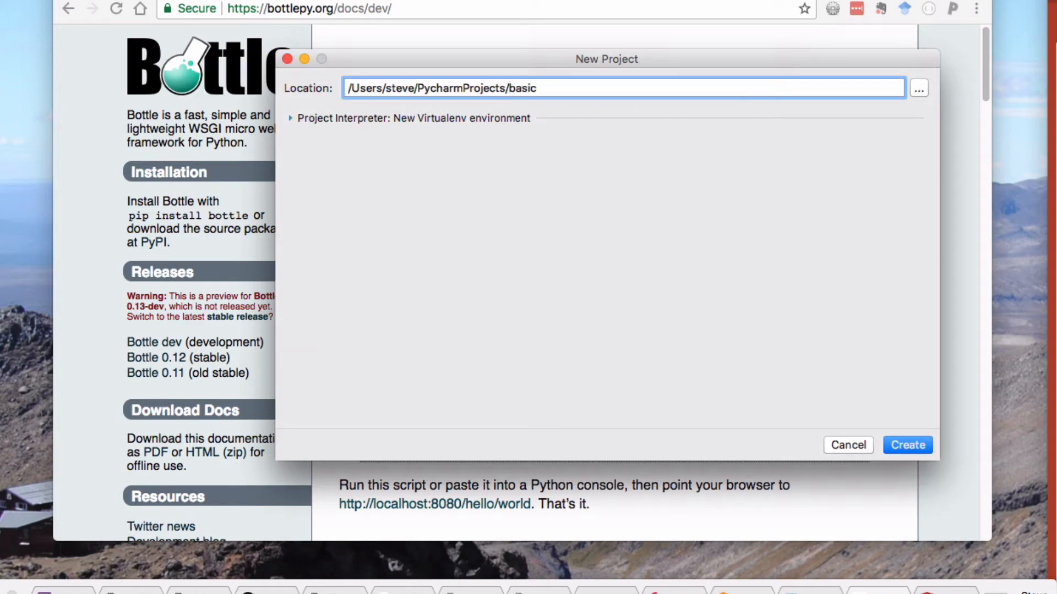
{"action": "type", "text": "Project"}
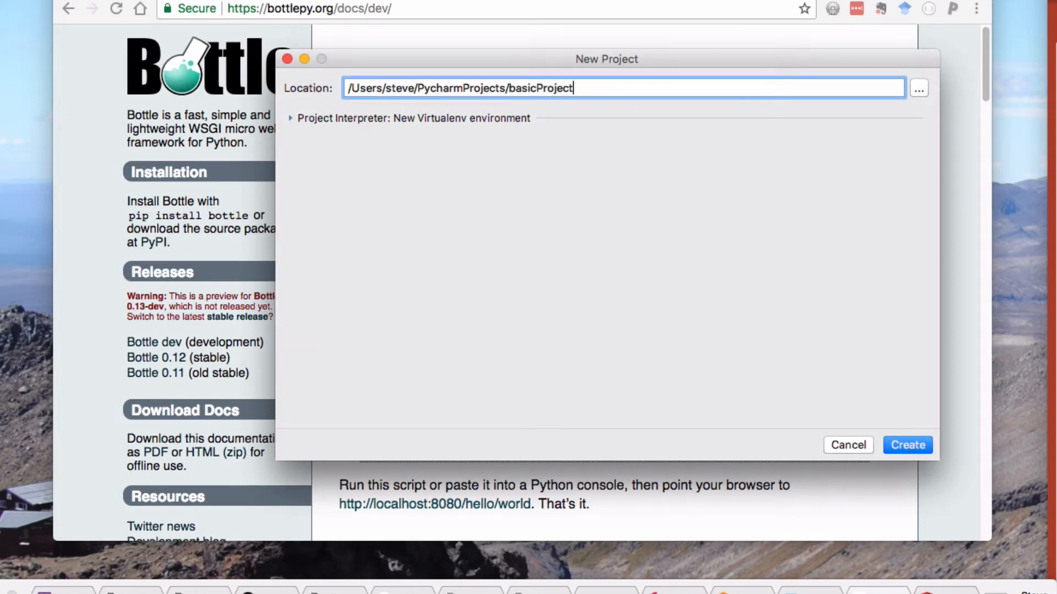
{"action": "left_click", "coordinate": [906, 445]}
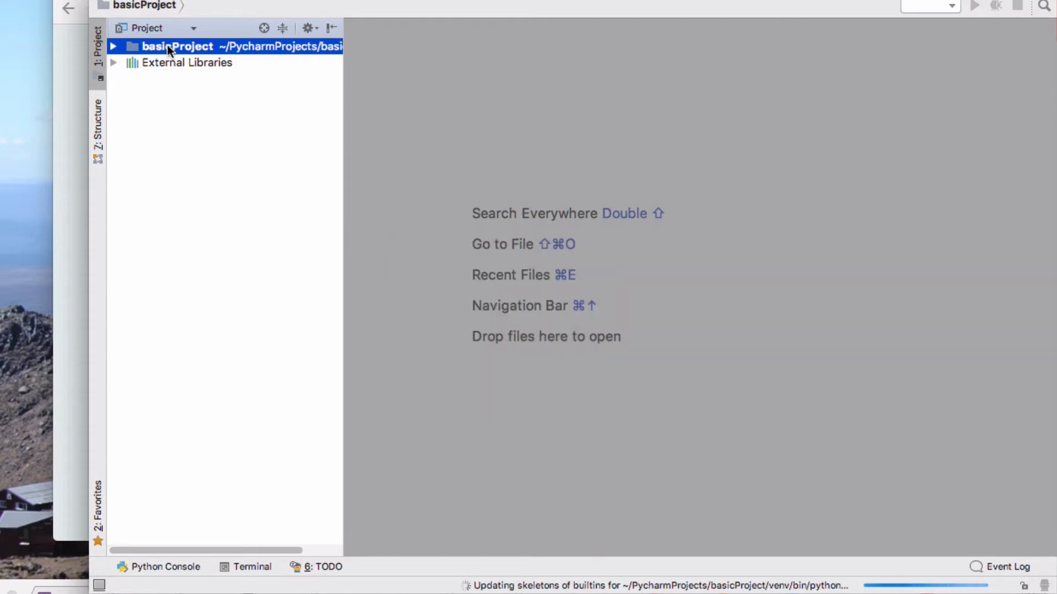
Step: Add two new directories, views and static, to the basicProject root
{"action": "right_click", "coordinate": [176, 46]}
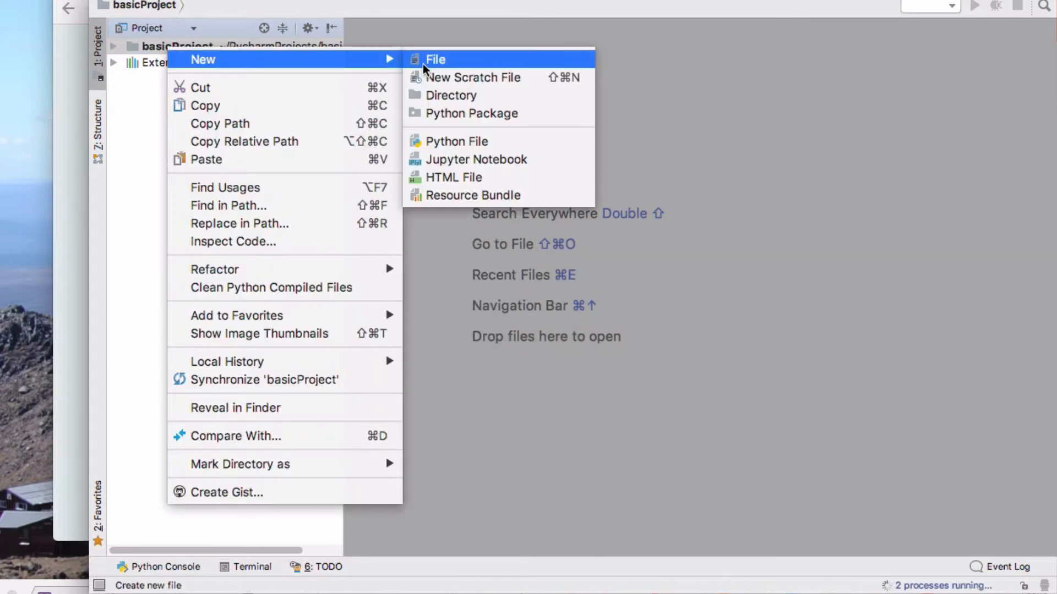
{"action": "left_click", "coordinate": [450, 95]}
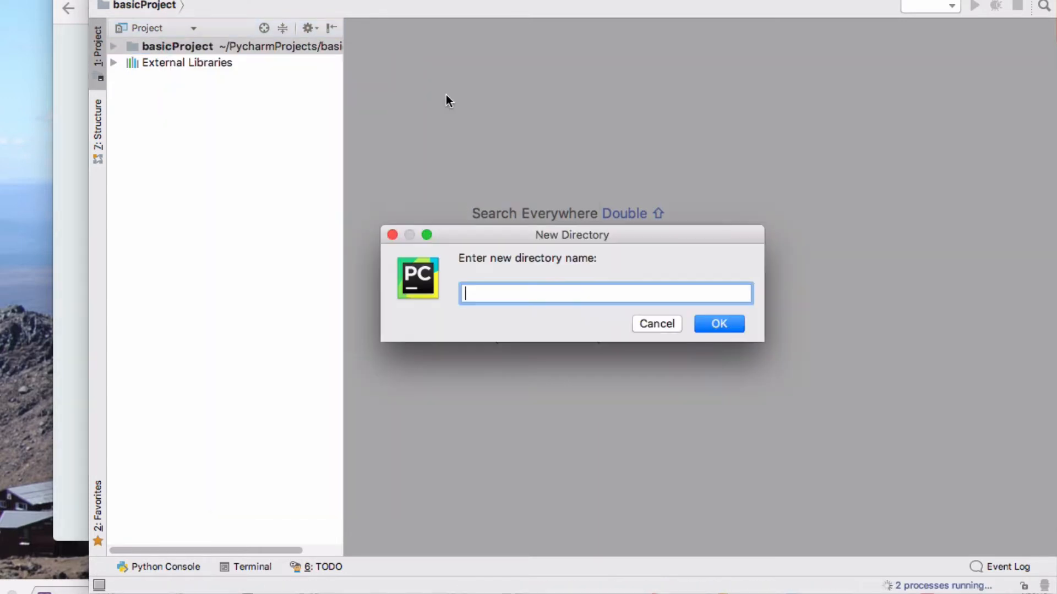
{"action": "left_click", "coordinate": [718, 324]}
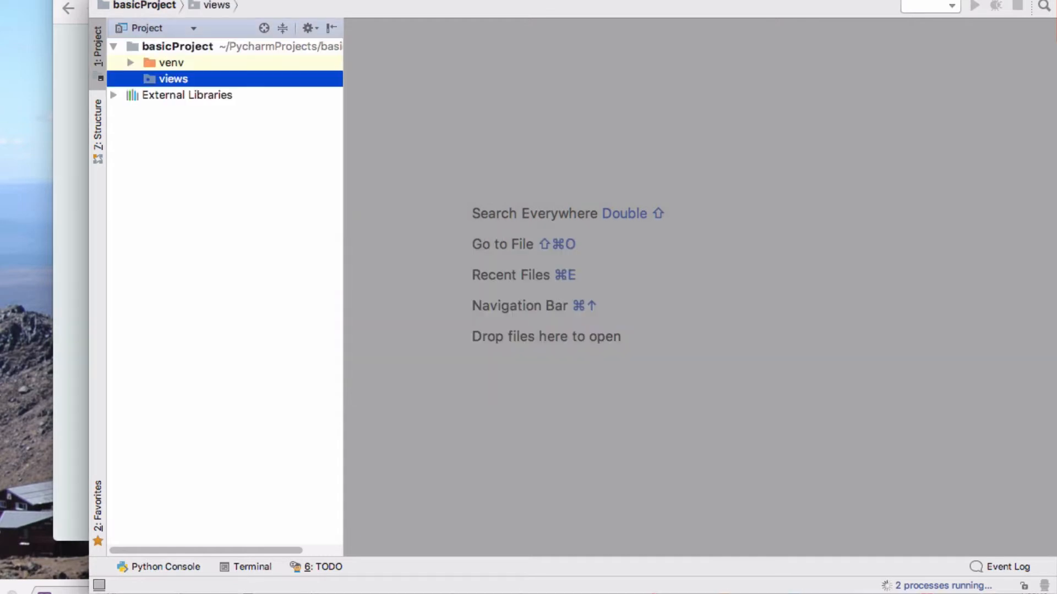
{"action": "right_click", "coordinate": [173, 78]}
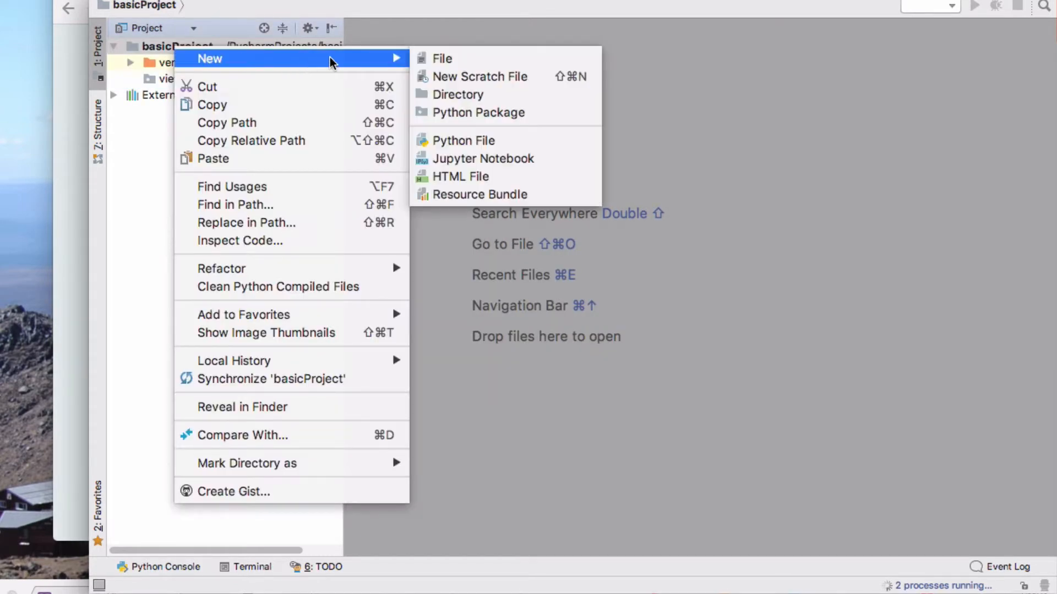
{"action": "left_click", "coordinate": [458, 95]}
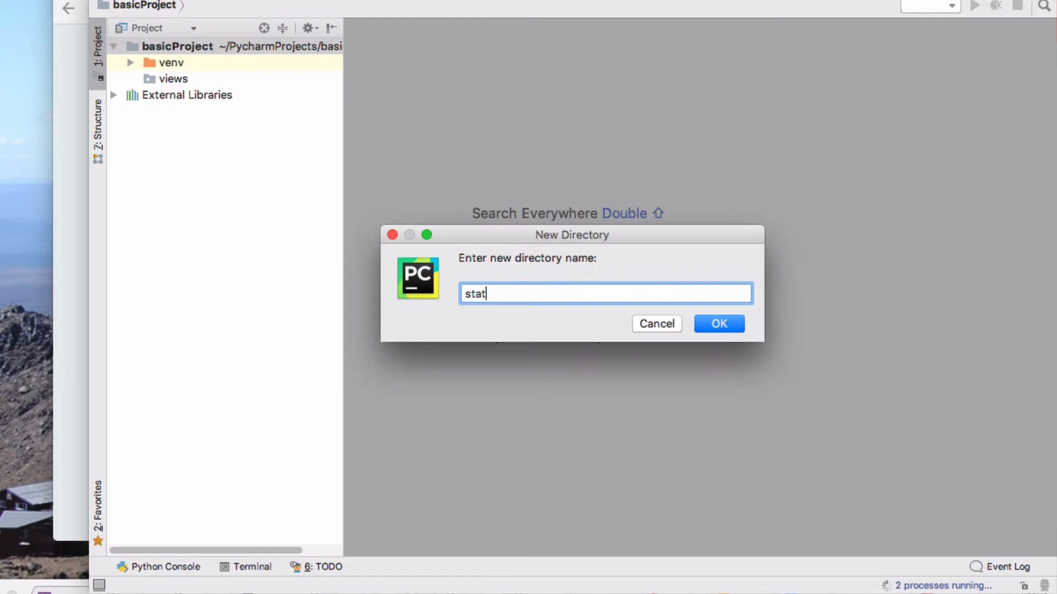
{"action": "left_click", "coordinate": [719, 323]}
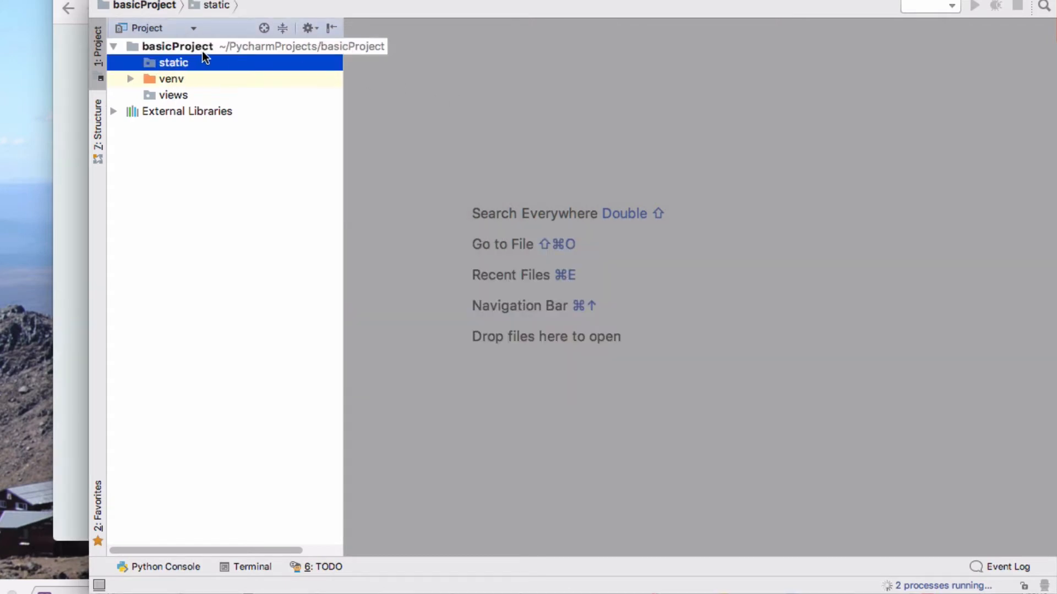
Step: Add a new empty Python file main.py to the project root
{"action": "right_click", "coordinate": [178, 46]}
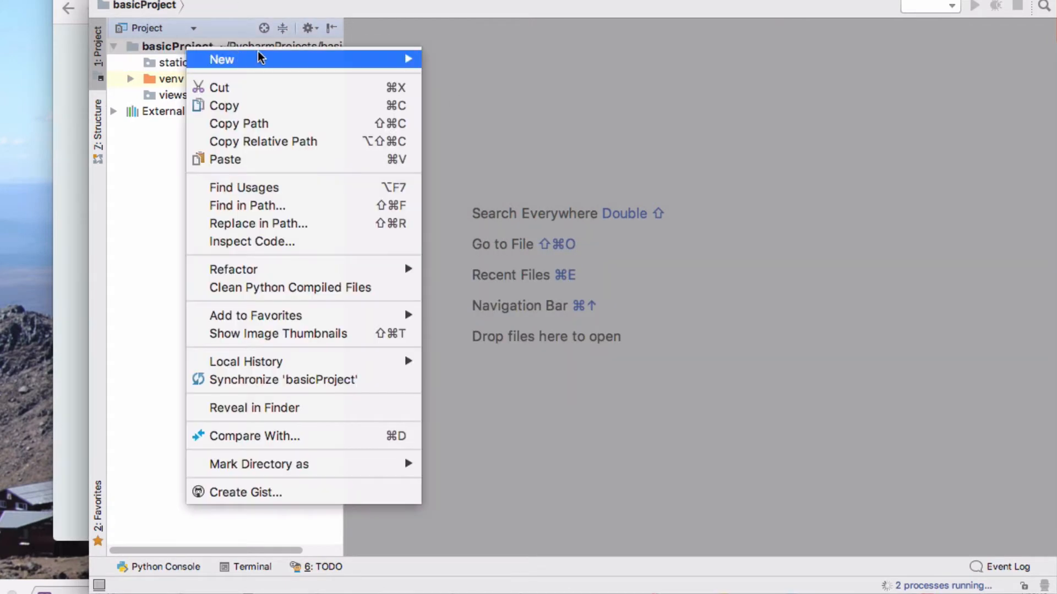
{"action": "left_click", "coordinate": [221, 60]}
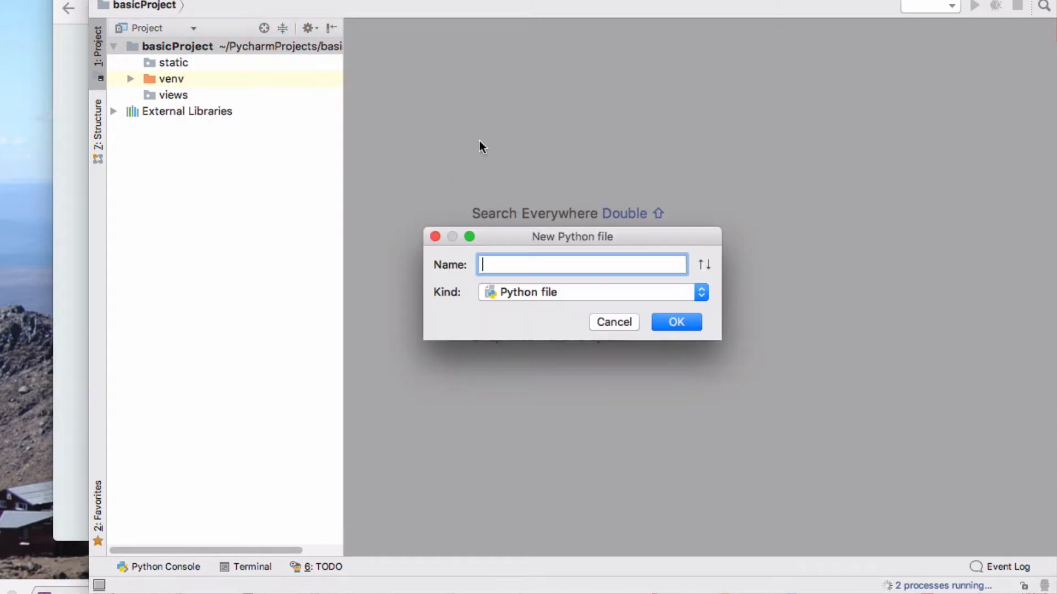
{"action": "type", "text": "main."}
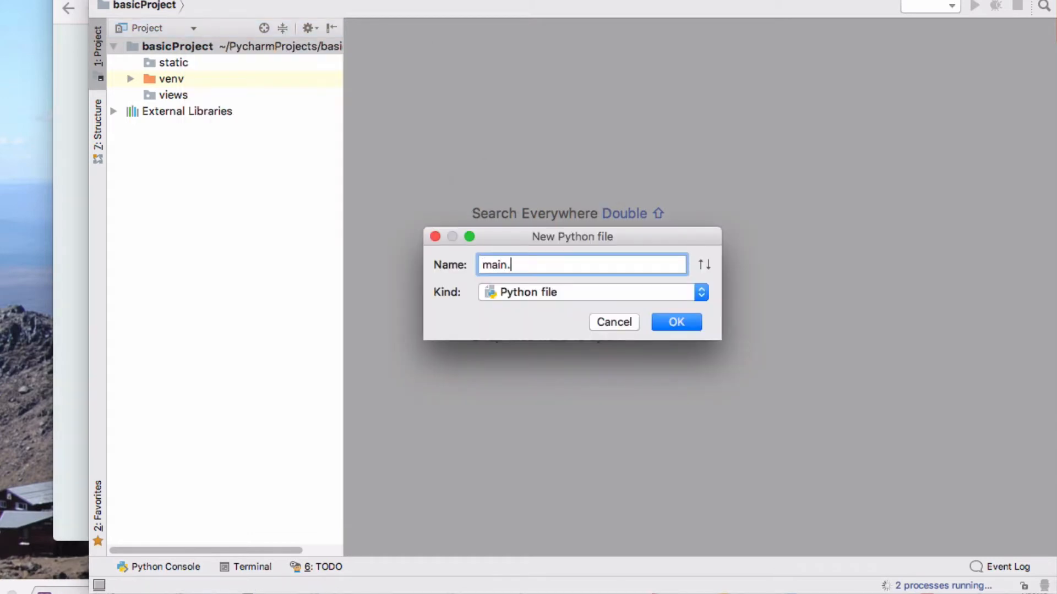
{"action": "left_click", "coordinate": [674, 323]}
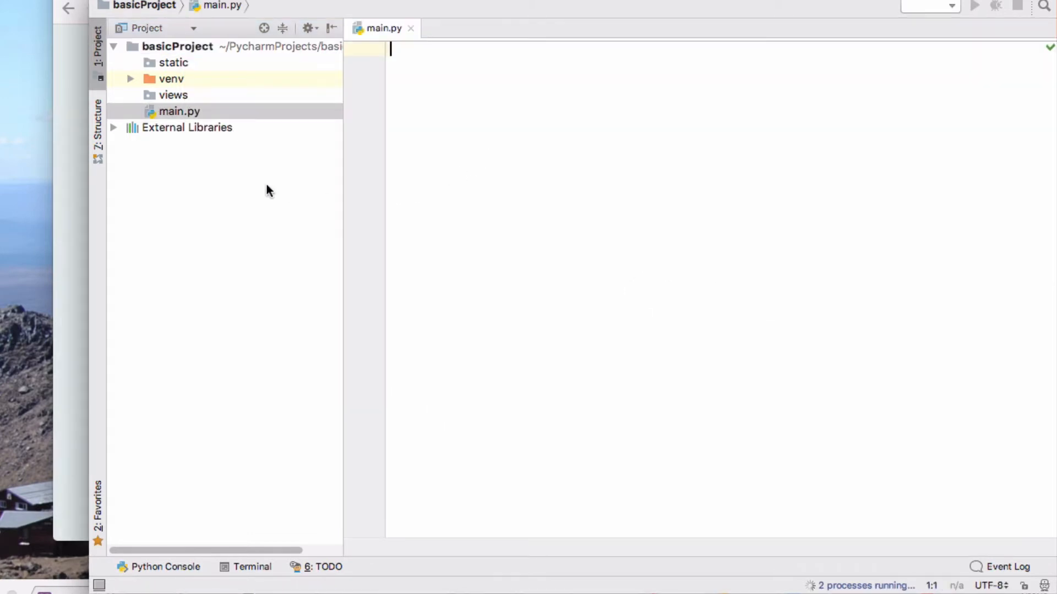
{"action": "mouse_move", "coordinate": [257, 177]}
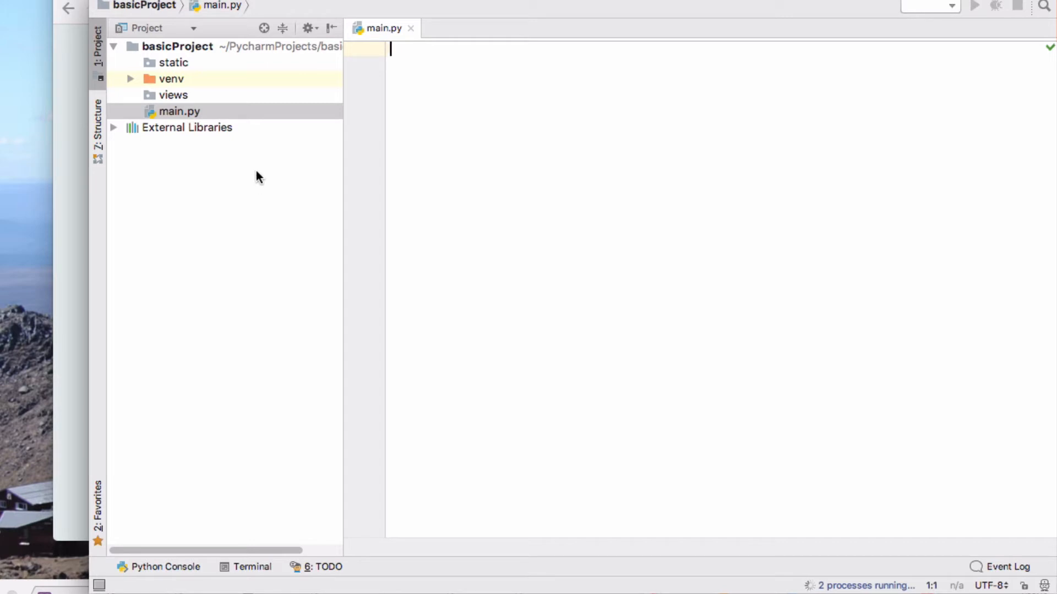
{"action": "left_click", "coordinate": [172, 62]}
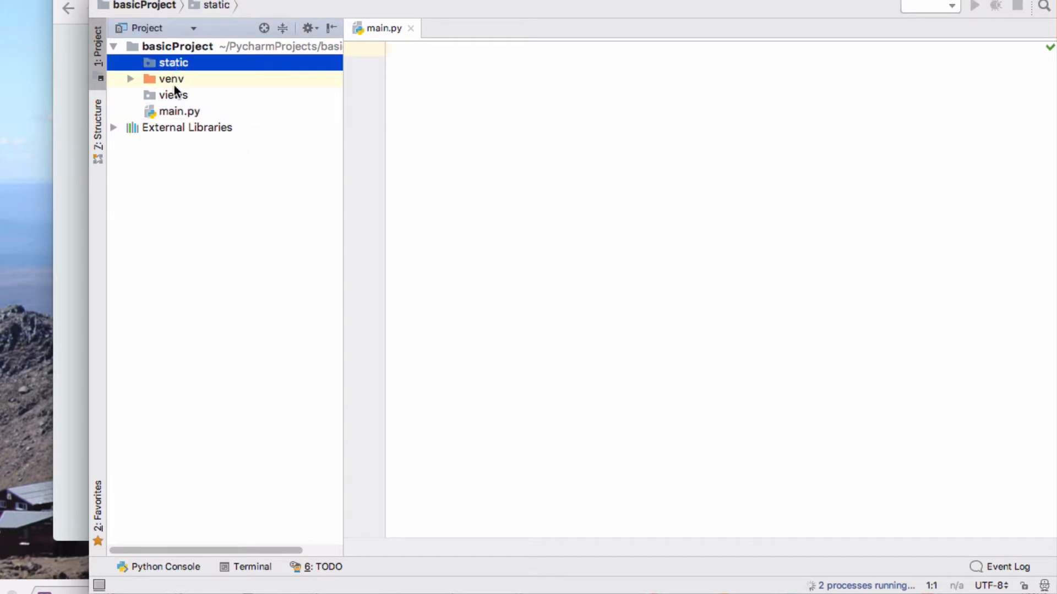
Step: Create a new HTML file index.html inside the views folder
{"action": "right_click", "coordinate": [173, 95]}
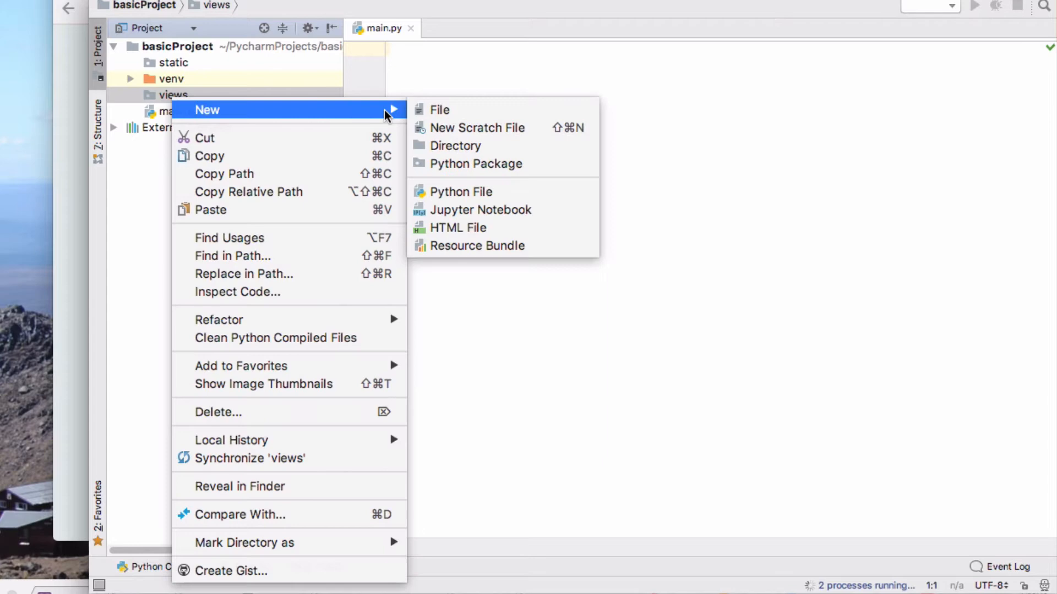
{"action": "left_click", "coordinate": [455, 226]}
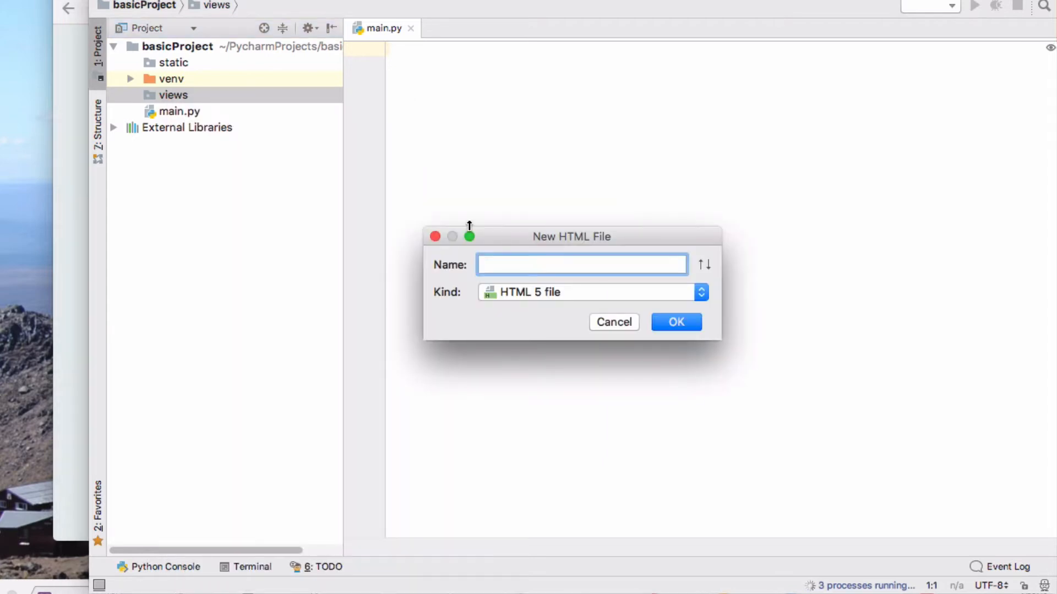
{"action": "type", "text": "index.html"}
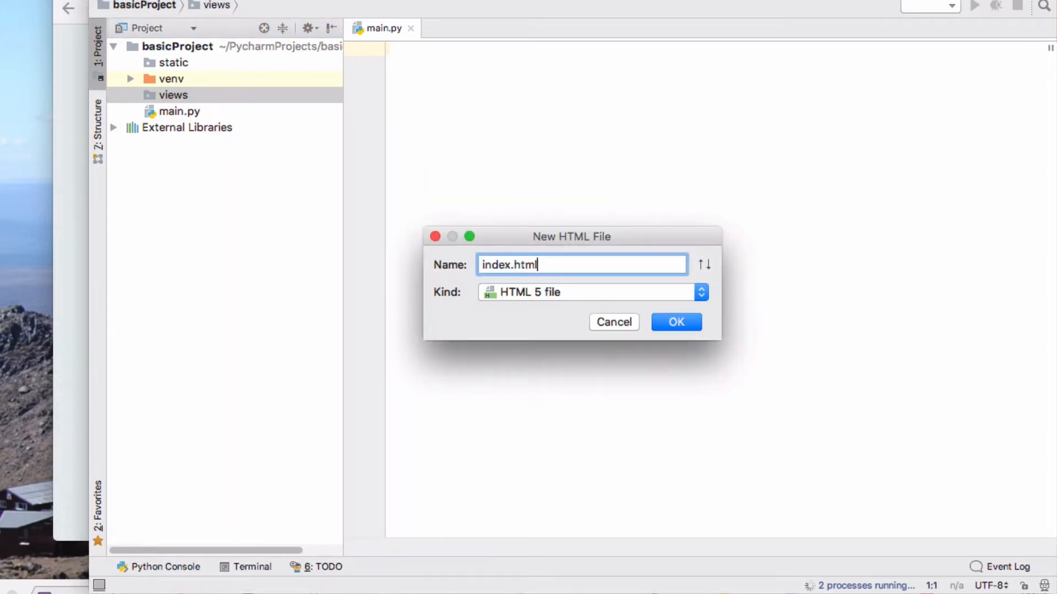
{"action": "left_click", "coordinate": [674, 322]}
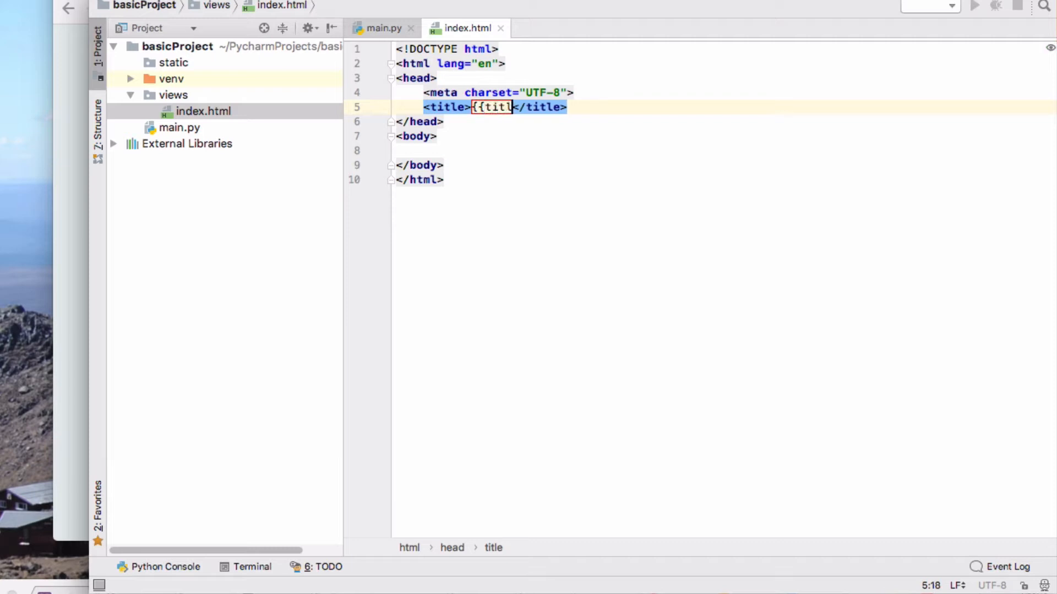
Step: Set the page title to {{title}} and add an <h1>{{title}}</h1> heading in the body
{"action": "type", "text": "e}}"}
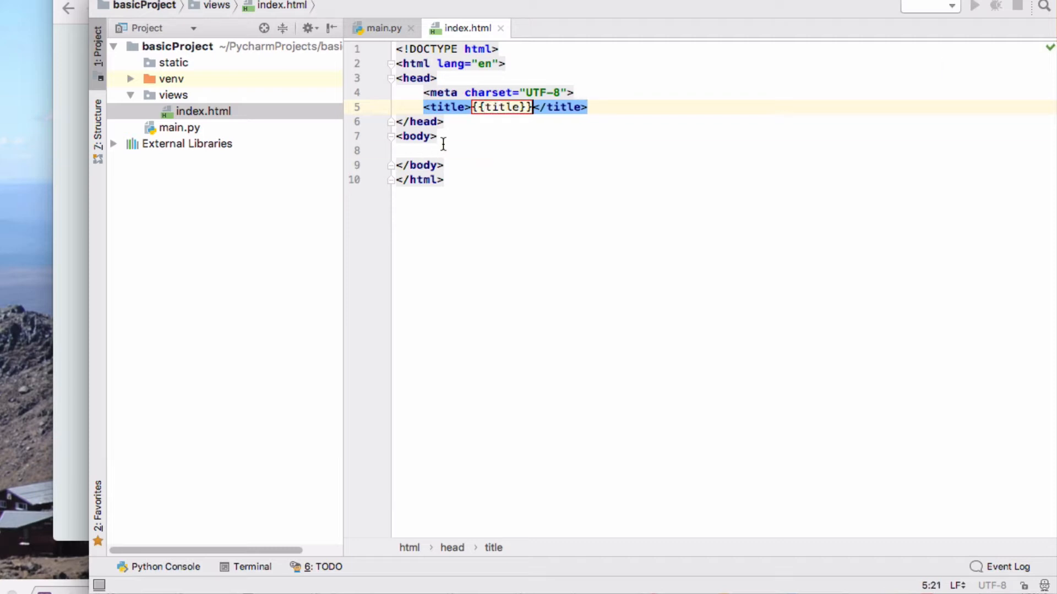
{"action": "type", "text": "<h1>{{title}</h1>"}
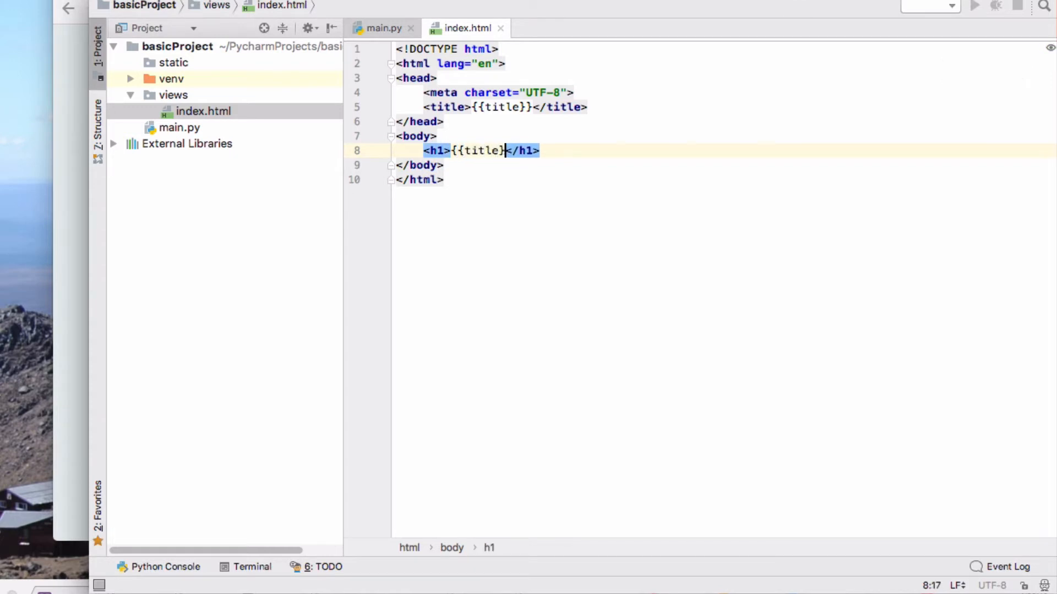
{"action": "left_click", "coordinate": [548, 150]}
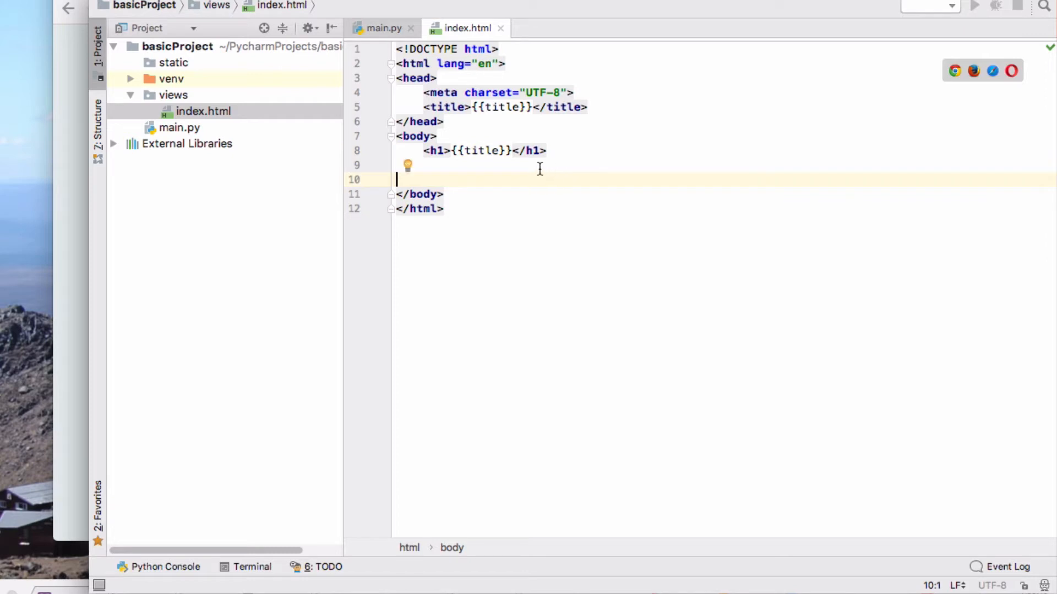
{"action": "mouse_move", "coordinate": [383, 29]}
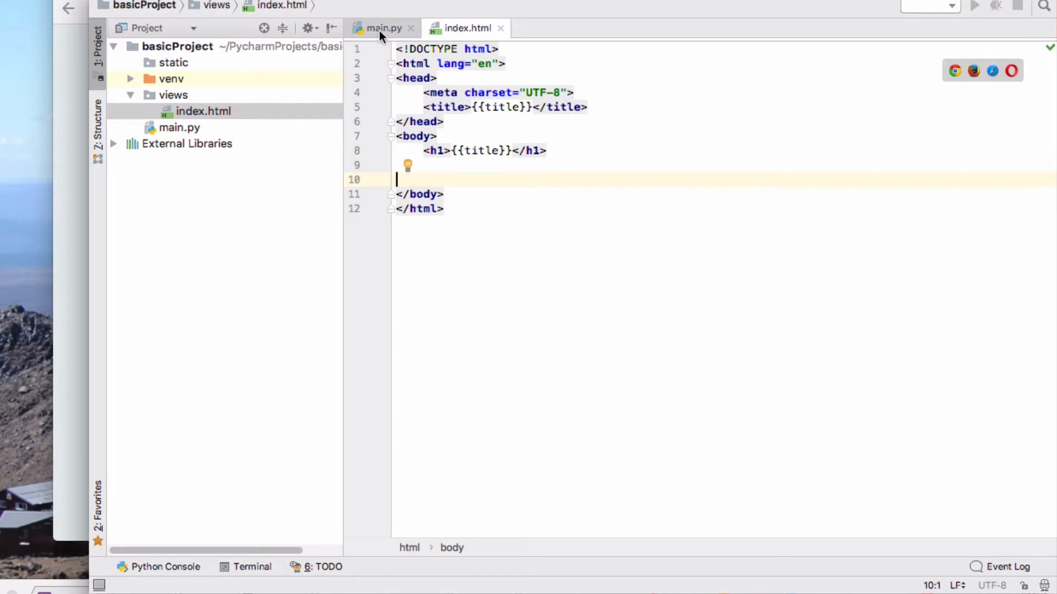
Step: In main.py import Bottle, debug and static_file from bottle, create the app and call debug(True)
{"action": "left_click", "coordinate": [383, 27]}
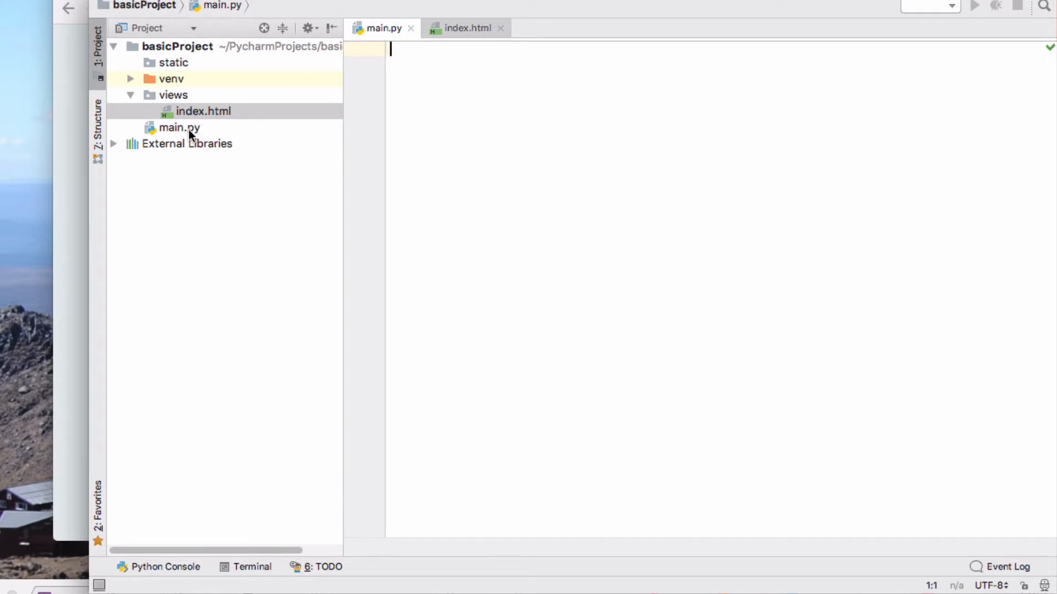
{"action": "left_click", "coordinate": [179, 128]}
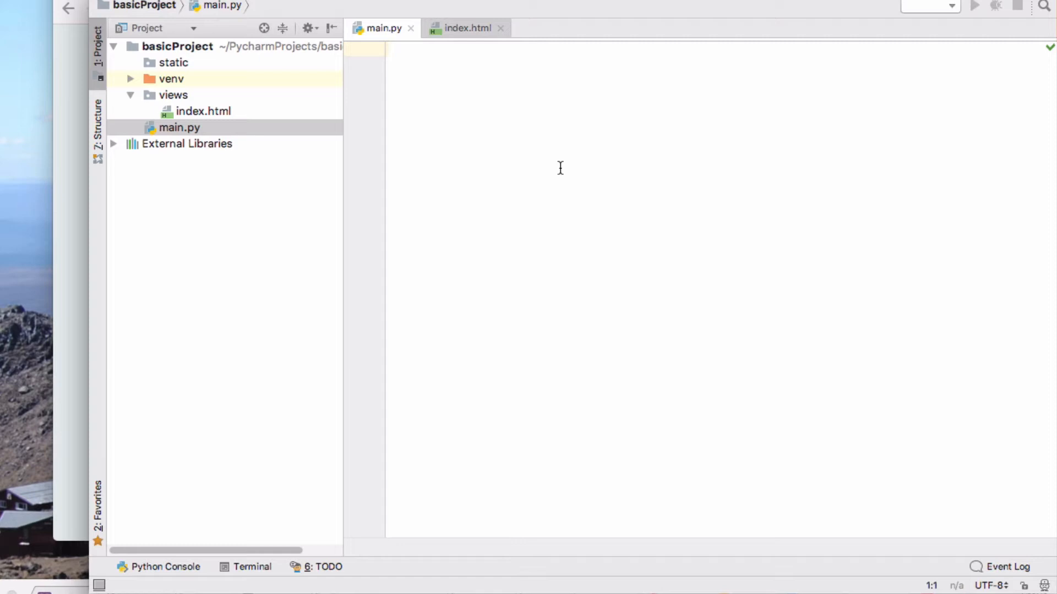
{"action": "type", "text": "from"}
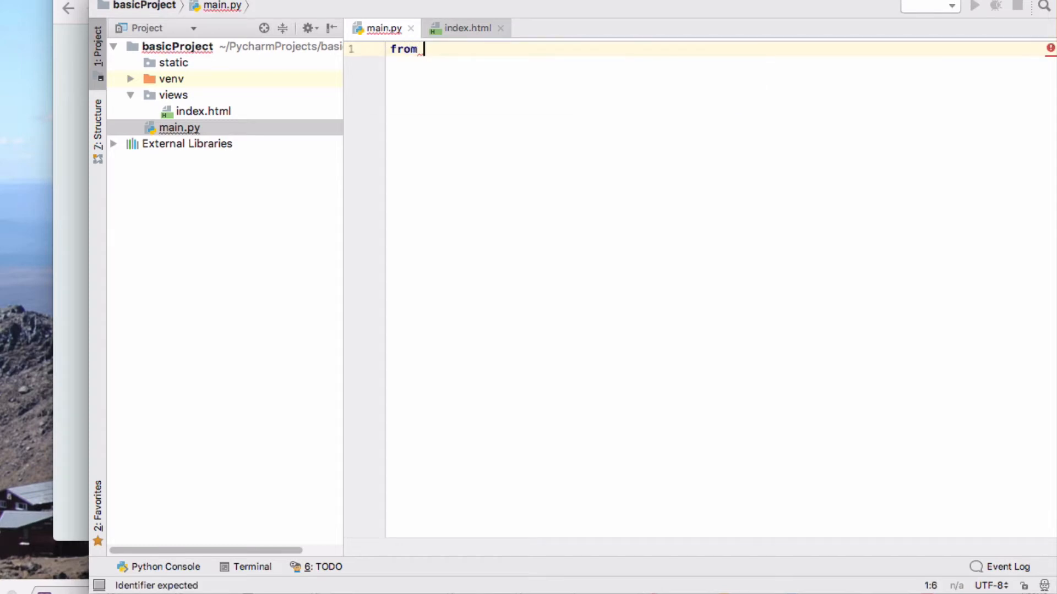
{"action": "type", "text": "bottle impo"}
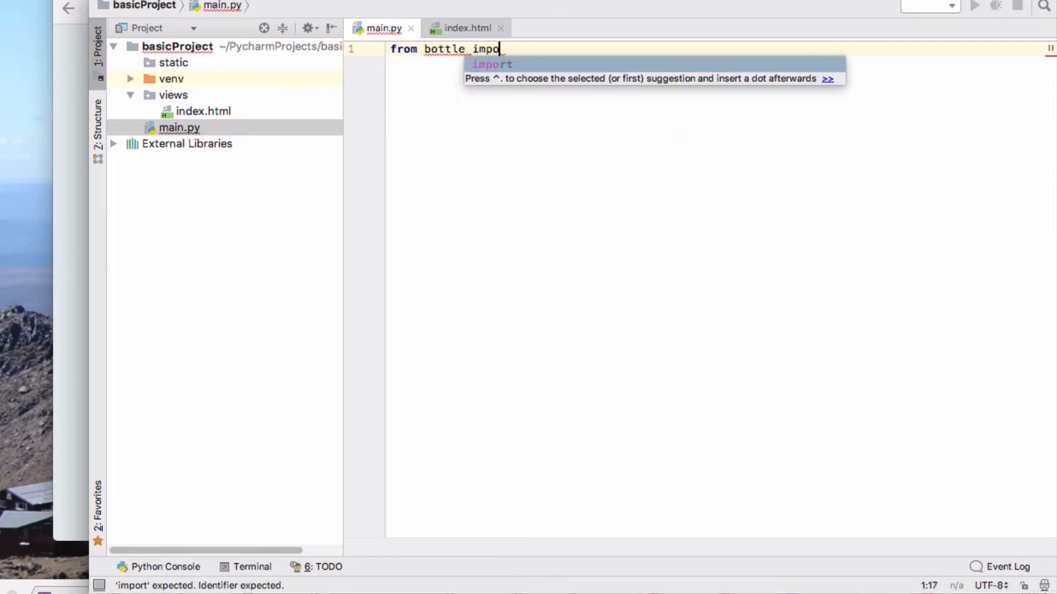
{"action": "type", "text": "rt Boo"}
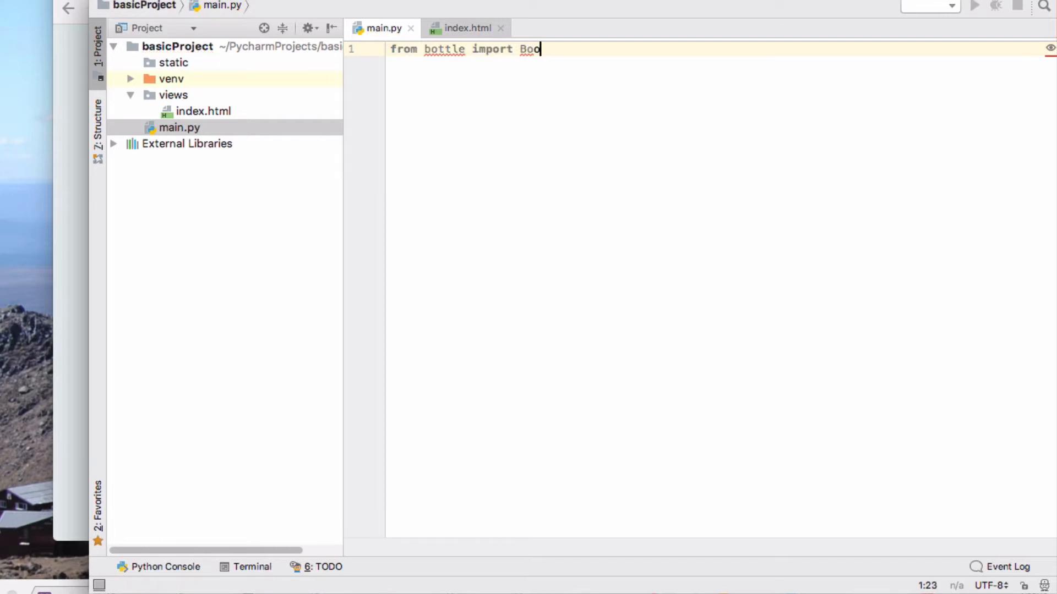
{"action": "type", "text": "ttle"}
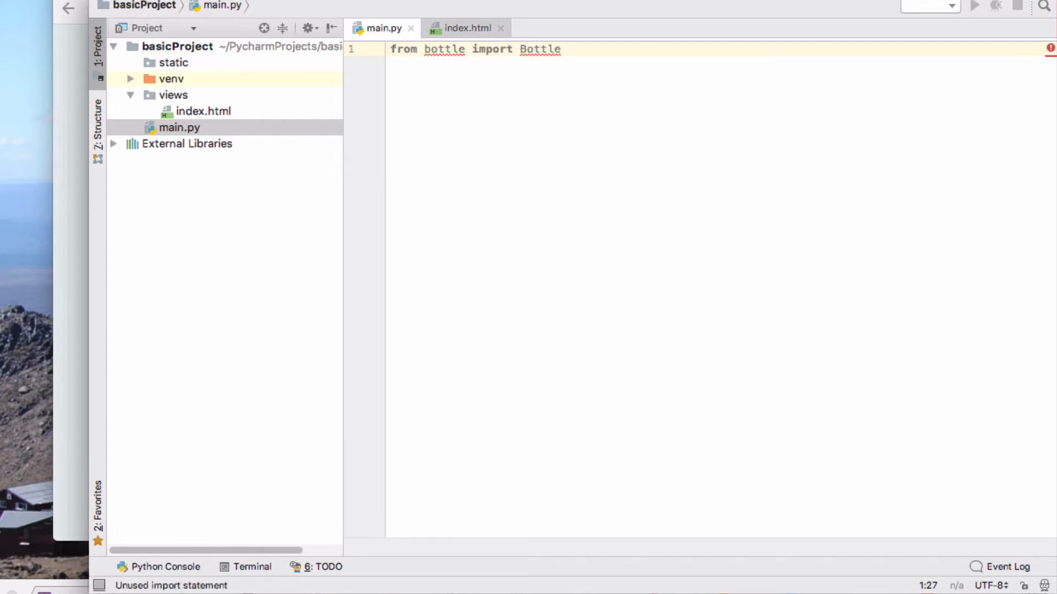
{"action": "type", "text": ", debug"}
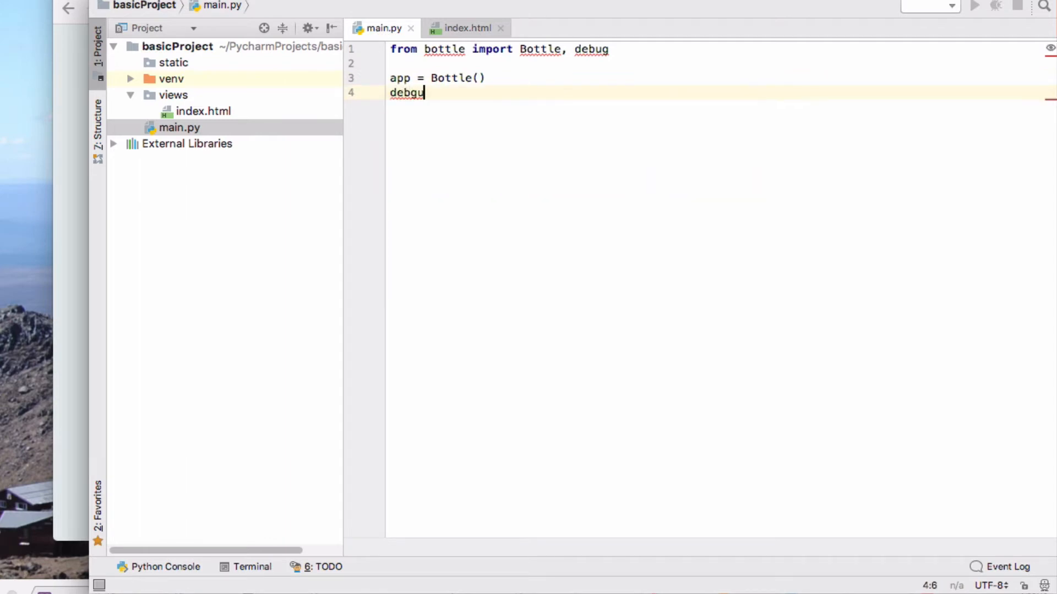
{"action": "type", "text": "(True"}
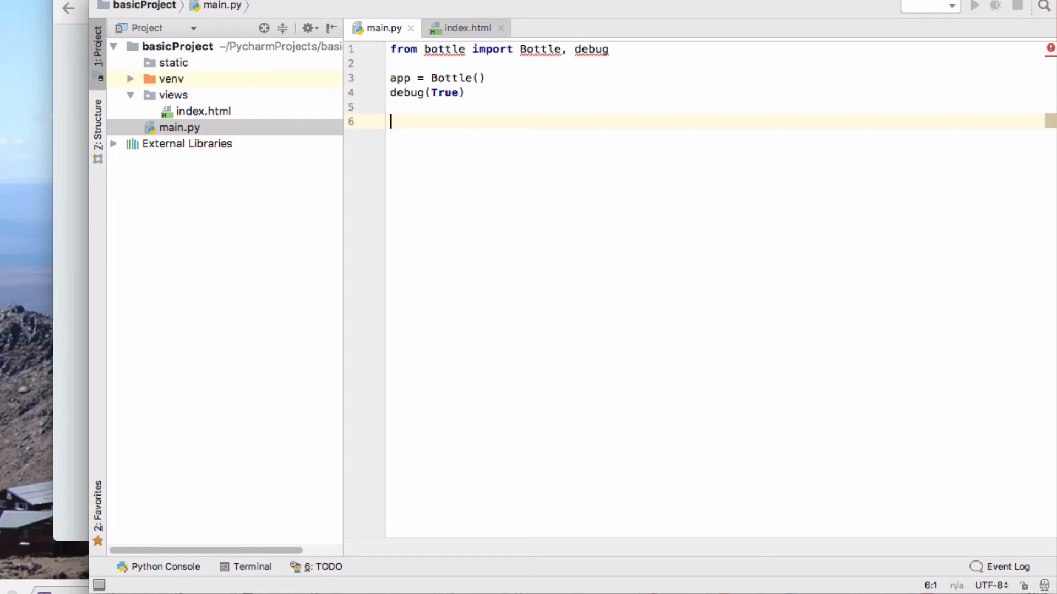
{"action": "mouse_move", "coordinate": [623, 97]}
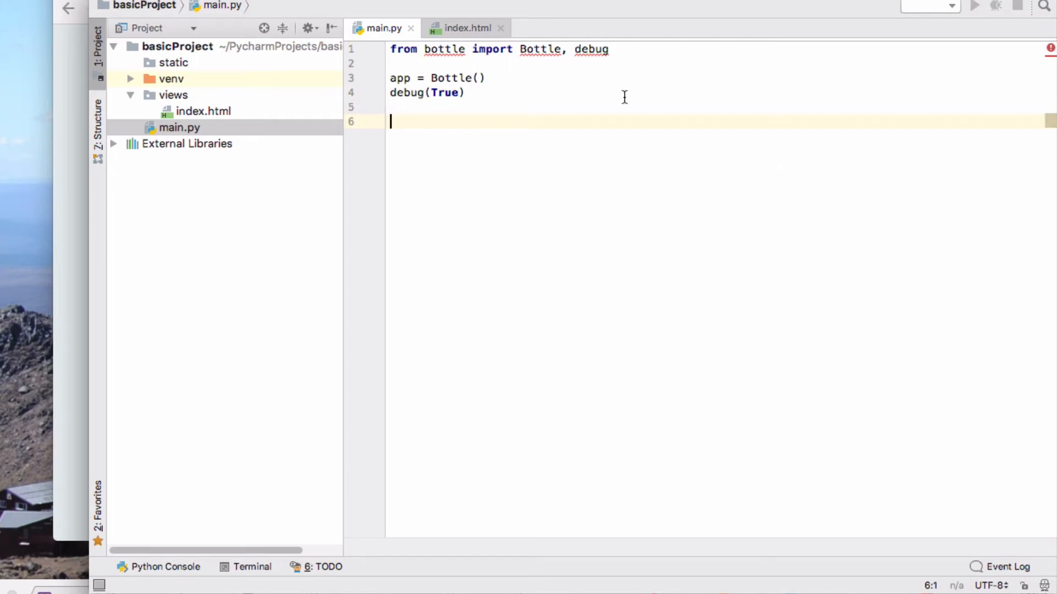
{"action": "left_click", "coordinate": [607, 48]}
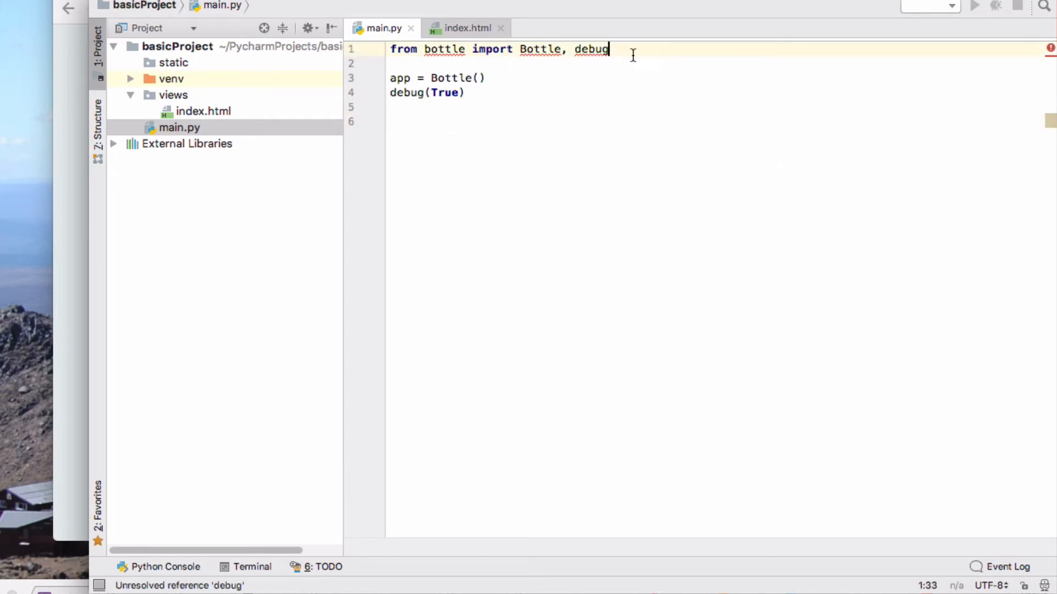
{"action": "type", "text": ", static"}
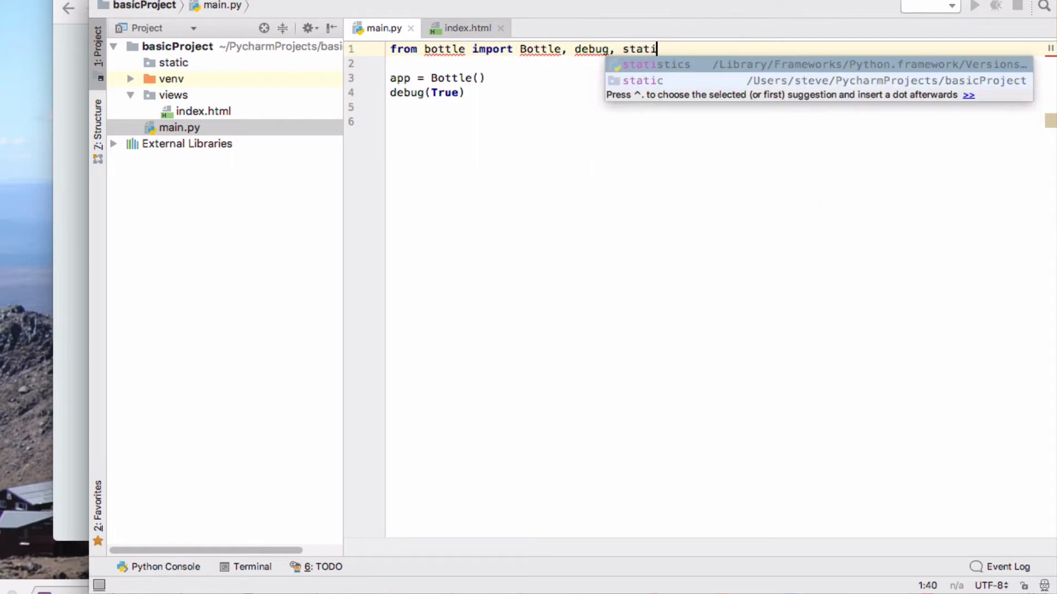
{"action": "type", "text": "c_file"}
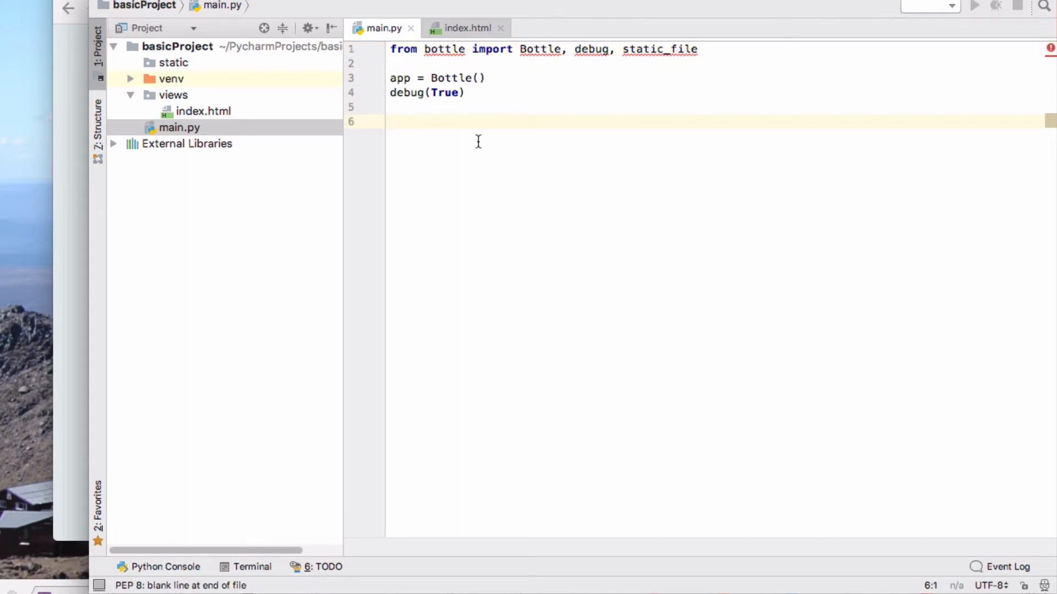
{"action": "type", "text": "@app.rou"}
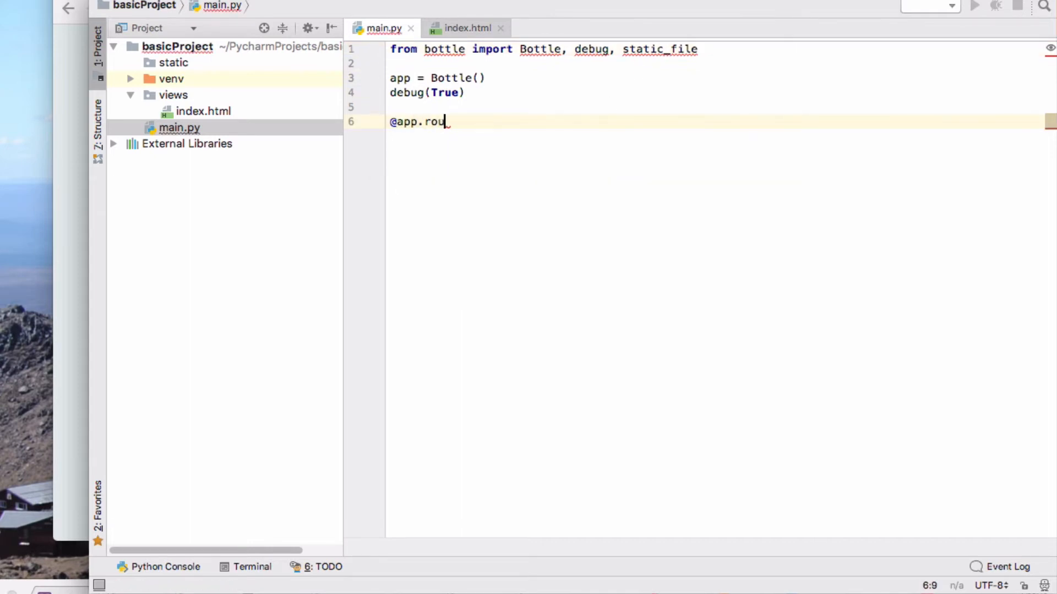
{"action": "type", "text": "te('/')"}
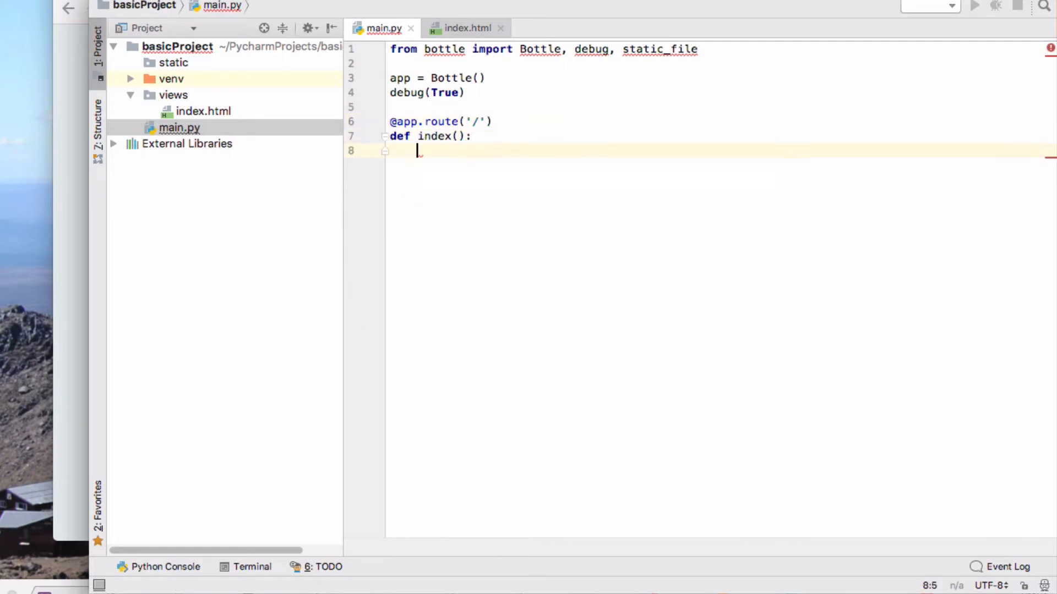
{"action": "type", "text": "return"}
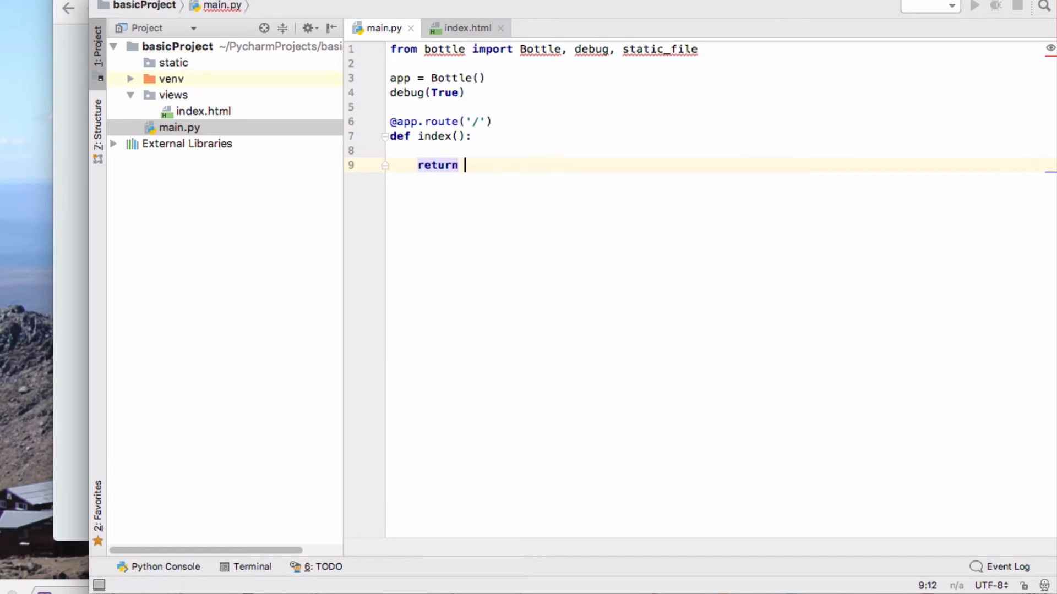
{"action": "type", "text": "template("}
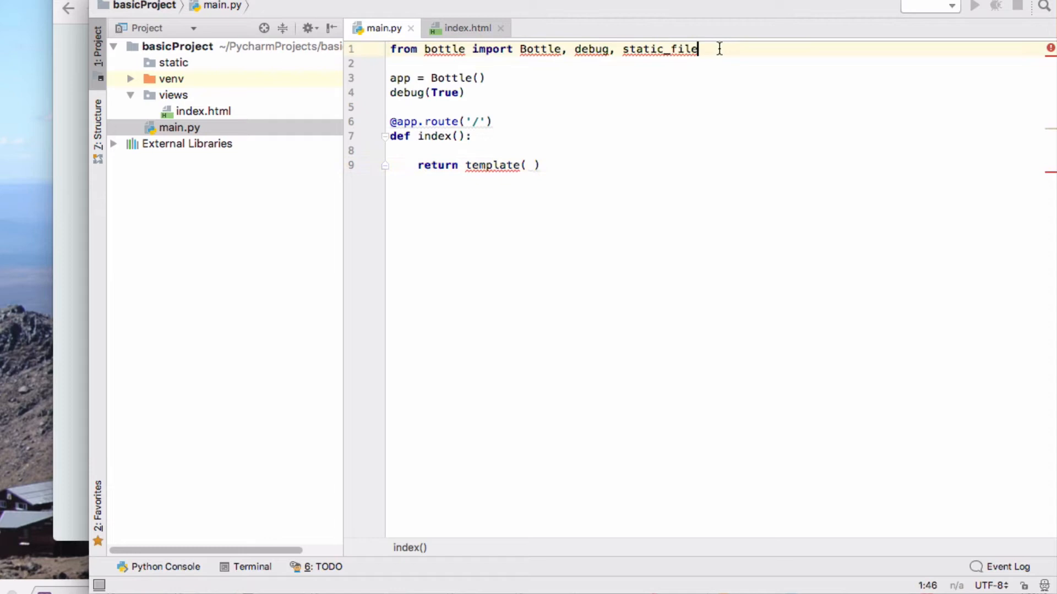
{"action": "type", "text": ", template"}
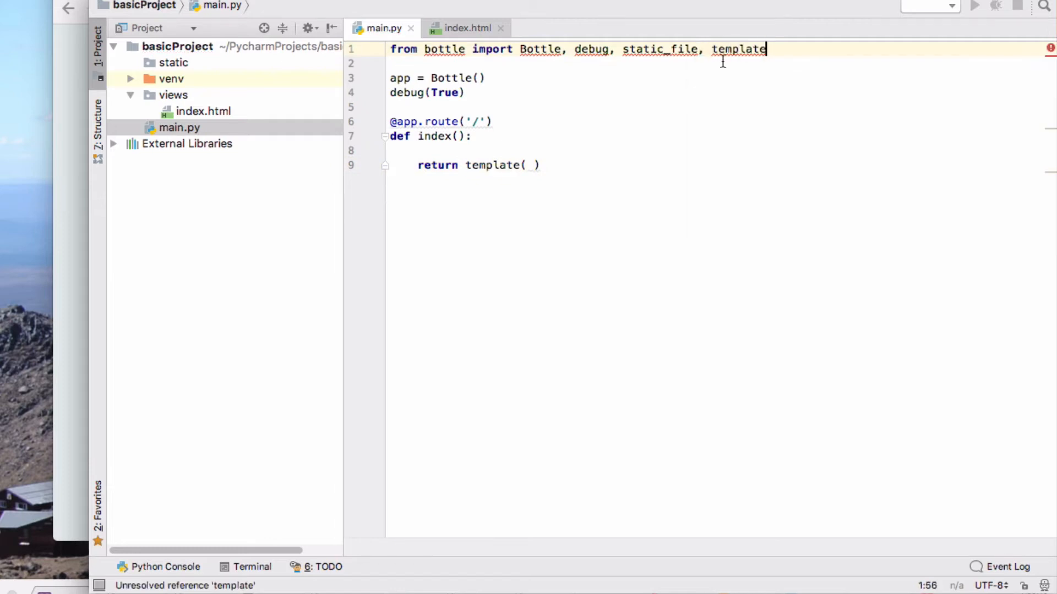
{"action": "left_click", "coordinate": [527, 165]}
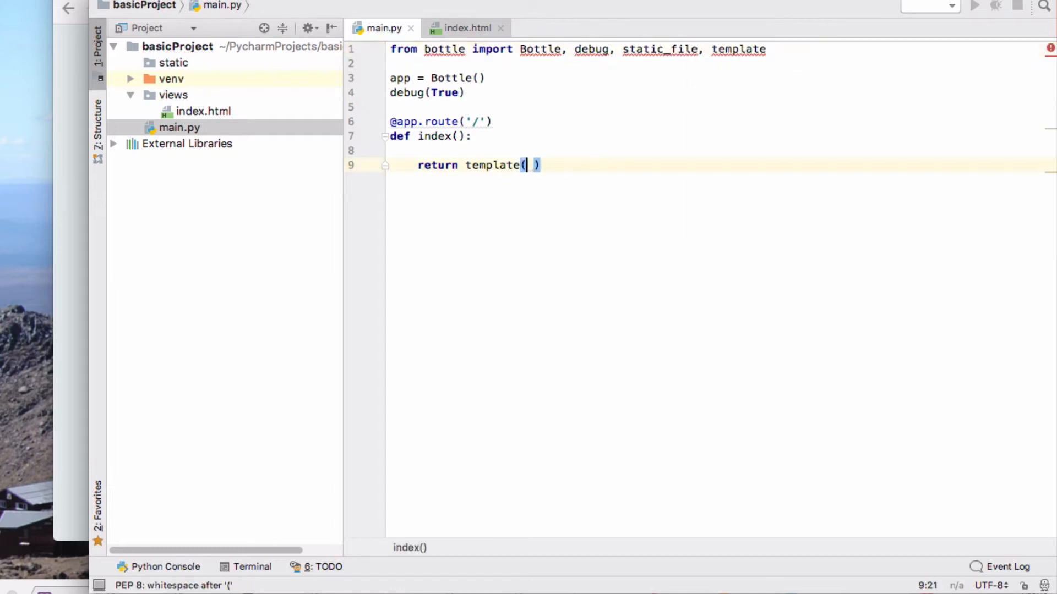
{"action": "type", "text": "'index'"}
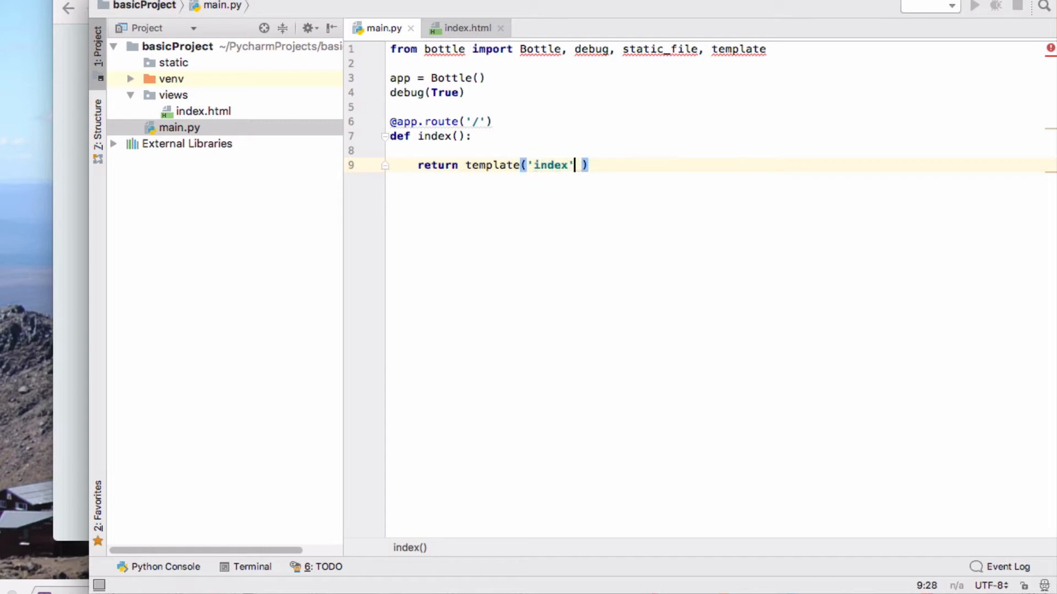
{"action": "type", "text": ","}
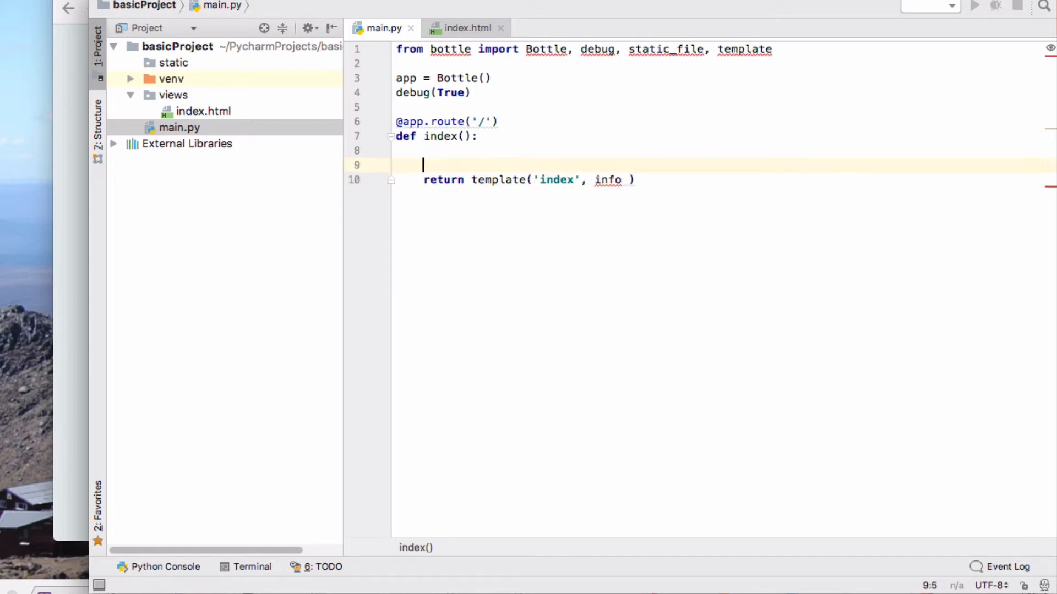
{"action": "type", "text": "info"}
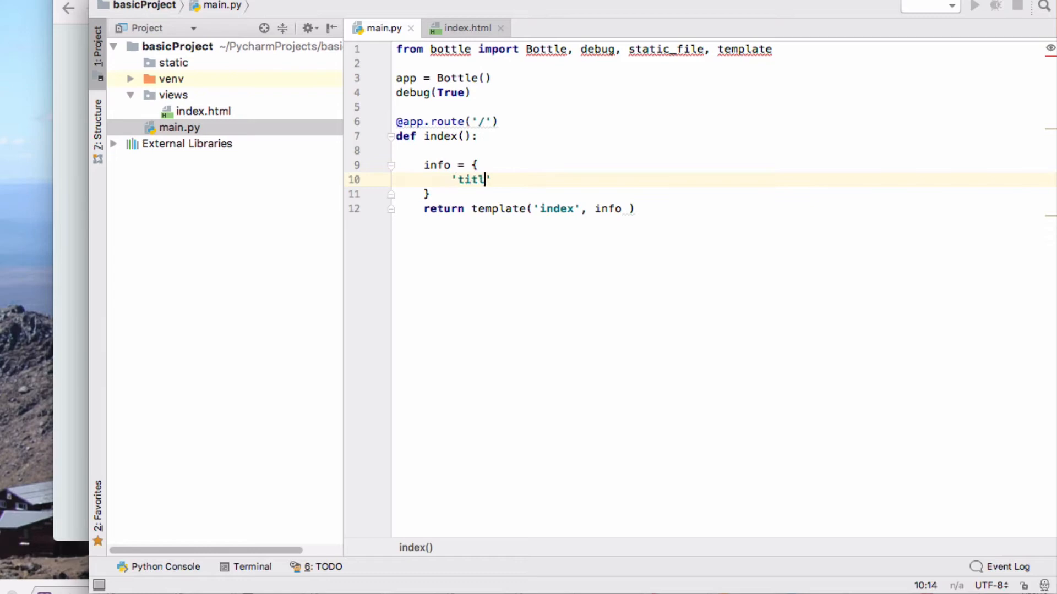
Step: Define the info dict with title 'My Main Page' above the return statement
{"action": "type", "text": "e':"}
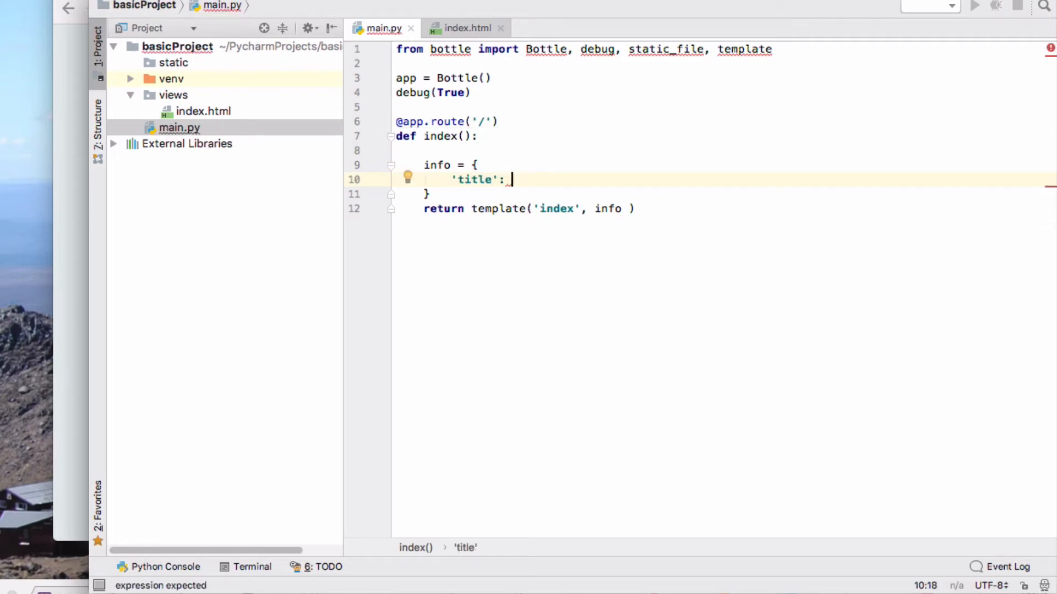
{"action": "type", "text": "'My main'"}
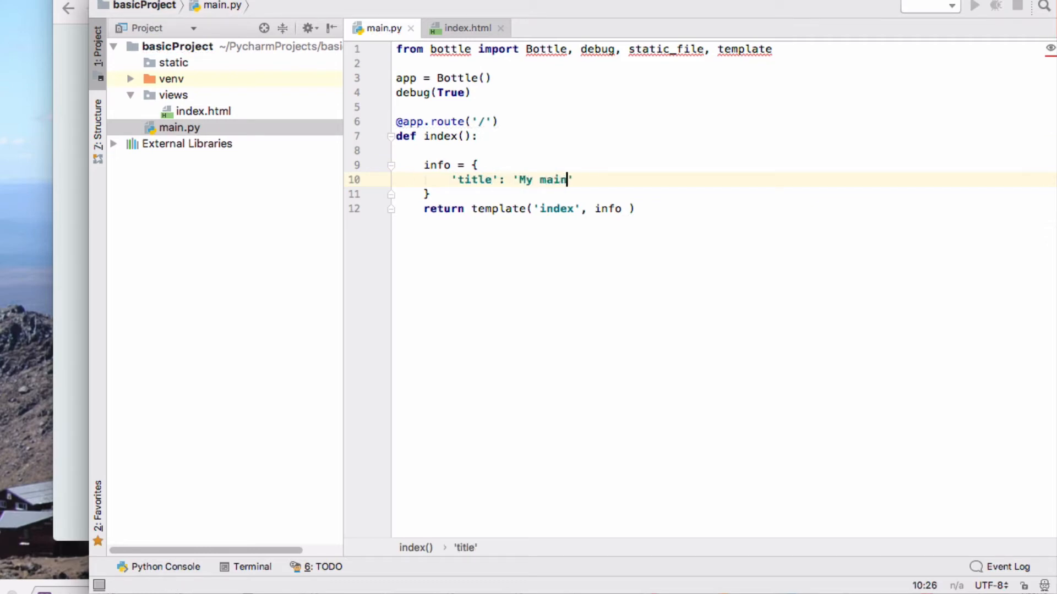
{"action": "type", "text": "Page'"}
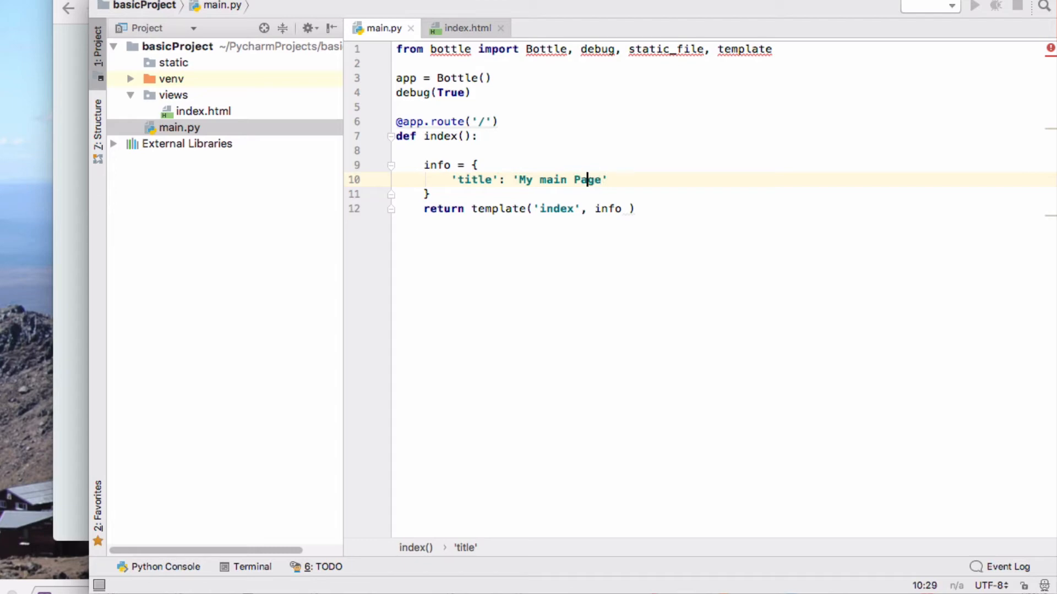
{"action": "type", "text": "M"}
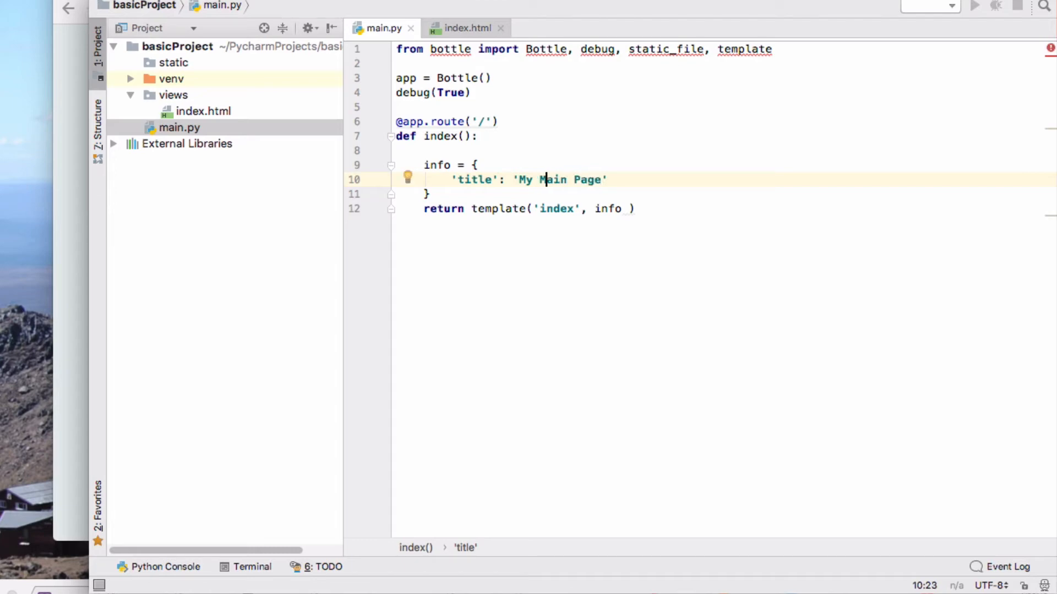
{"action": "key", "text": "Return"}
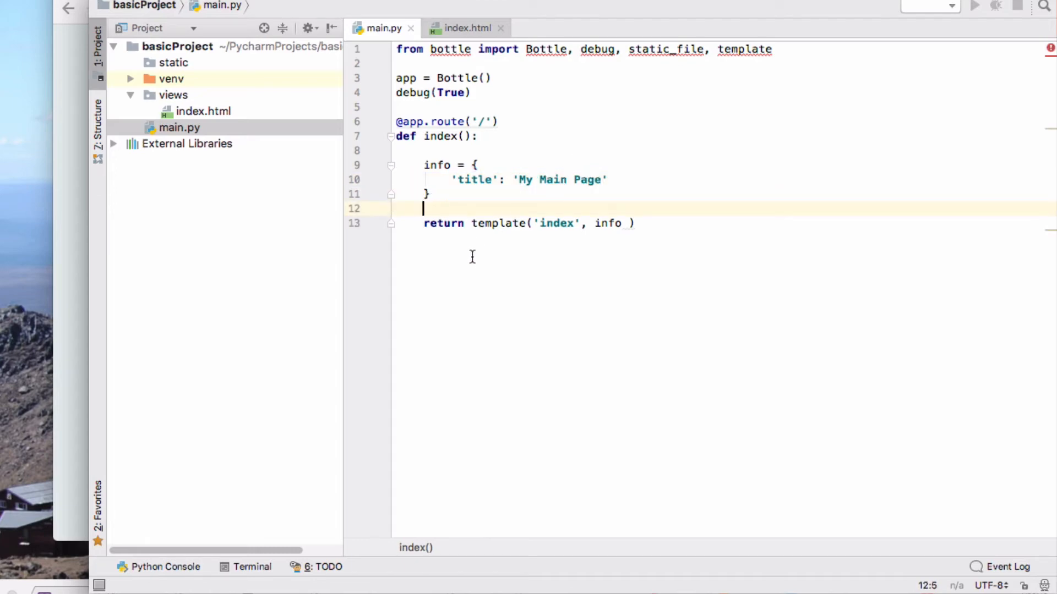
{"action": "left_click", "coordinate": [630, 223]}
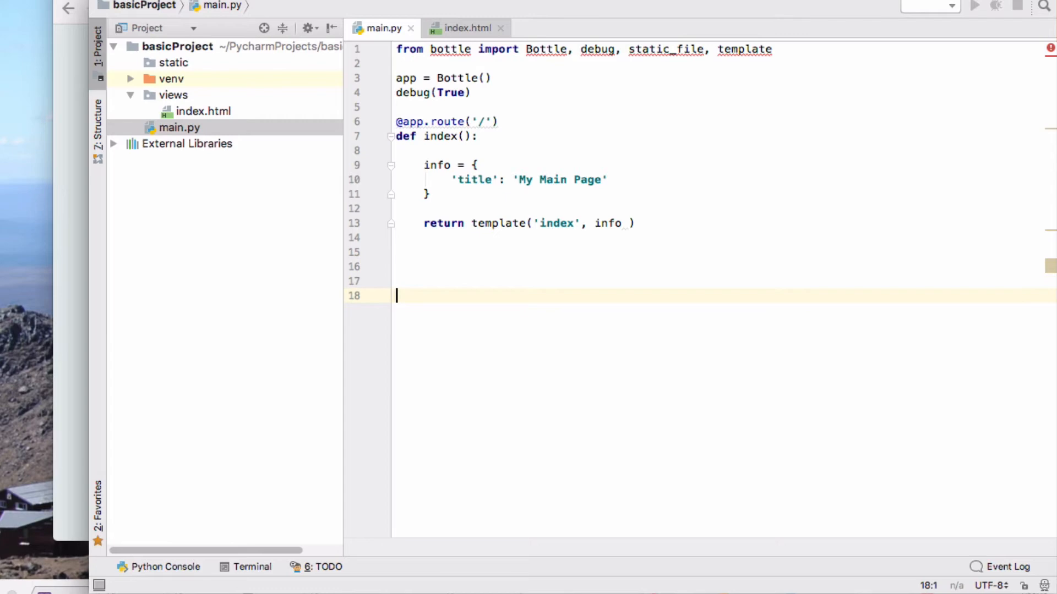
{"action": "type", "text": "@app"}
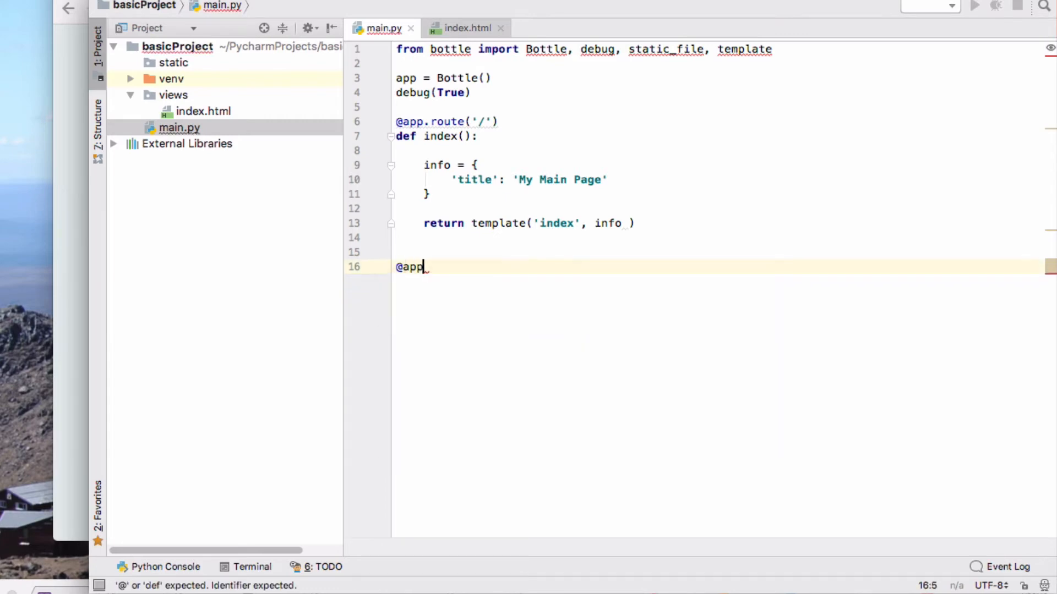
{"action": "type", "text": ".static"}
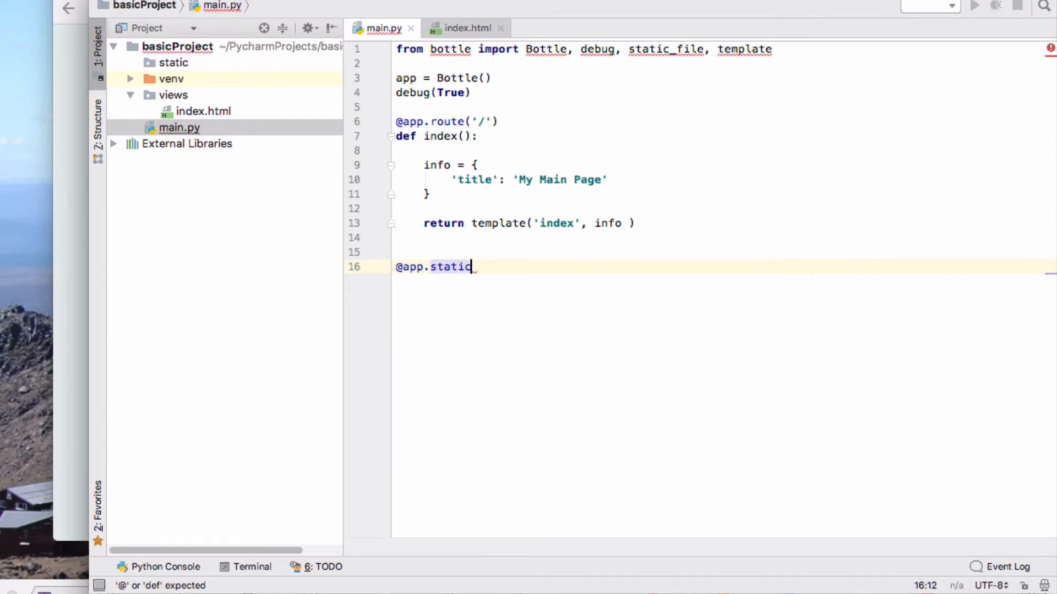
{"action": "type", "text": "route()"}
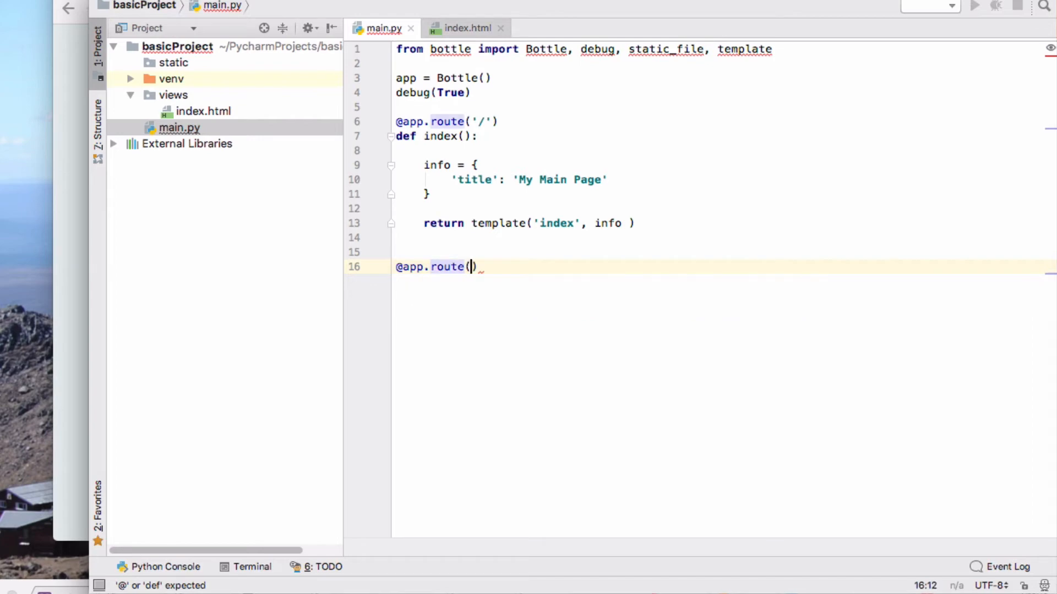
{"action": "type", "text": "'/stati'"}
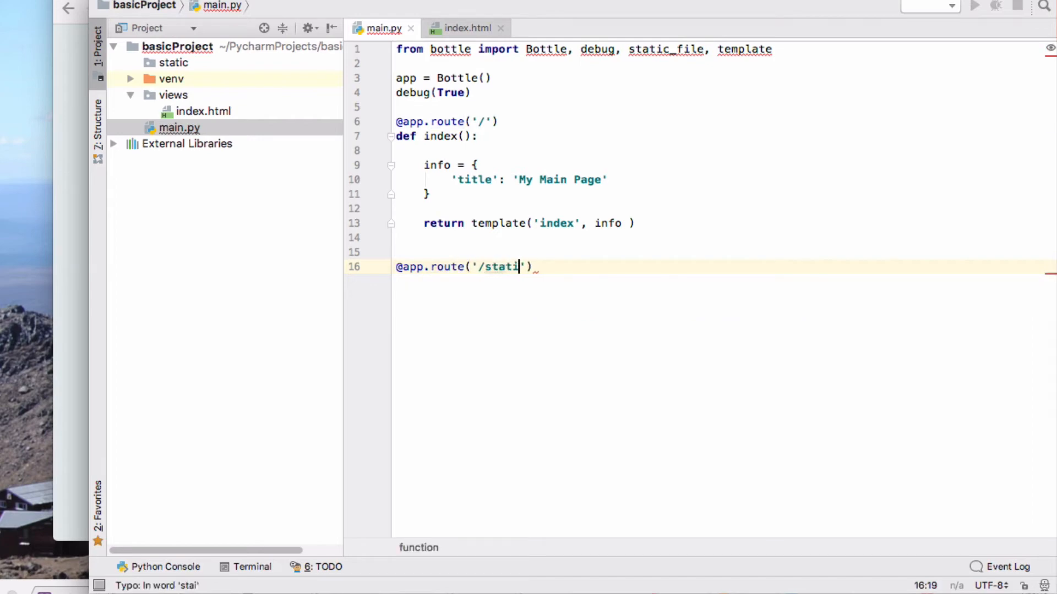
{"action": "type", "text": "c/<fi"}
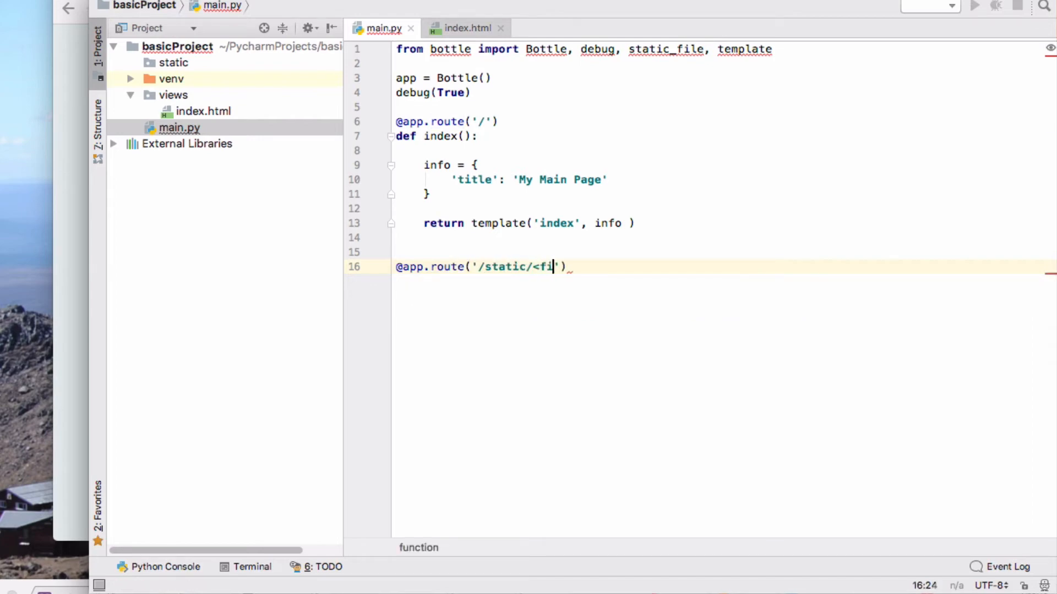
{"action": "type", "text": "lepath:"}
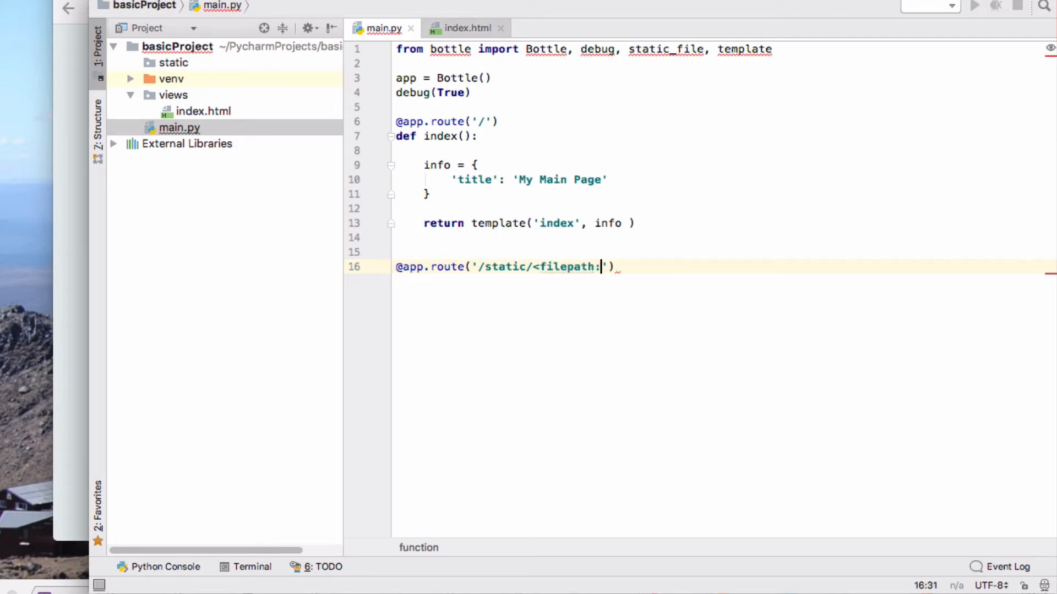
{"action": "type", "text": "path>"}
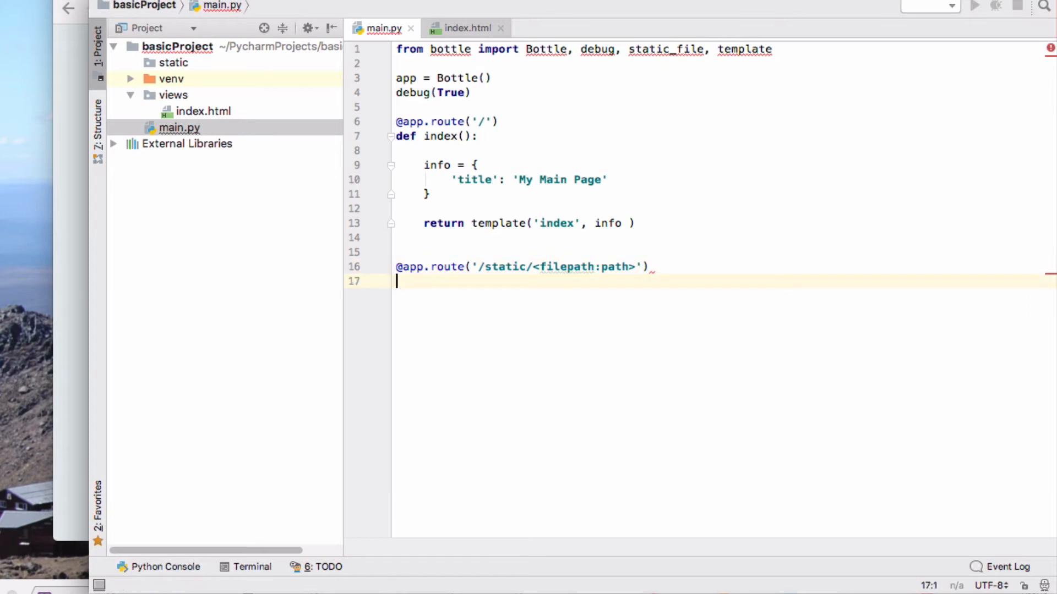
Step: Define static(filepath) returning static_file(filepath, root='static')
{"action": "type", "text": "dewf"}
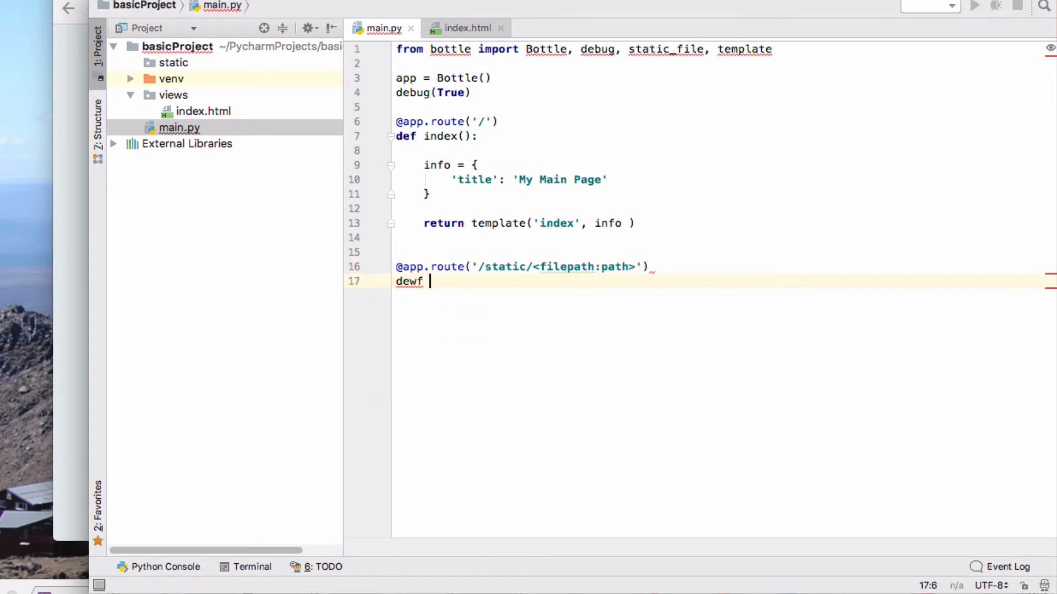
{"action": "type", "text": "def static("}
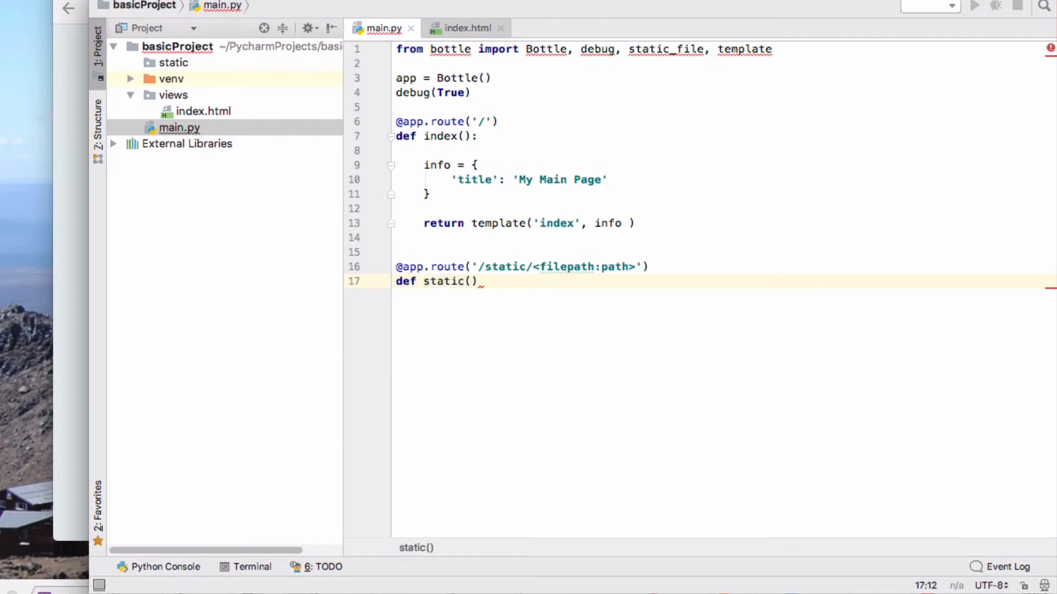
{"action": "type", "text": "filepath"}
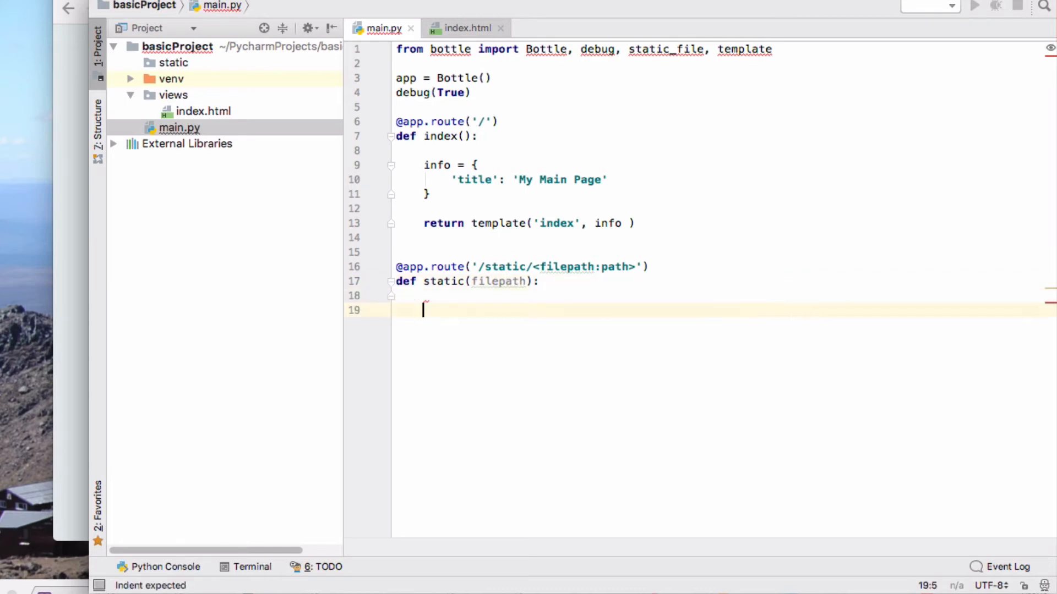
{"action": "type", "text": "return s"}
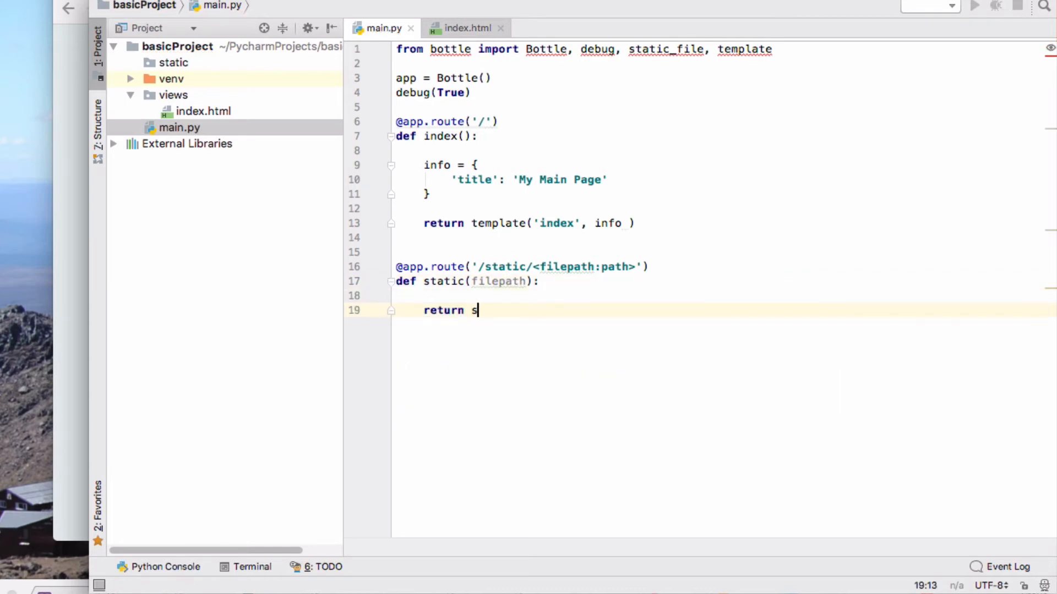
{"action": "type", "text": "tatic_file("}
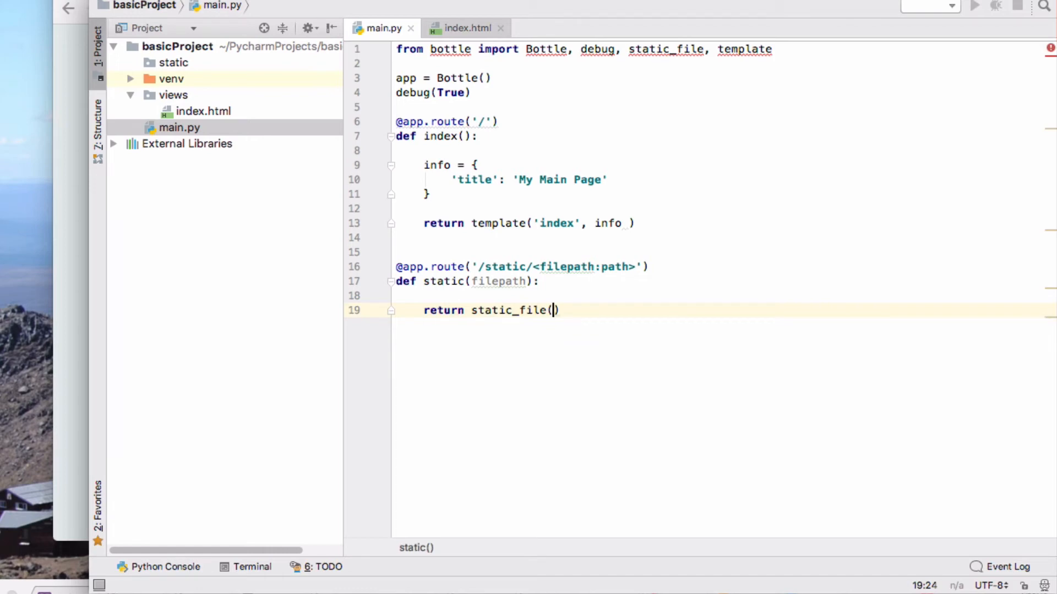
{"action": "type", "text": "filepath,m"}
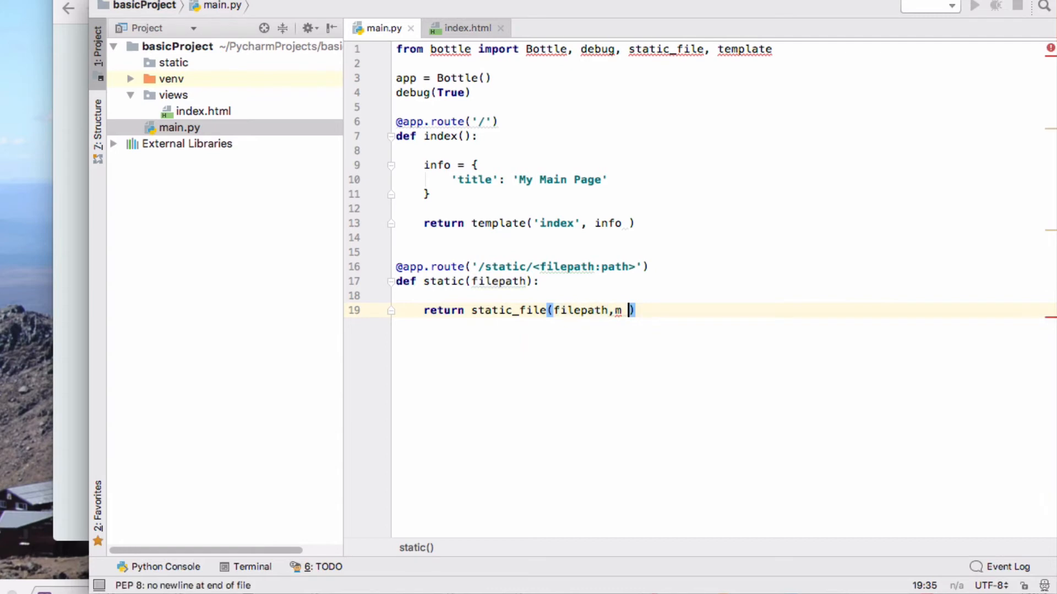
{"action": "type", "text": "oot="}
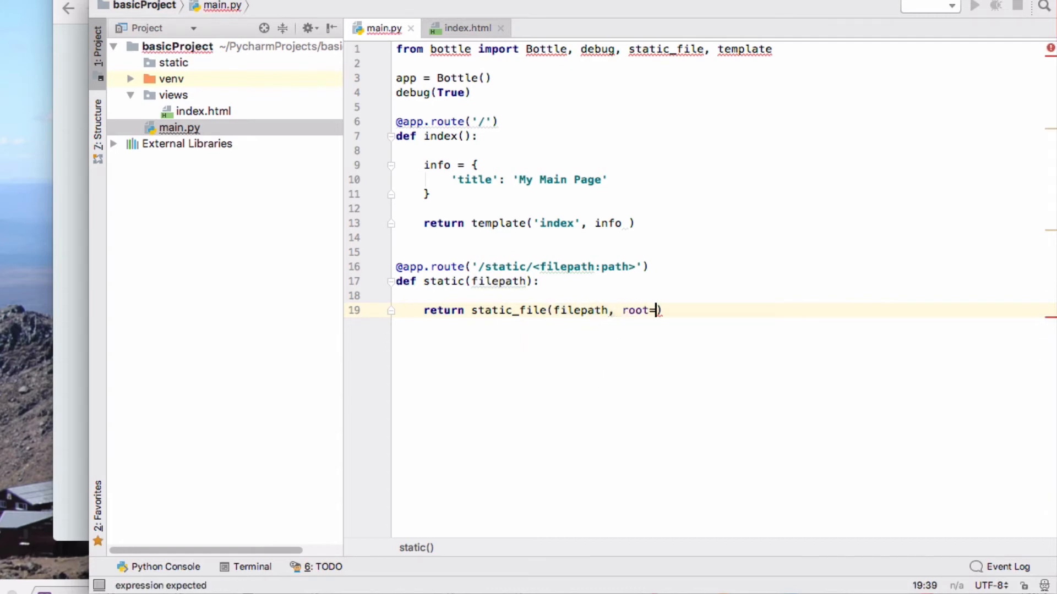
{"action": "type", "text": "'static'"}
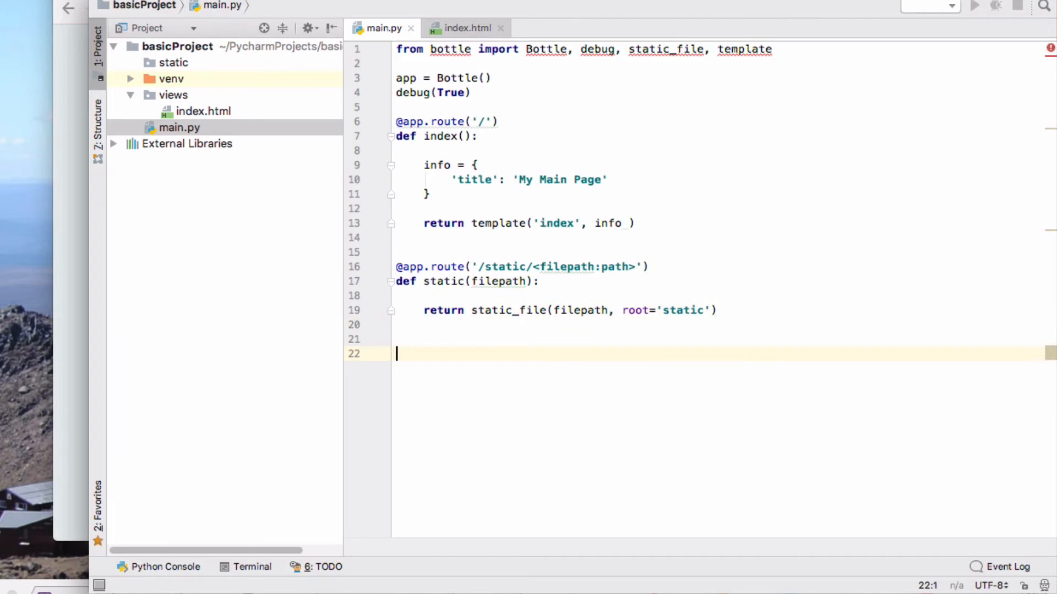
Step: End main.py with an if __name__=='__main__': block that calls app.run()
{"action": "type", "text": "if"}
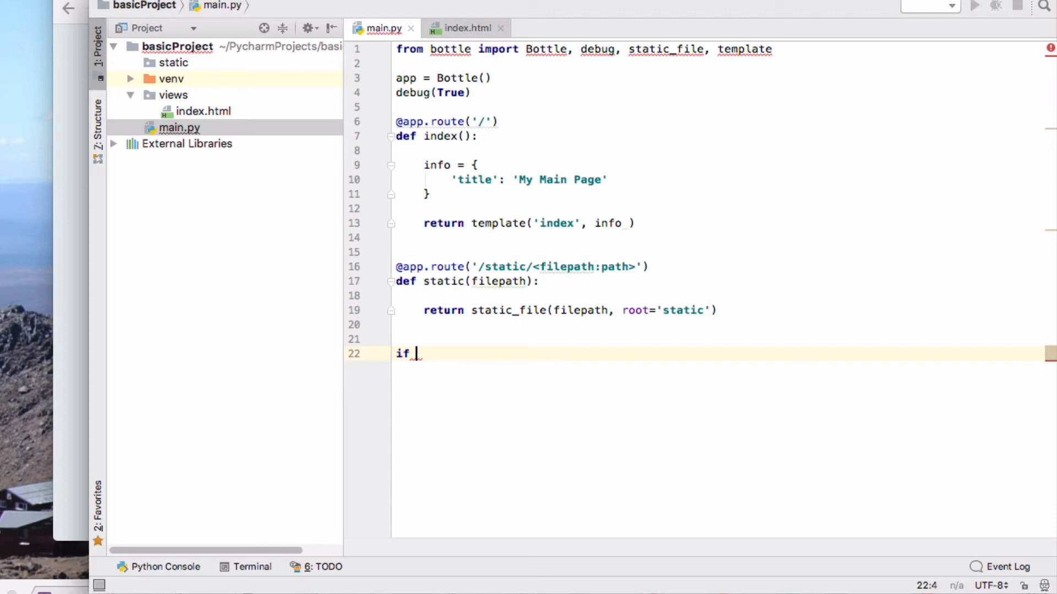
{"action": "type", "text": "__main__=='"}
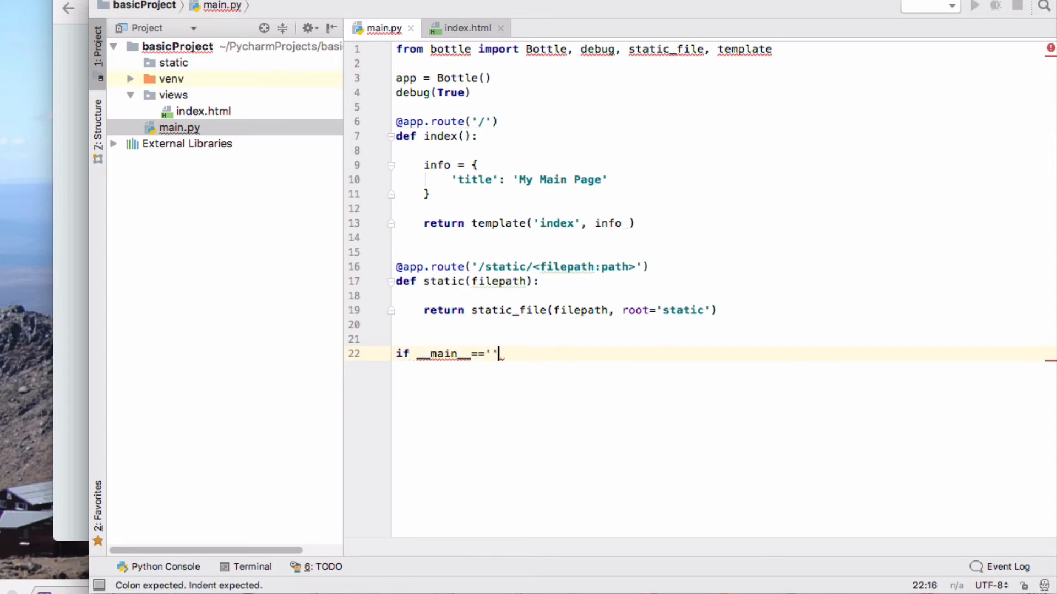
{"action": "type", "text": "__main__"}
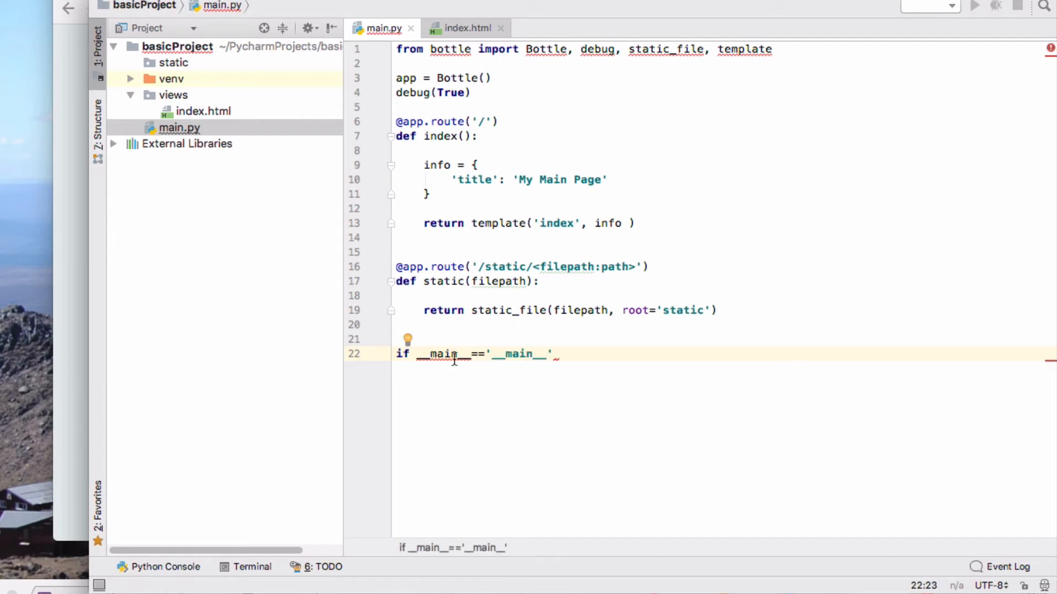
{"action": "key", "text": "Backspace"}
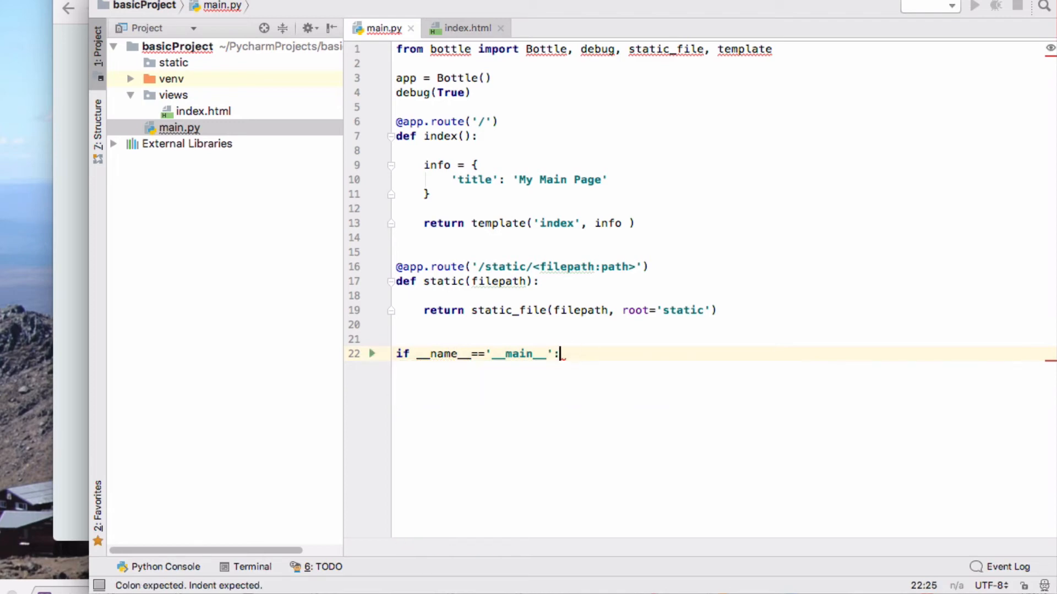
{"action": "type", "text": "a"}
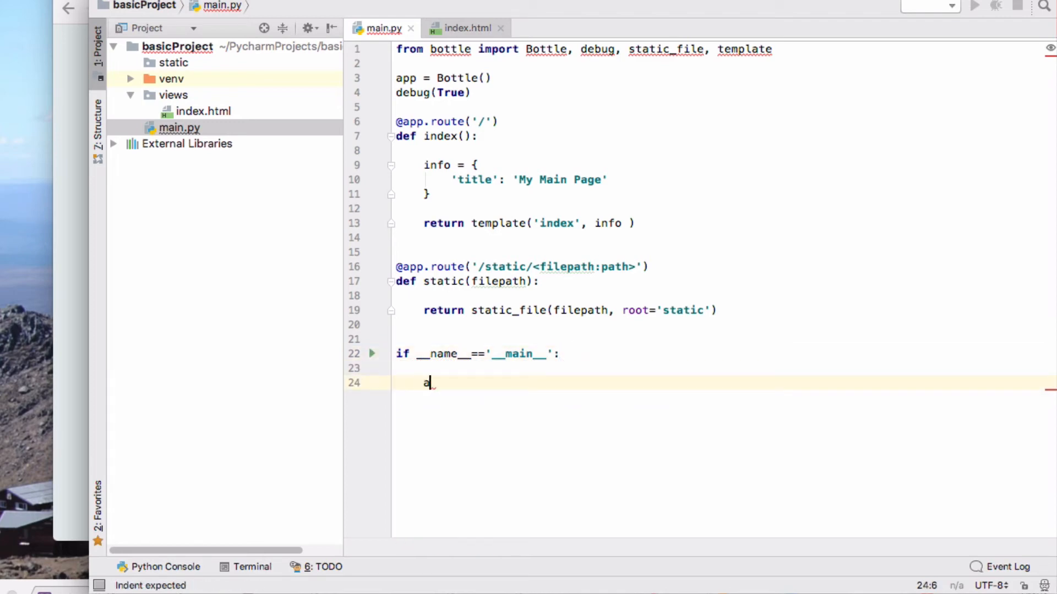
{"action": "type", "text": "pp.run()"}
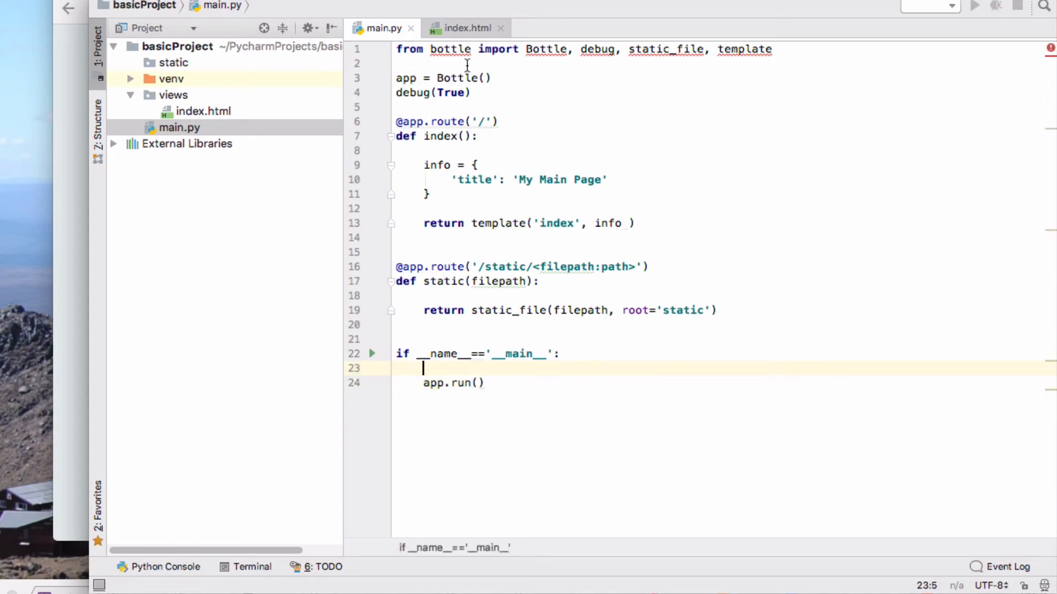
{"action": "left_click", "coordinate": [511, 325]}
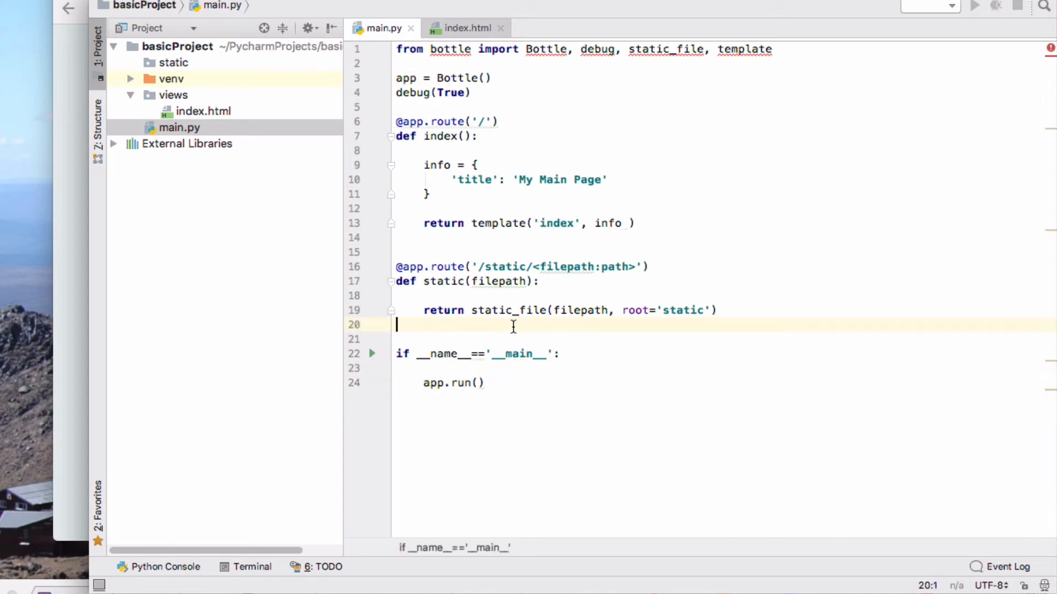
{"action": "mouse_move", "coordinate": [616, 316]}
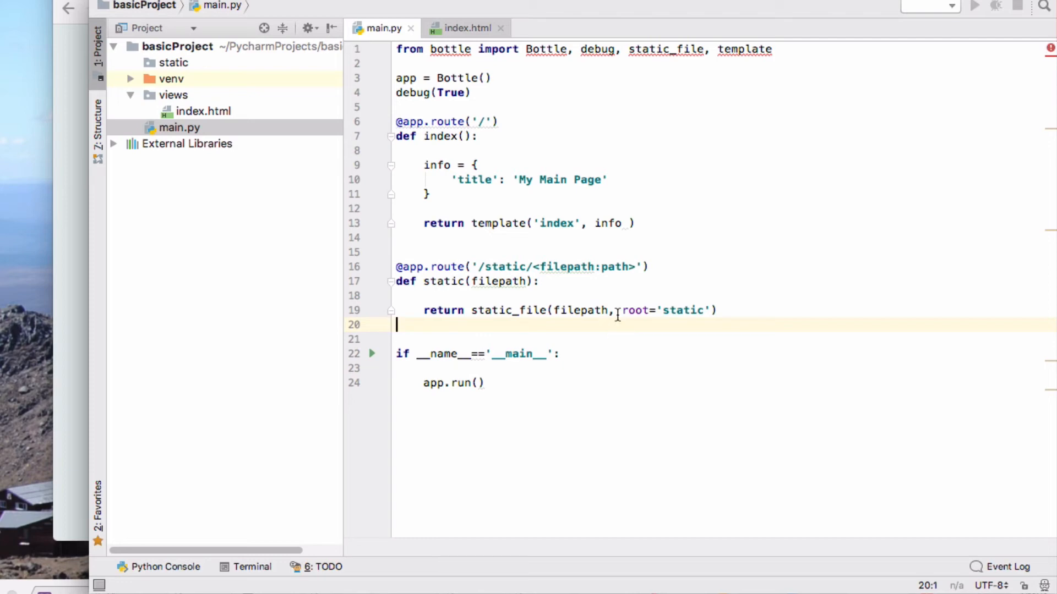
Step: Create a new empty file style.css inside the static folder
{"action": "left_click", "coordinate": [173, 63]}
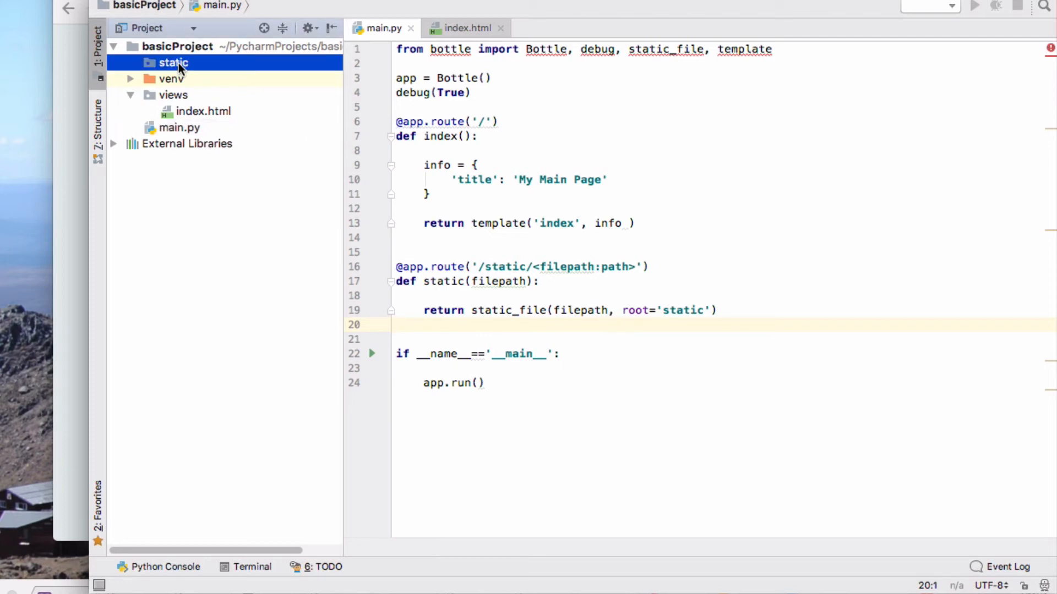
{"action": "right_click", "coordinate": [173, 62]}
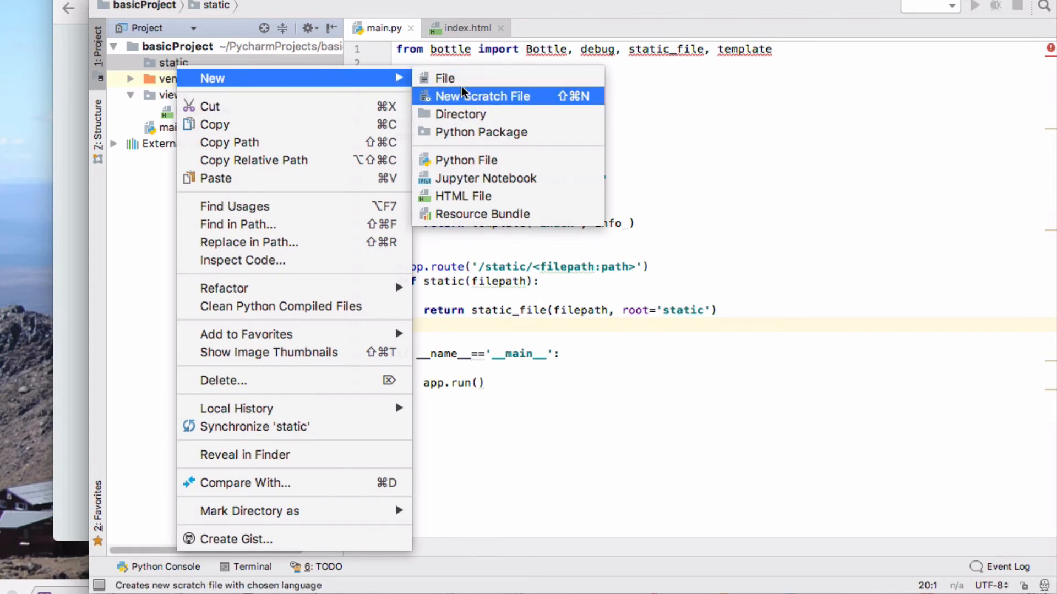
{"action": "left_click", "coordinate": [445, 77]}
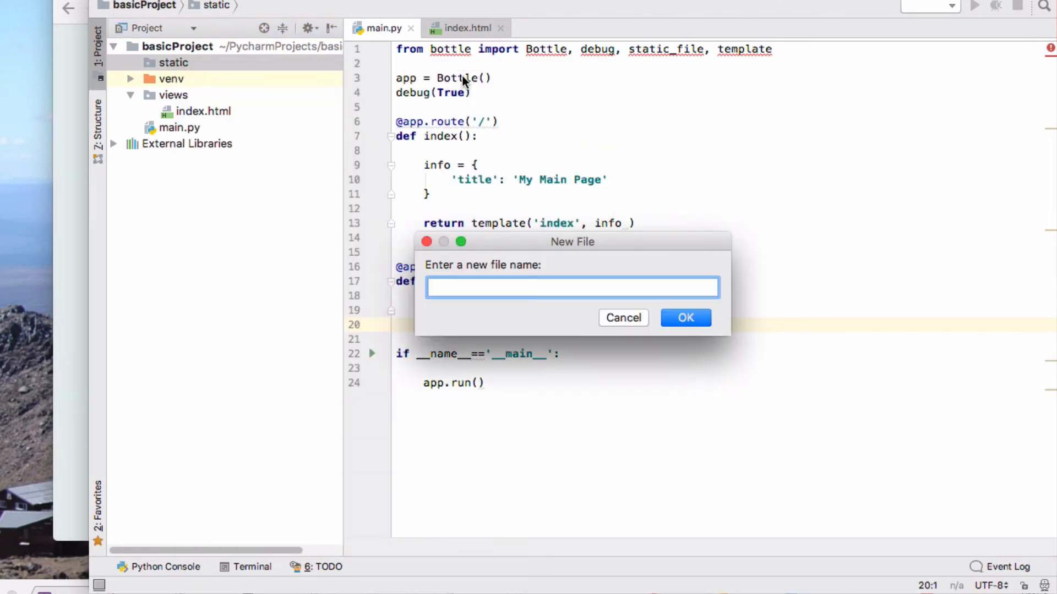
{"action": "left_click", "coordinate": [684, 317]}
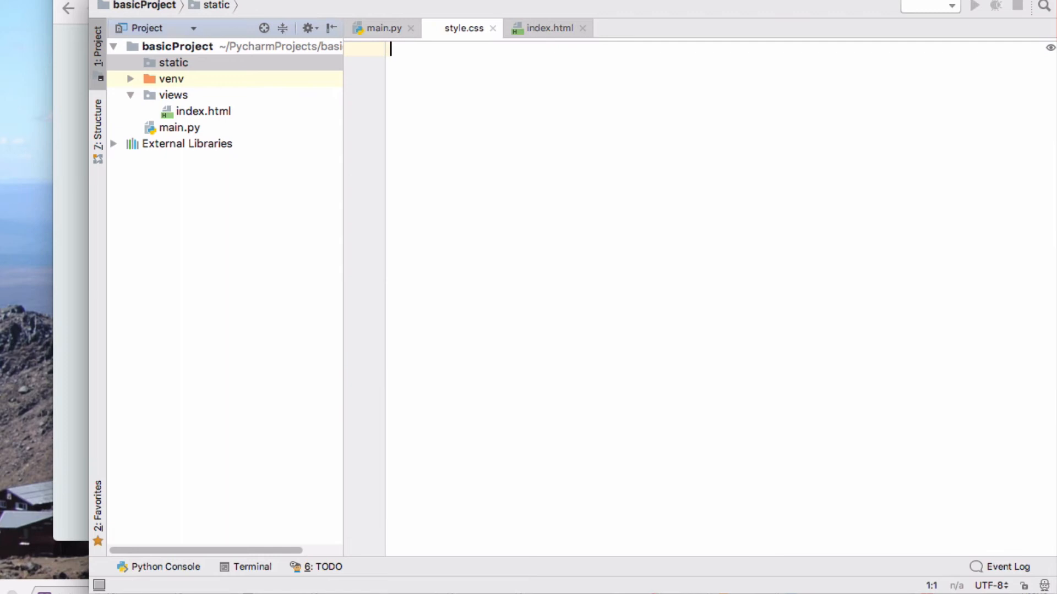
Step: Write a body rule with background-color: pink and font-family: sans-serif in style.css
{"action": "type", "text": "bod"}
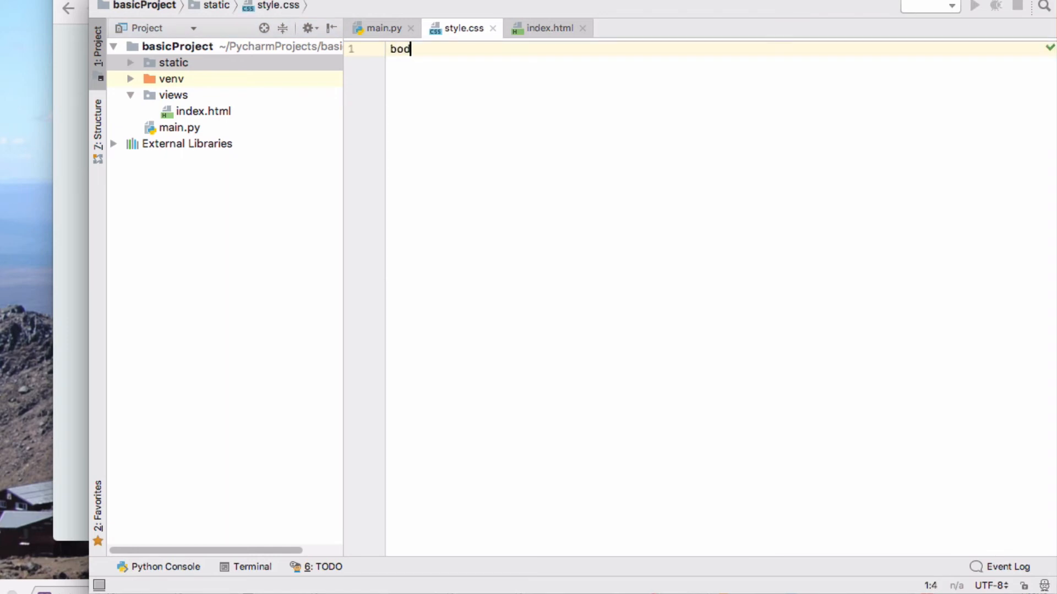
{"action": "type", "text": "dy {}"}
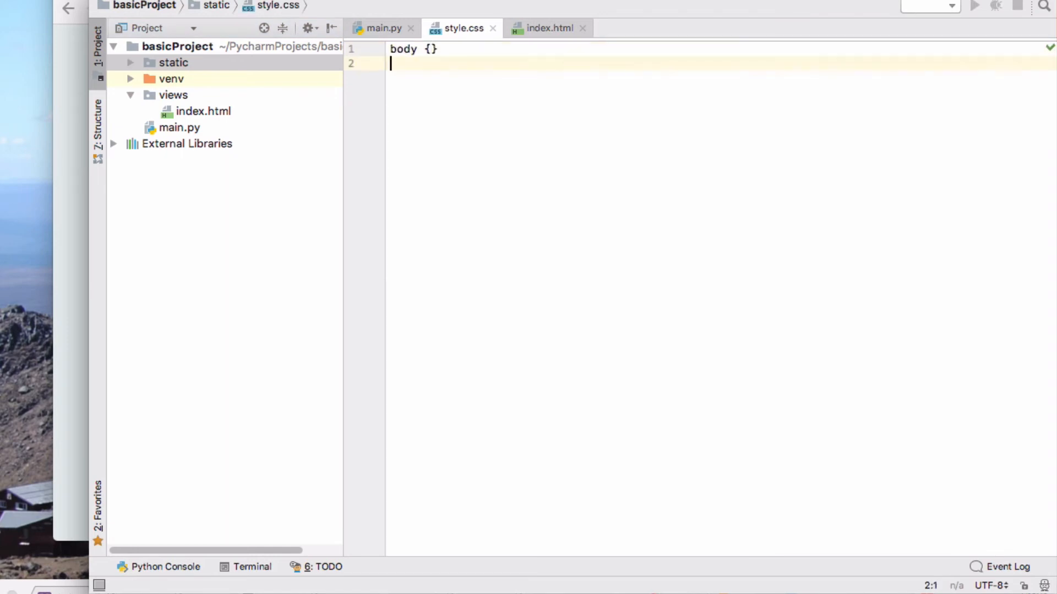
{"action": "key", "text": "Enter"}
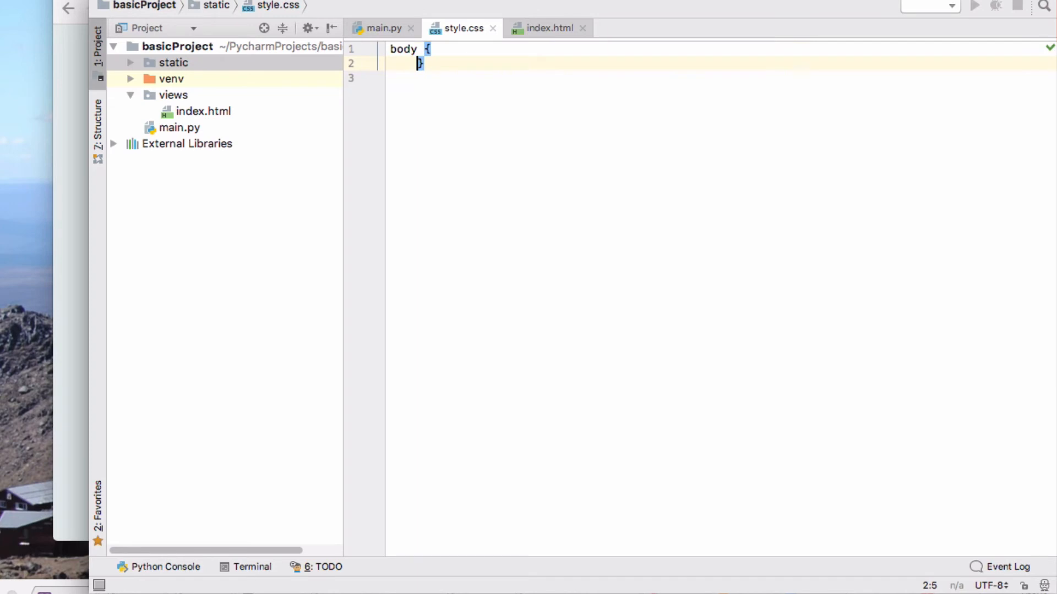
{"action": "type", "text": "background"}
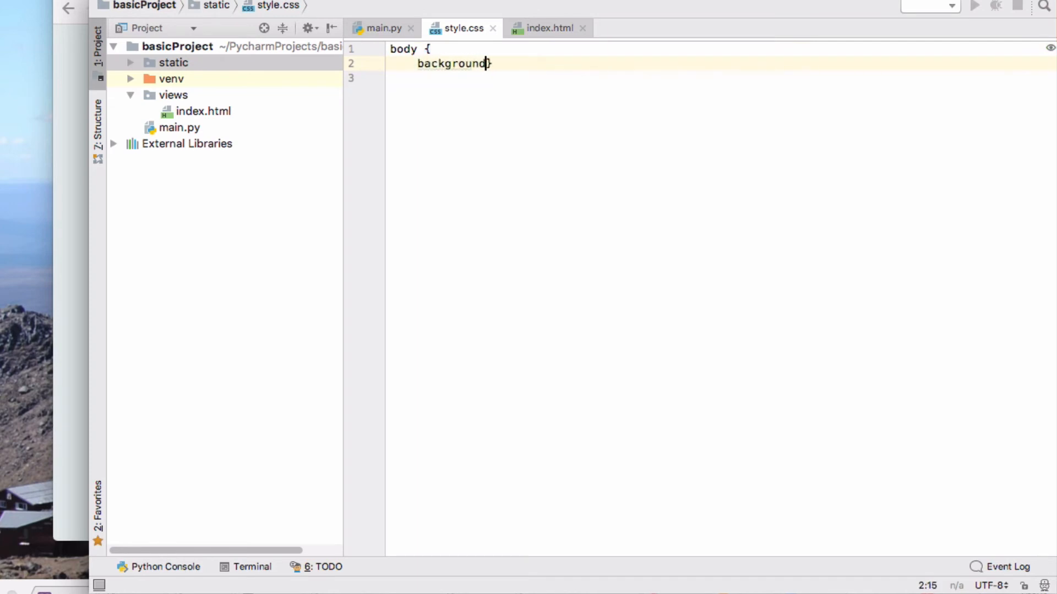
{"action": "type", "text": "-color"}
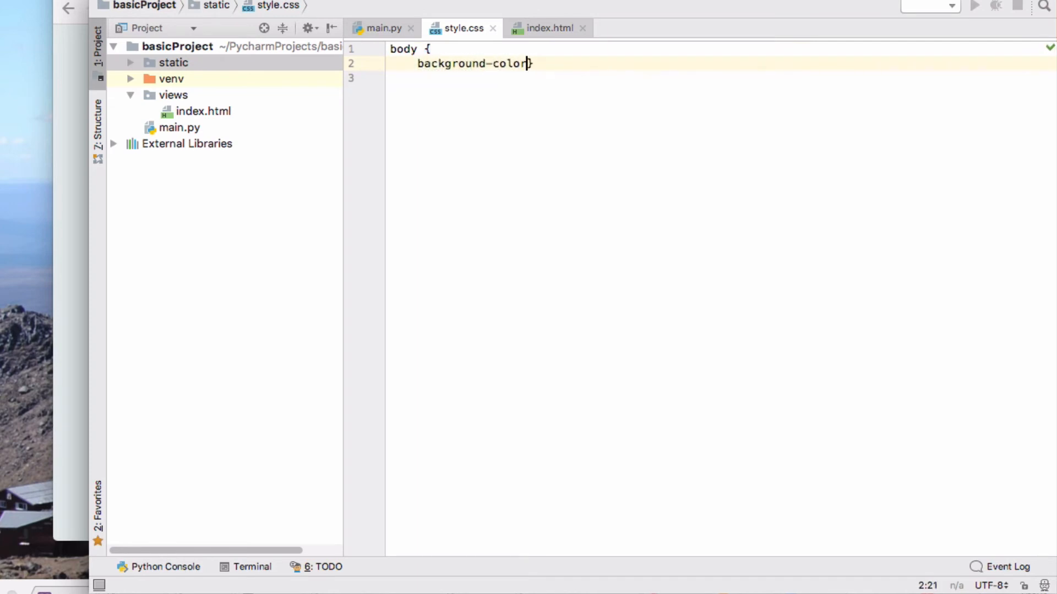
{"action": "type", "text": ": pink;"}
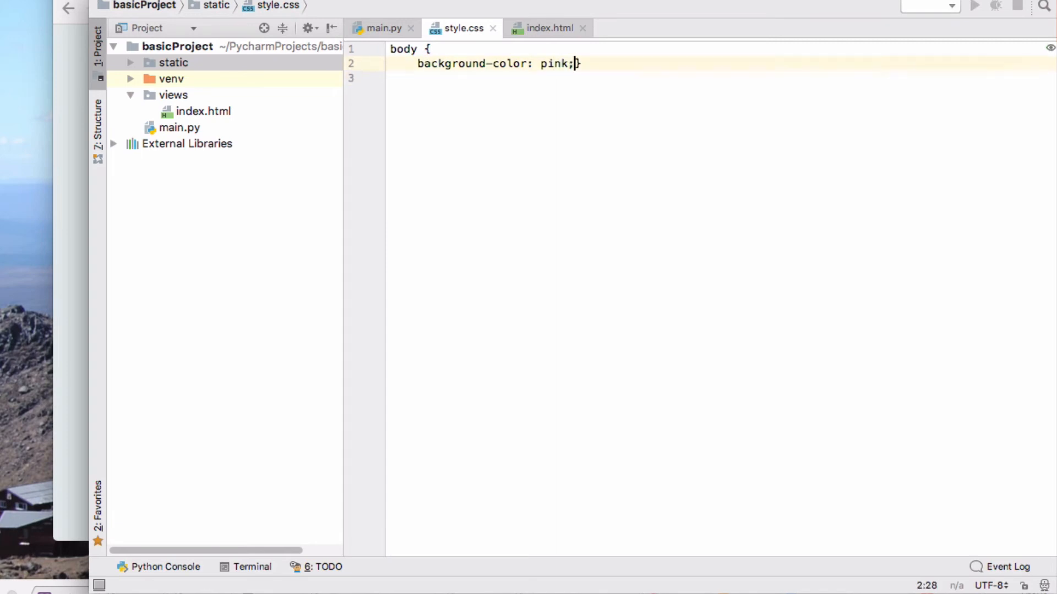
{"action": "key", "text": "Return"}
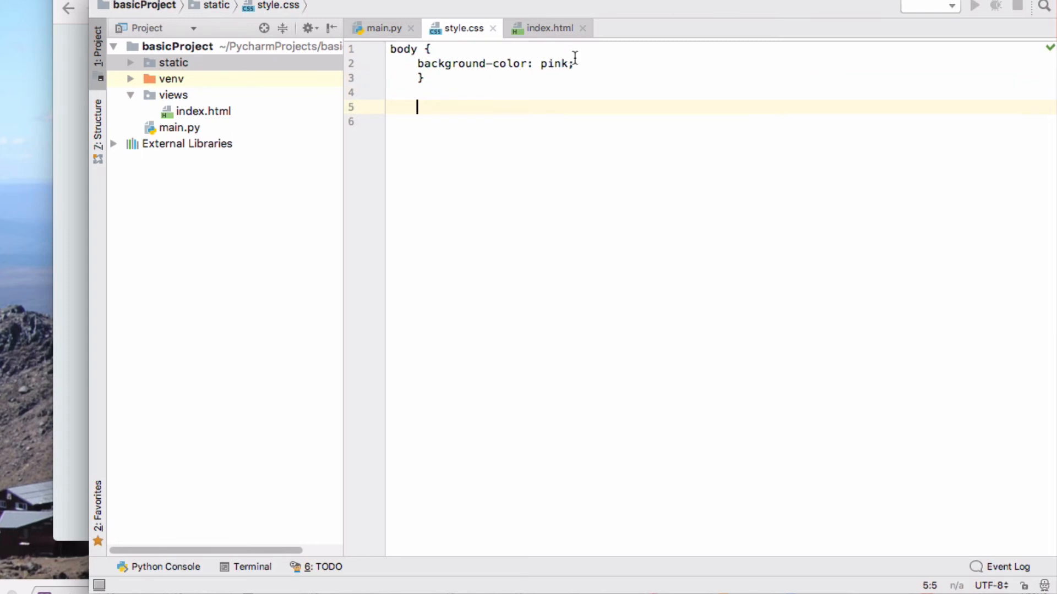
{"action": "type", "text": "font"}
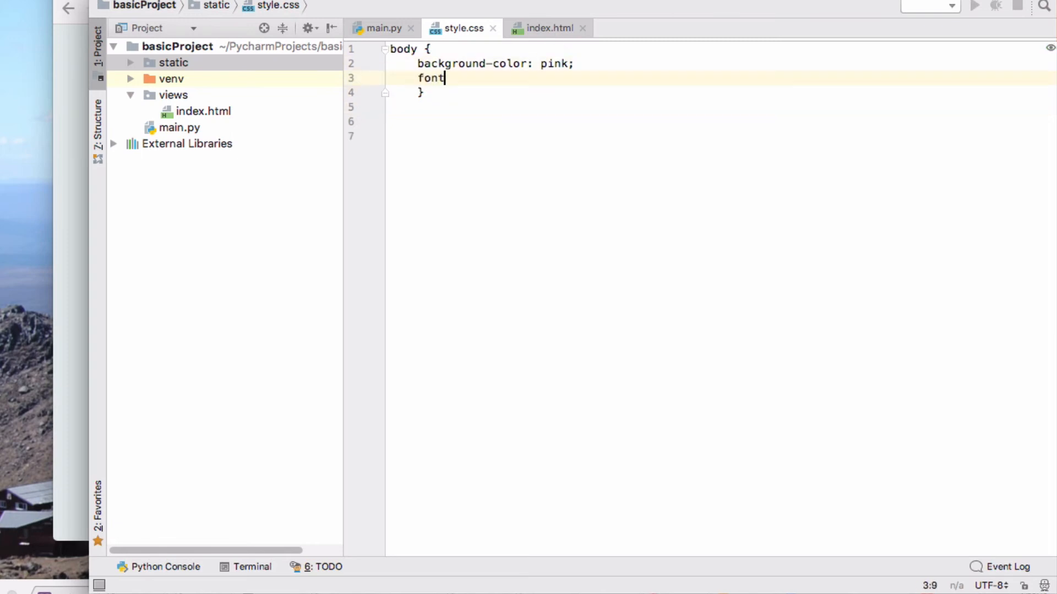
{"action": "type", "text": "-family: san"}
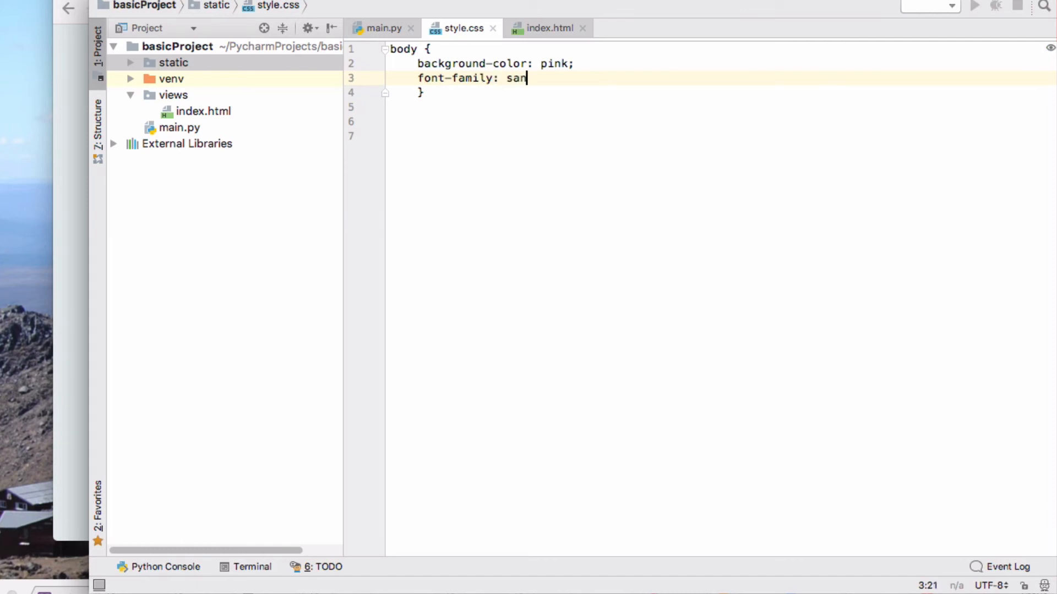
{"action": "type", "text": "s-seirf"}
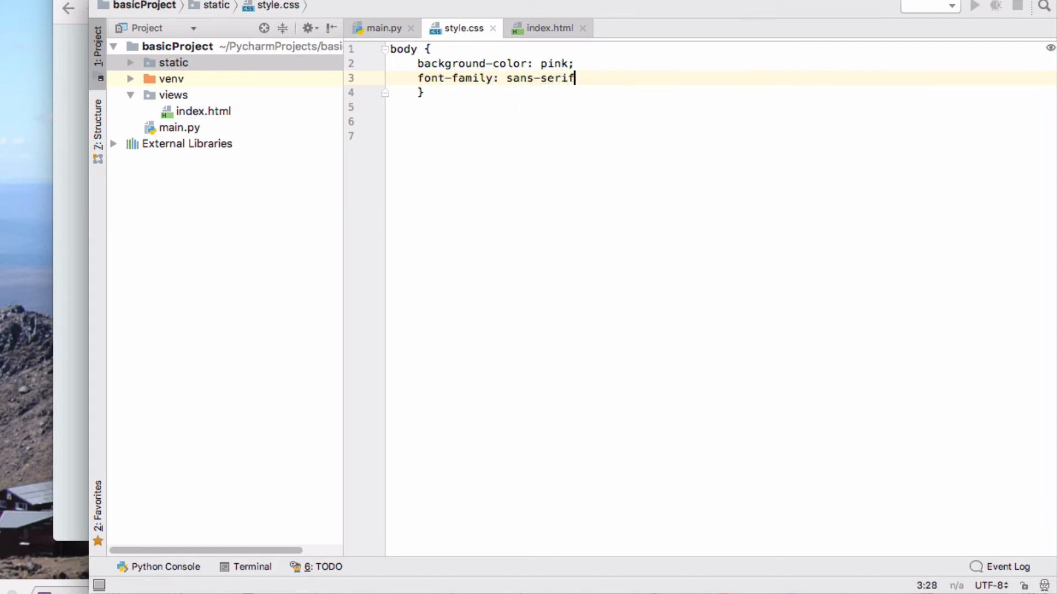
{"action": "key", "text": "Return"}
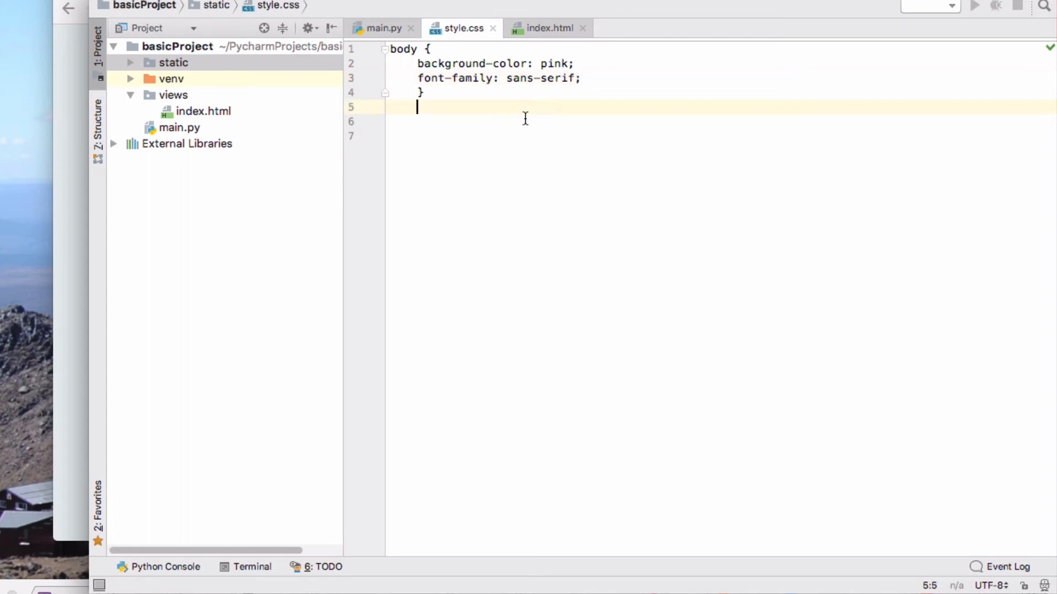
{"action": "mouse_move", "coordinate": [435, 117]}
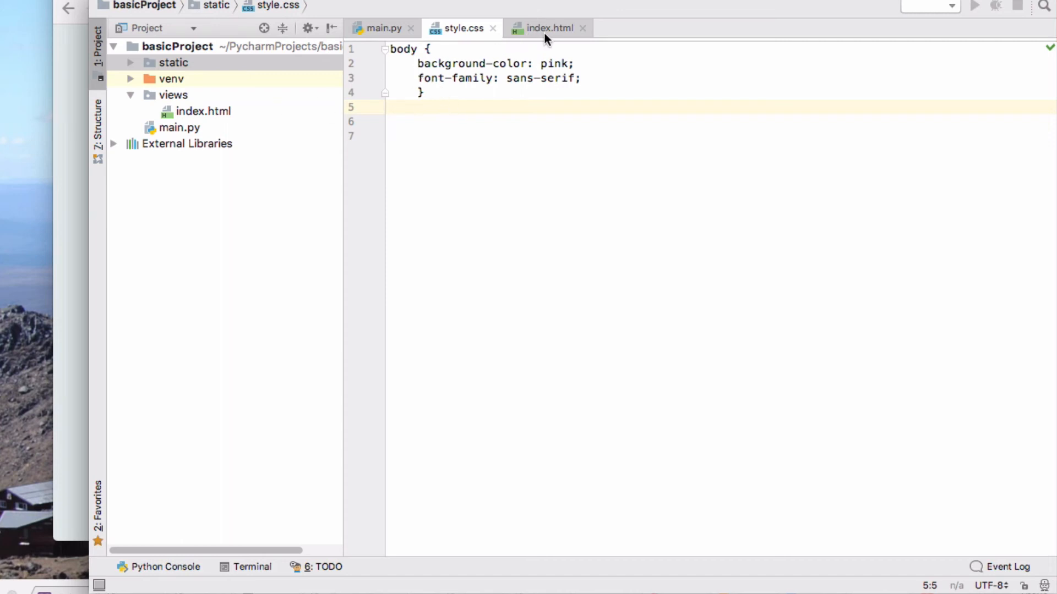
Step: Add <link rel="stylesheet" href="/static/style.css"> to the head of index.html
{"action": "left_click", "coordinate": [548, 27]}
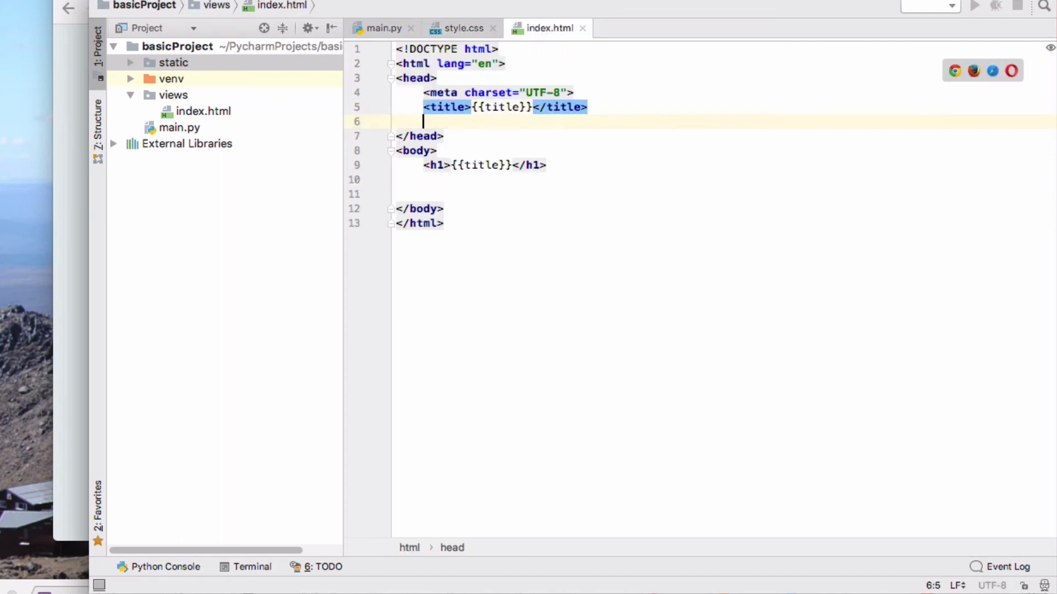
{"action": "type", "text": "<link"}
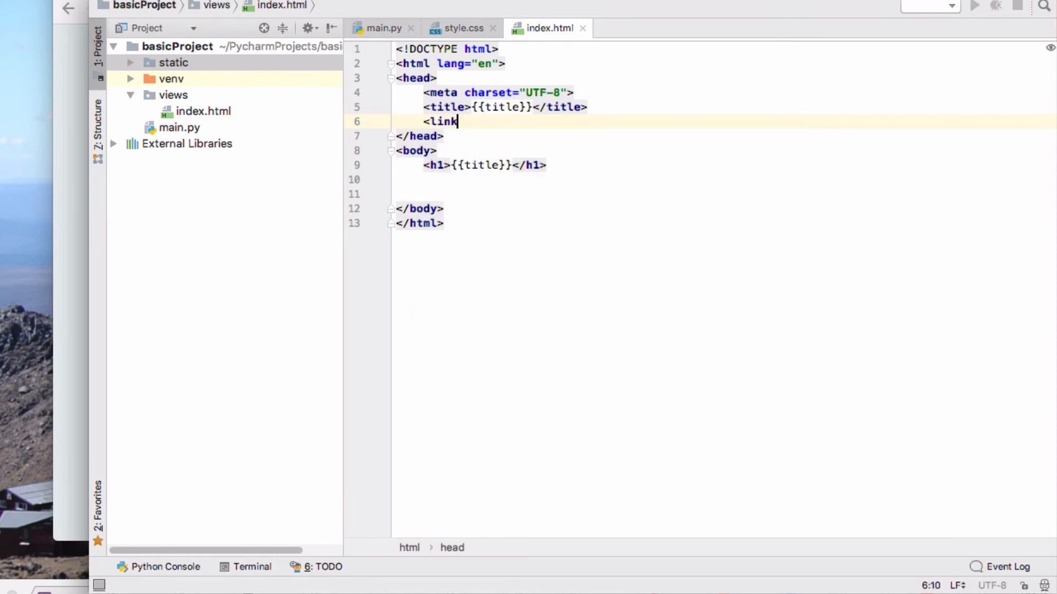
{"action": "type", "text": "rel=\"stylesheet"}
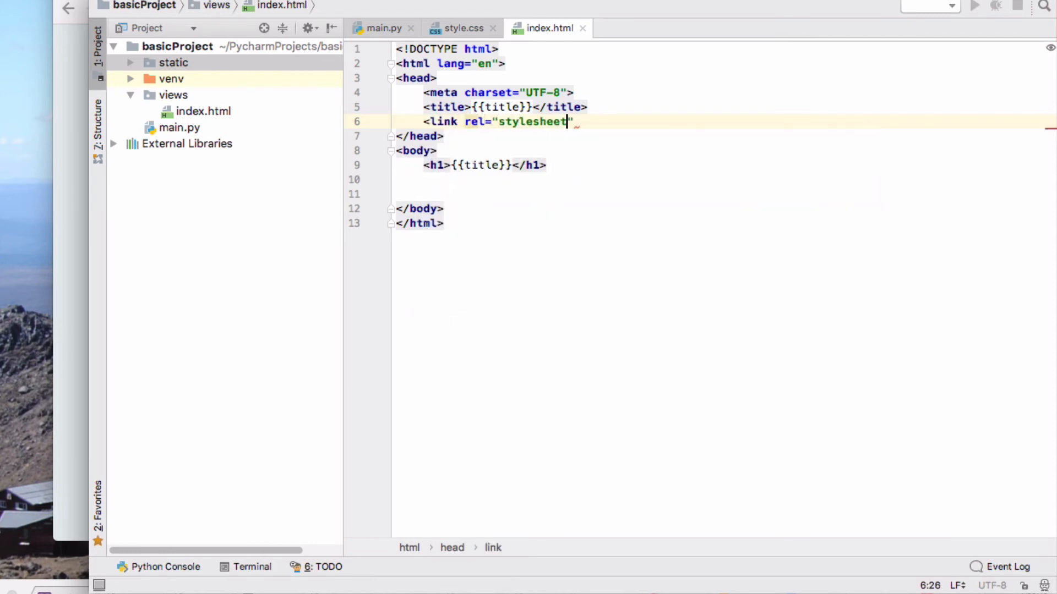
{"action": "type", "text": "href"}
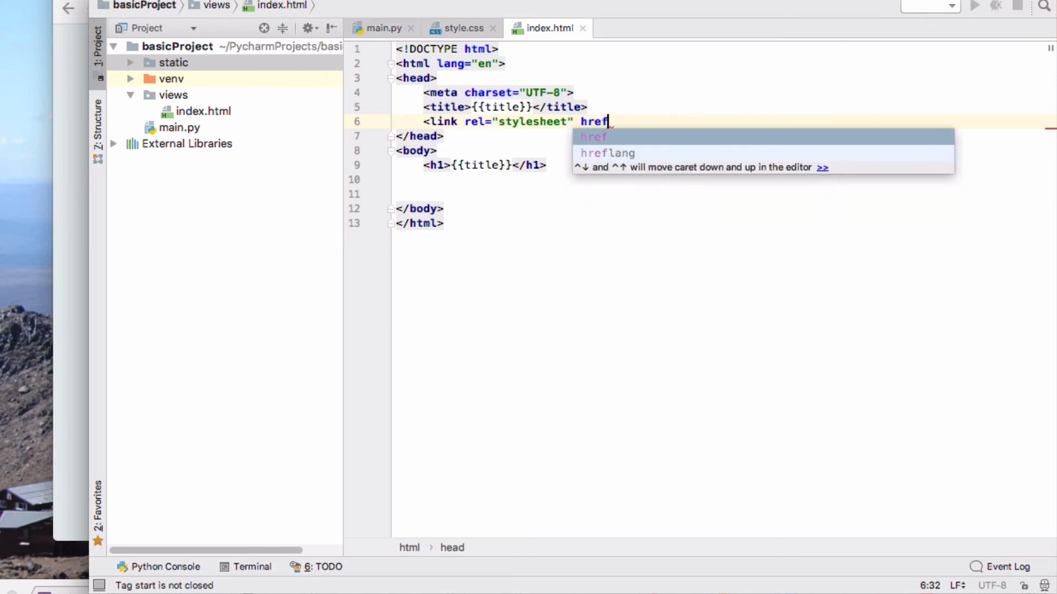
{"action": "type", "text": "=\"/sstati"}
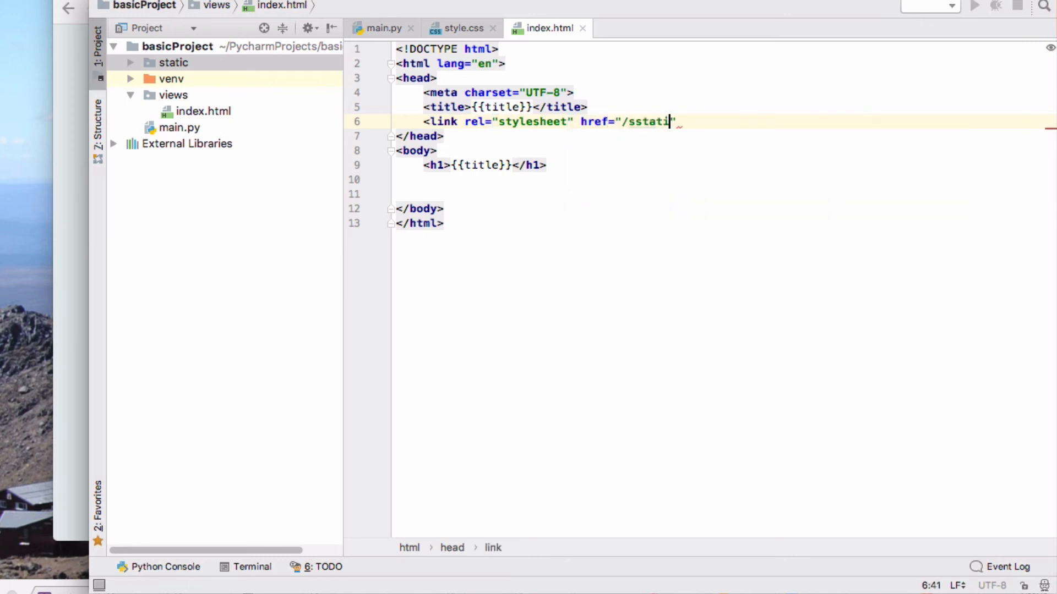
{"action": "type", "text": "/static/"}
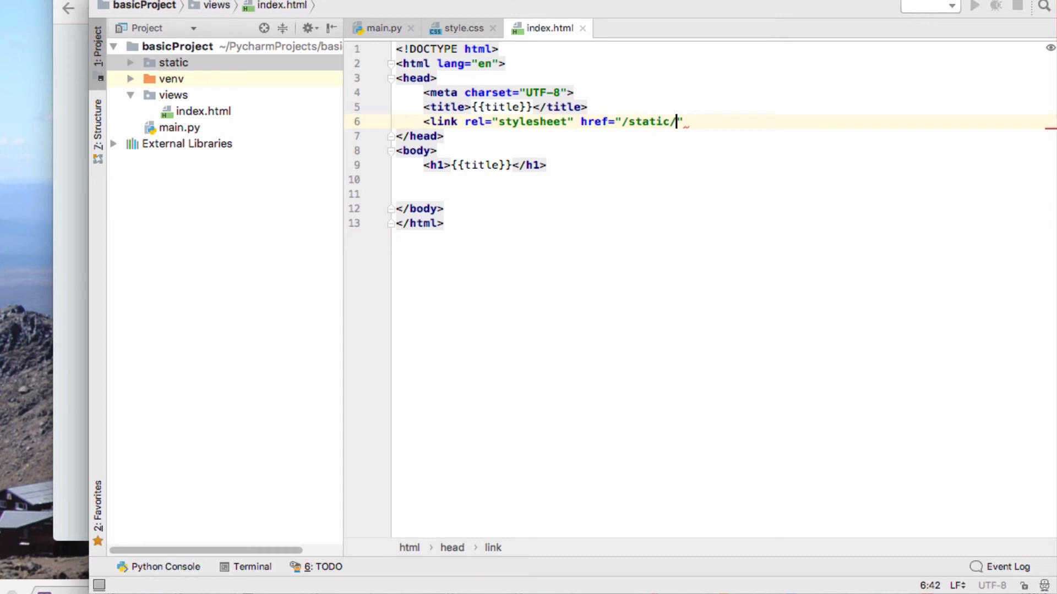
{"action": "type", "text": "style.css"}
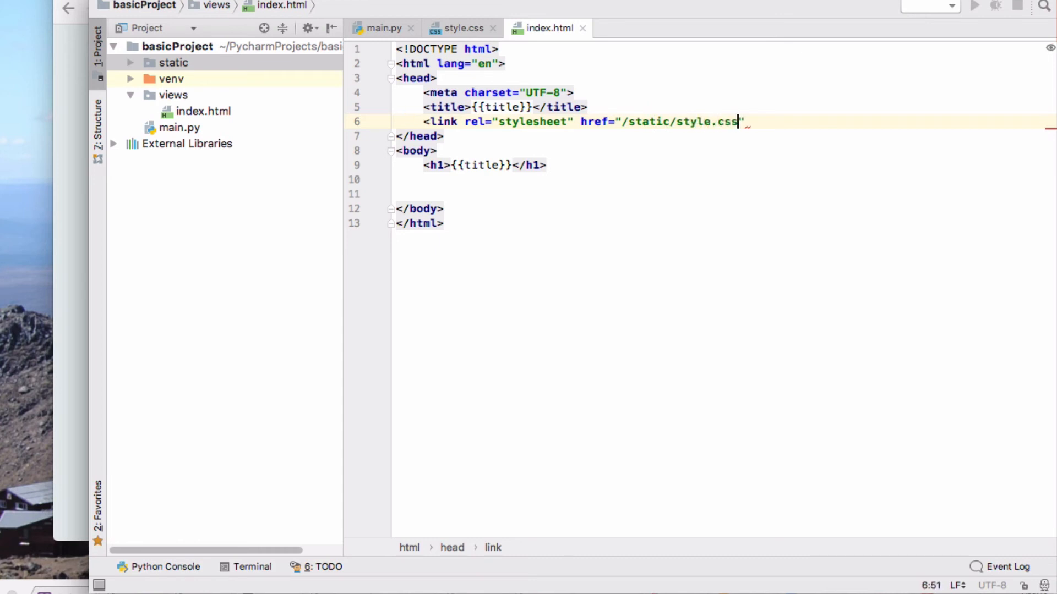
{"action": "type", "text": ">"}
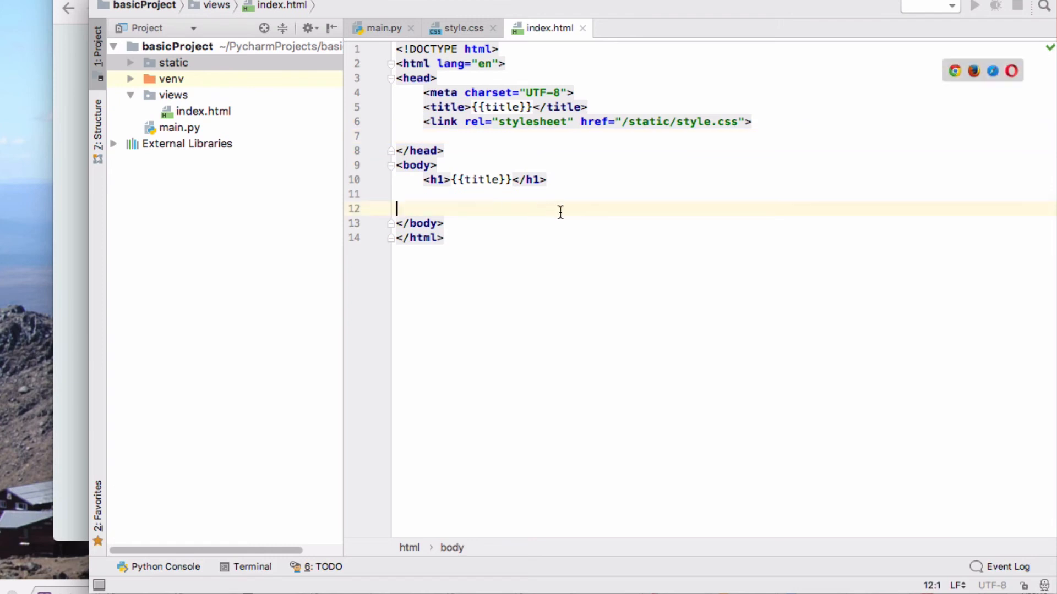
{"action": "mouse_move", "coordinate": [383, 29]}
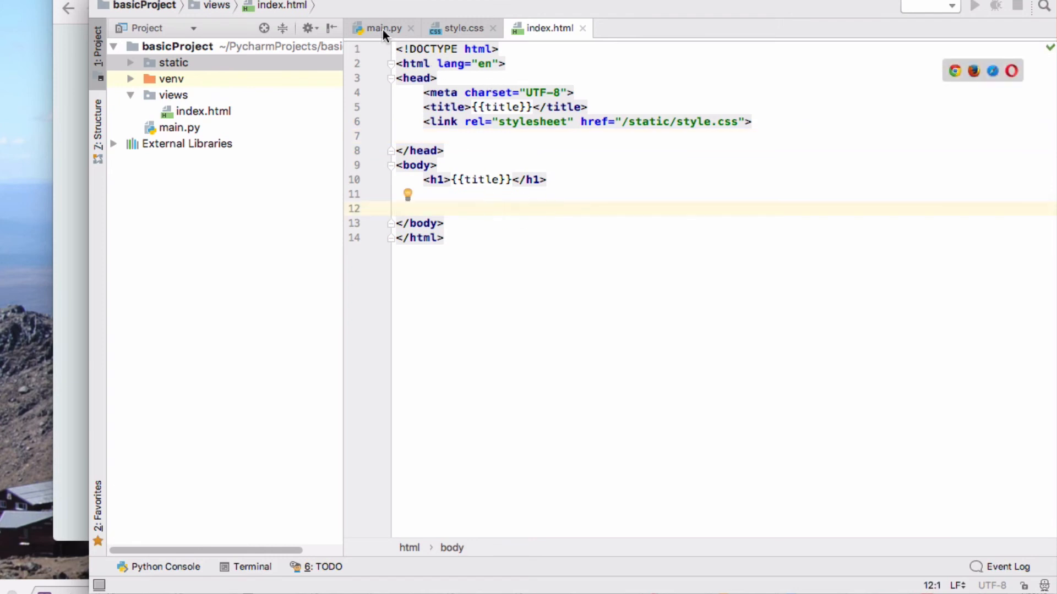
Step: Run main.py from its __main__ block, which fails with ImportError: No module named 'bottle'
{"action": "left_click", "coordinate": [382, 28]}
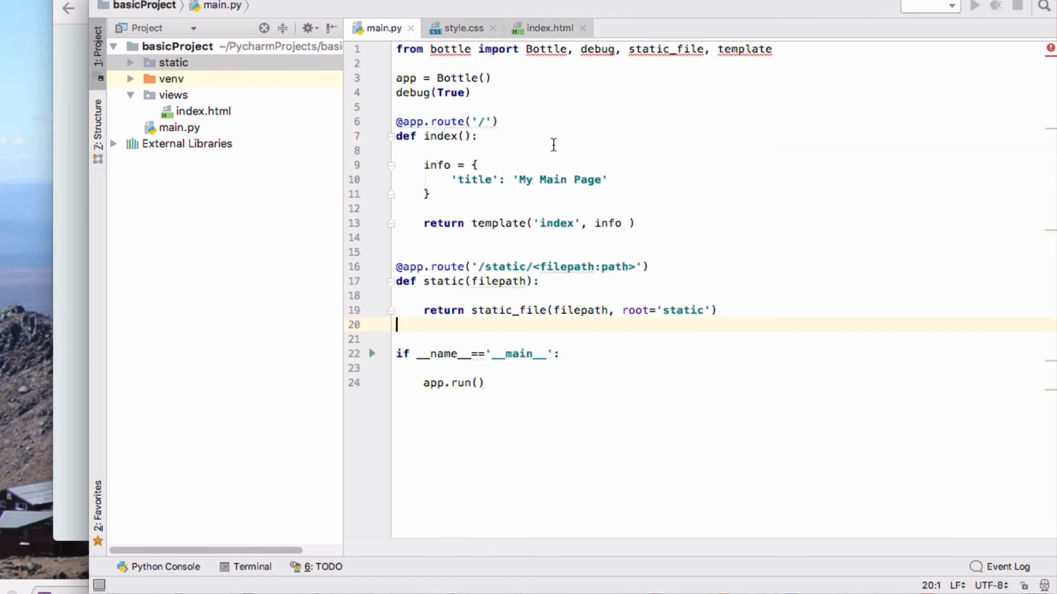
{"action": "mouse_move", "coordinate": [451, 442]}
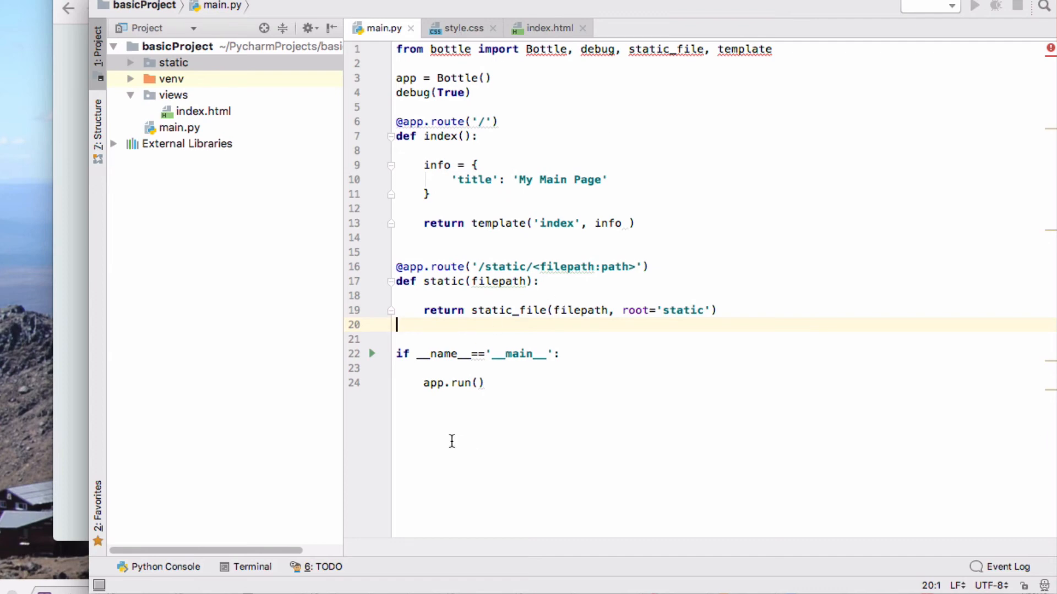
{"action": "left_click", "coordinate": [372, 353]}
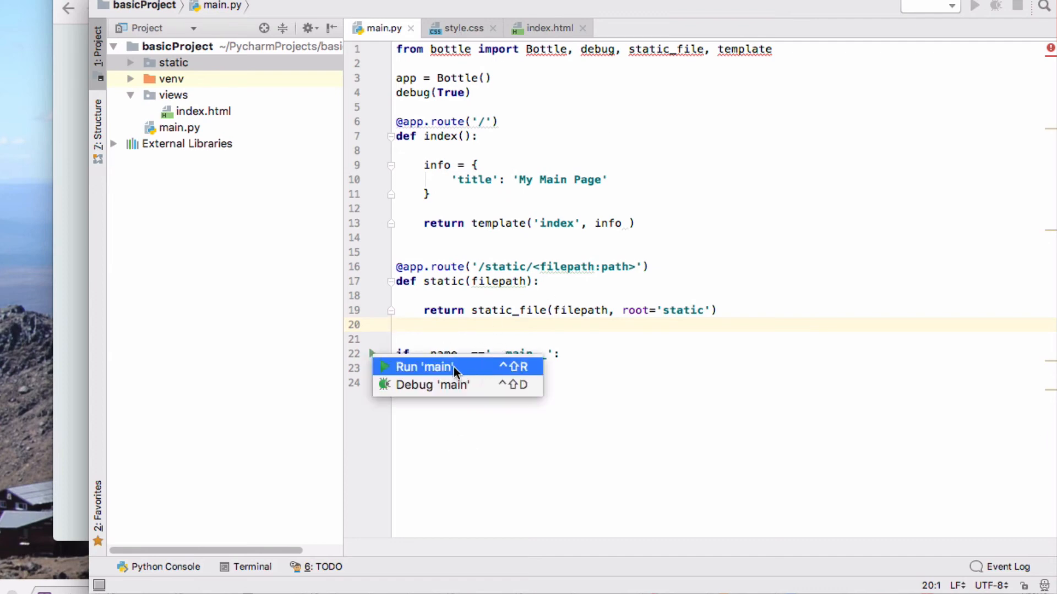
{"action": "left_click", "coordinate": [423, 366]}
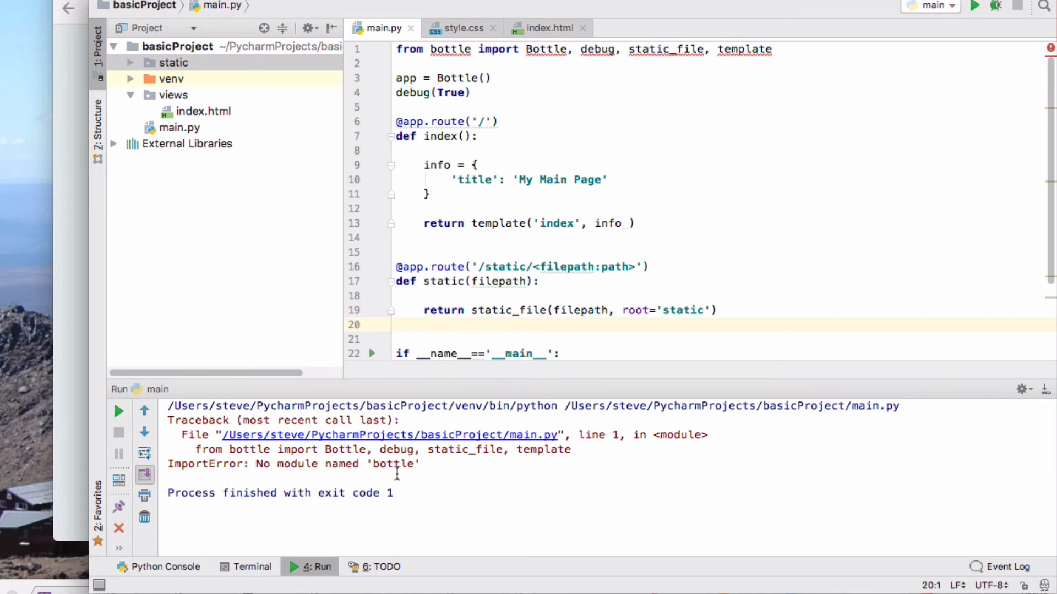
{"action": "mouse_move", "coordinate": [562, 101]}
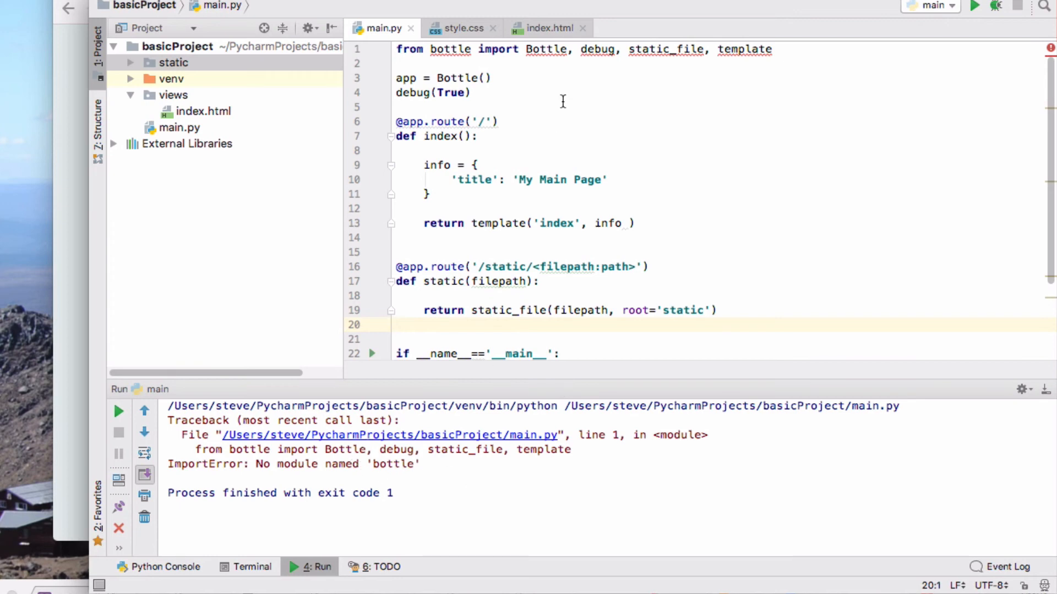
{"action": "mouse_move", "coordinate": [566, 148]}
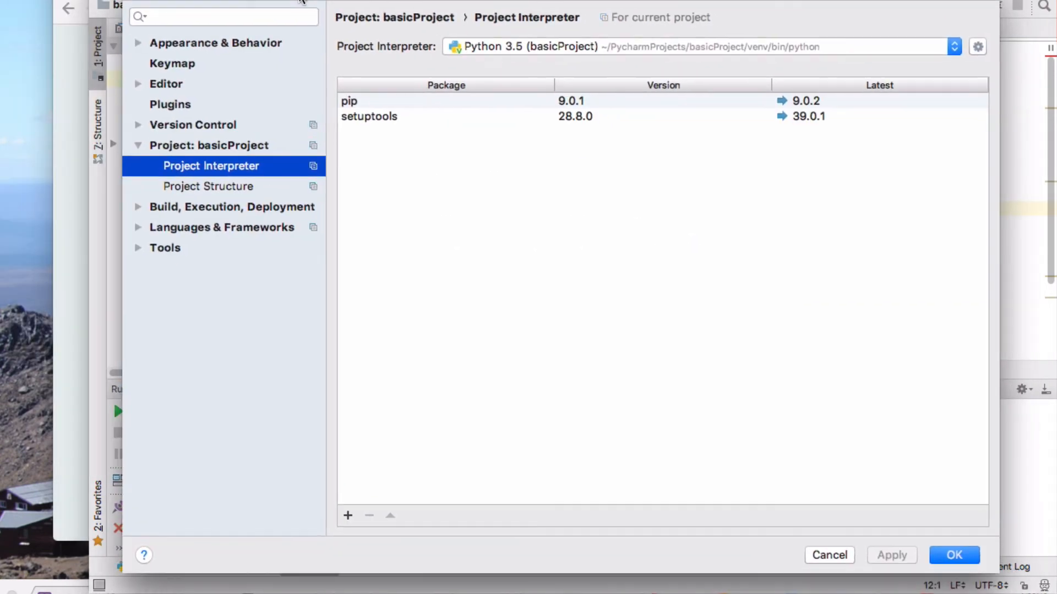
{"action": "mouse_move", "coordinate": [482, 121]}
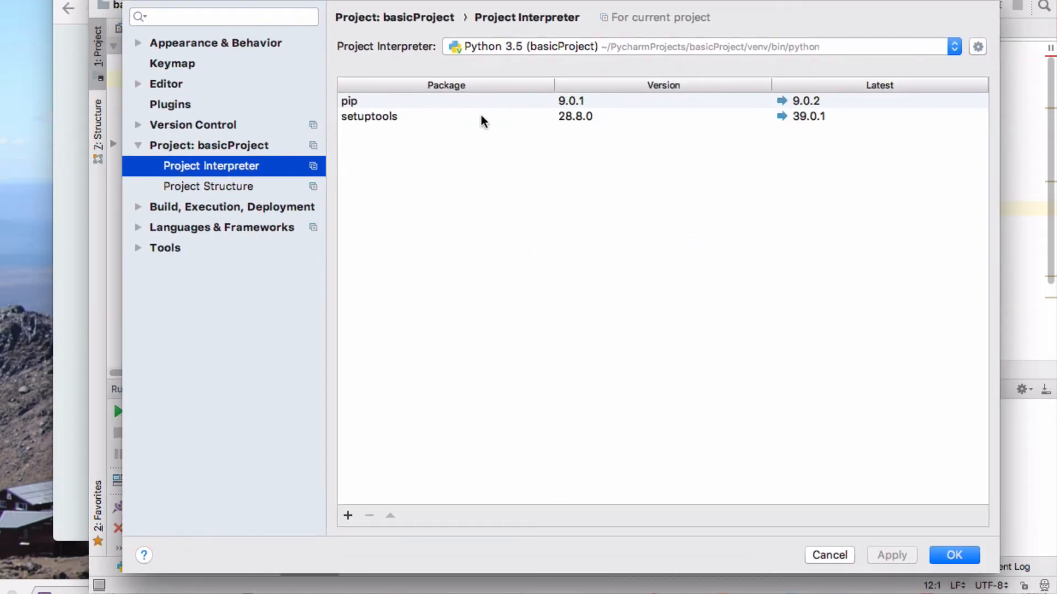
Step: Select the comp249 virtualenv interpreter, confirm, and rerun main.py to serve on 127.0.0.1:8080
{"action": "left_click", "coordinate": [953, 46]}
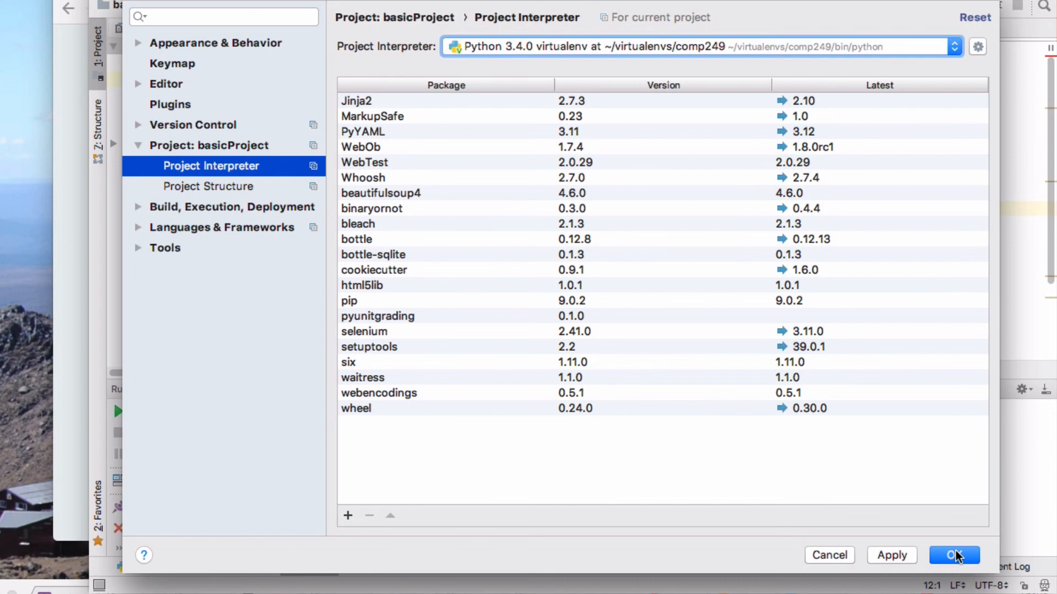
{"action": "left_click", "coordinate": [953, 554]}
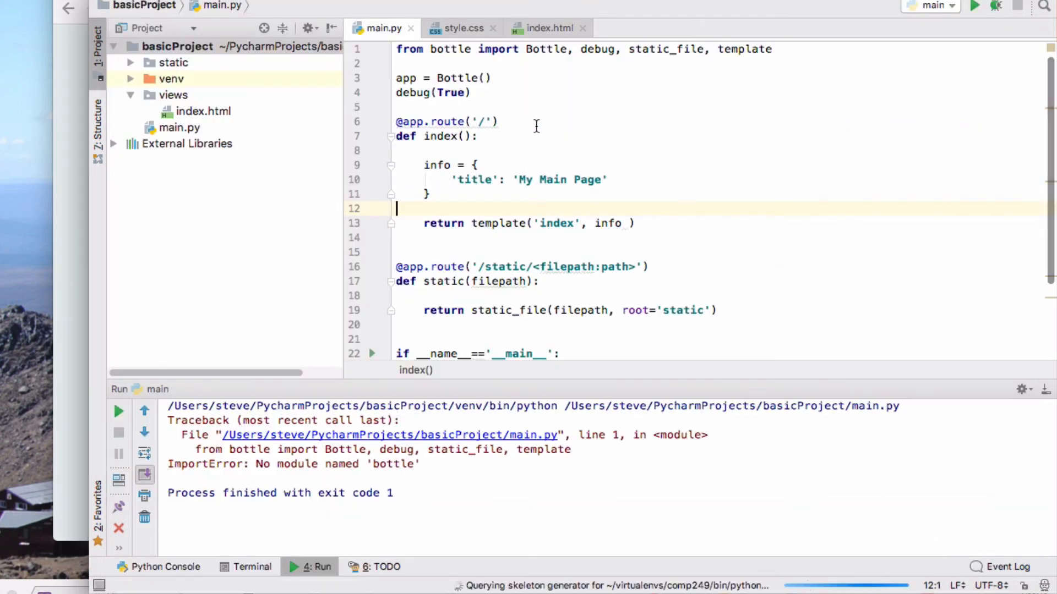
{"action": "left_click", "coordinate": [974, 7]}
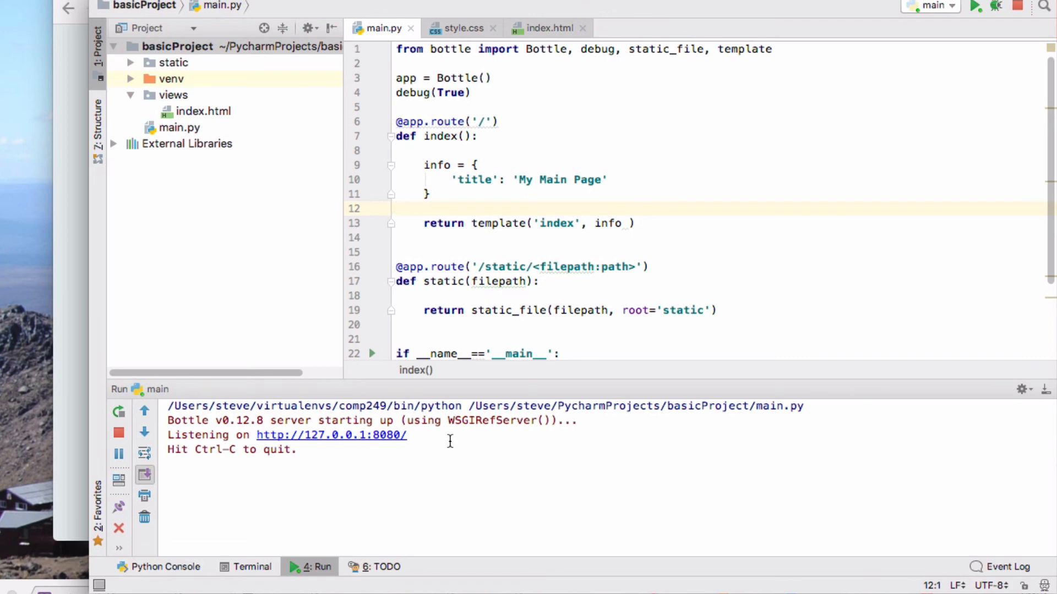
{"action": "right_click", "coordinate": [330, 434]}
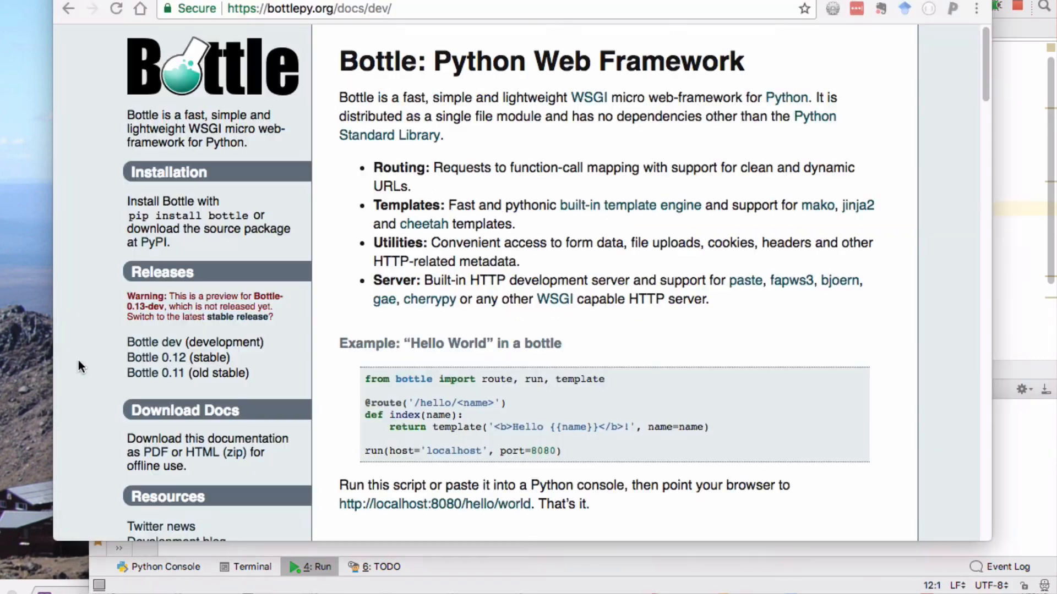
Step: Load 127.0.0.1:8080 in a new Chrome tab, showing My Main Page on pink
{"action": "left_click", "coordinate": [337, 8]}
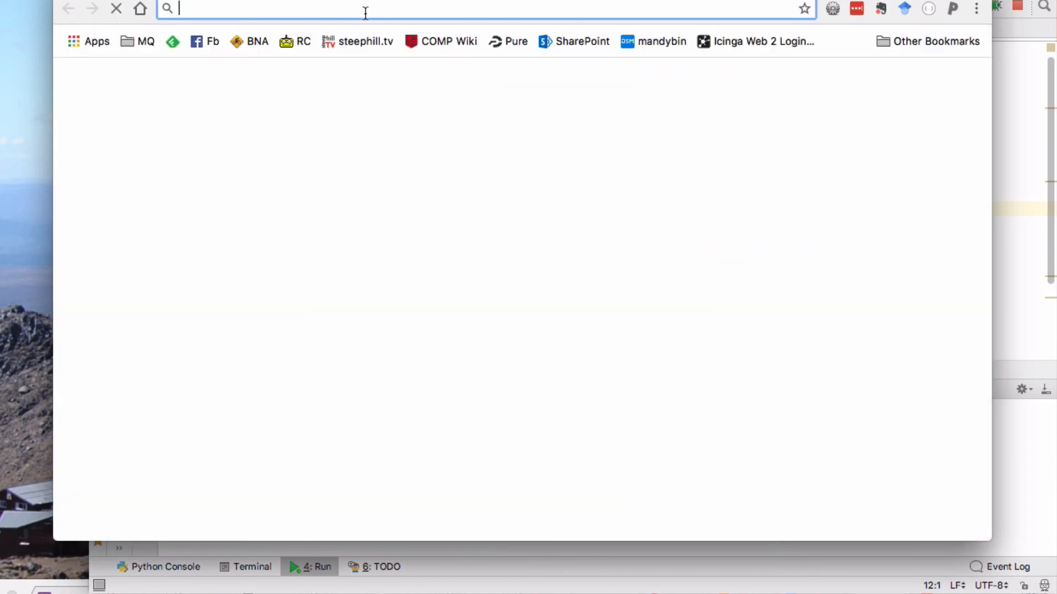
{"action": "type", "text": "127.0.0.1:8080"}
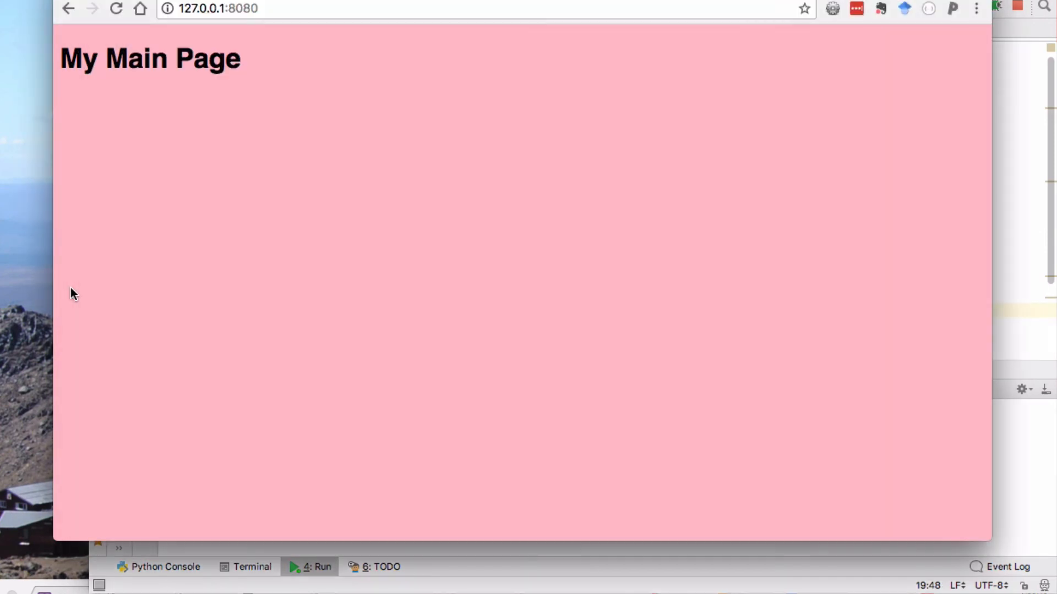
{"action": "mouse_move", "coordinate": [589, 568]}
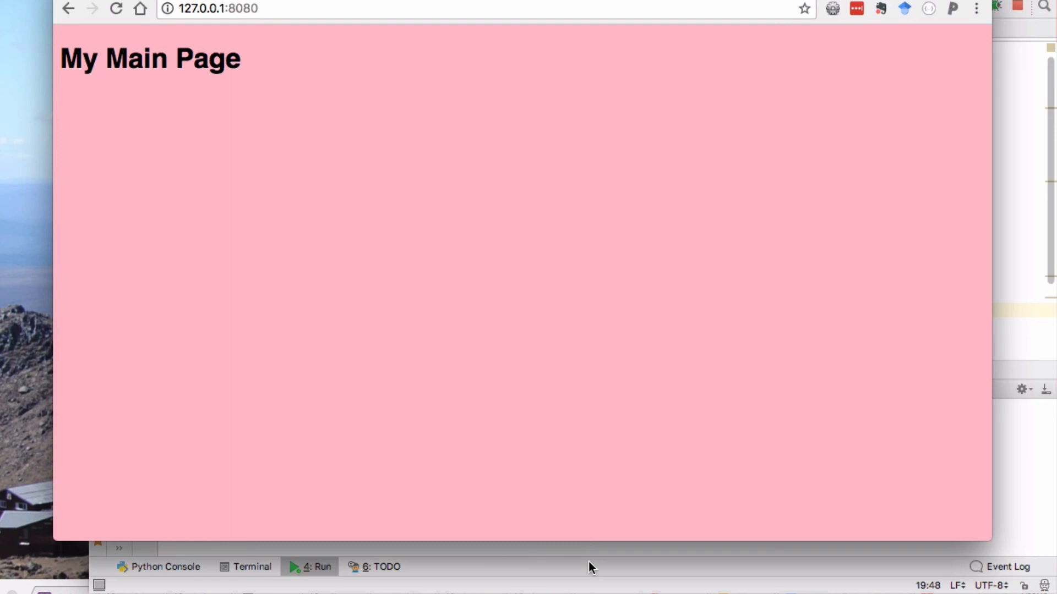